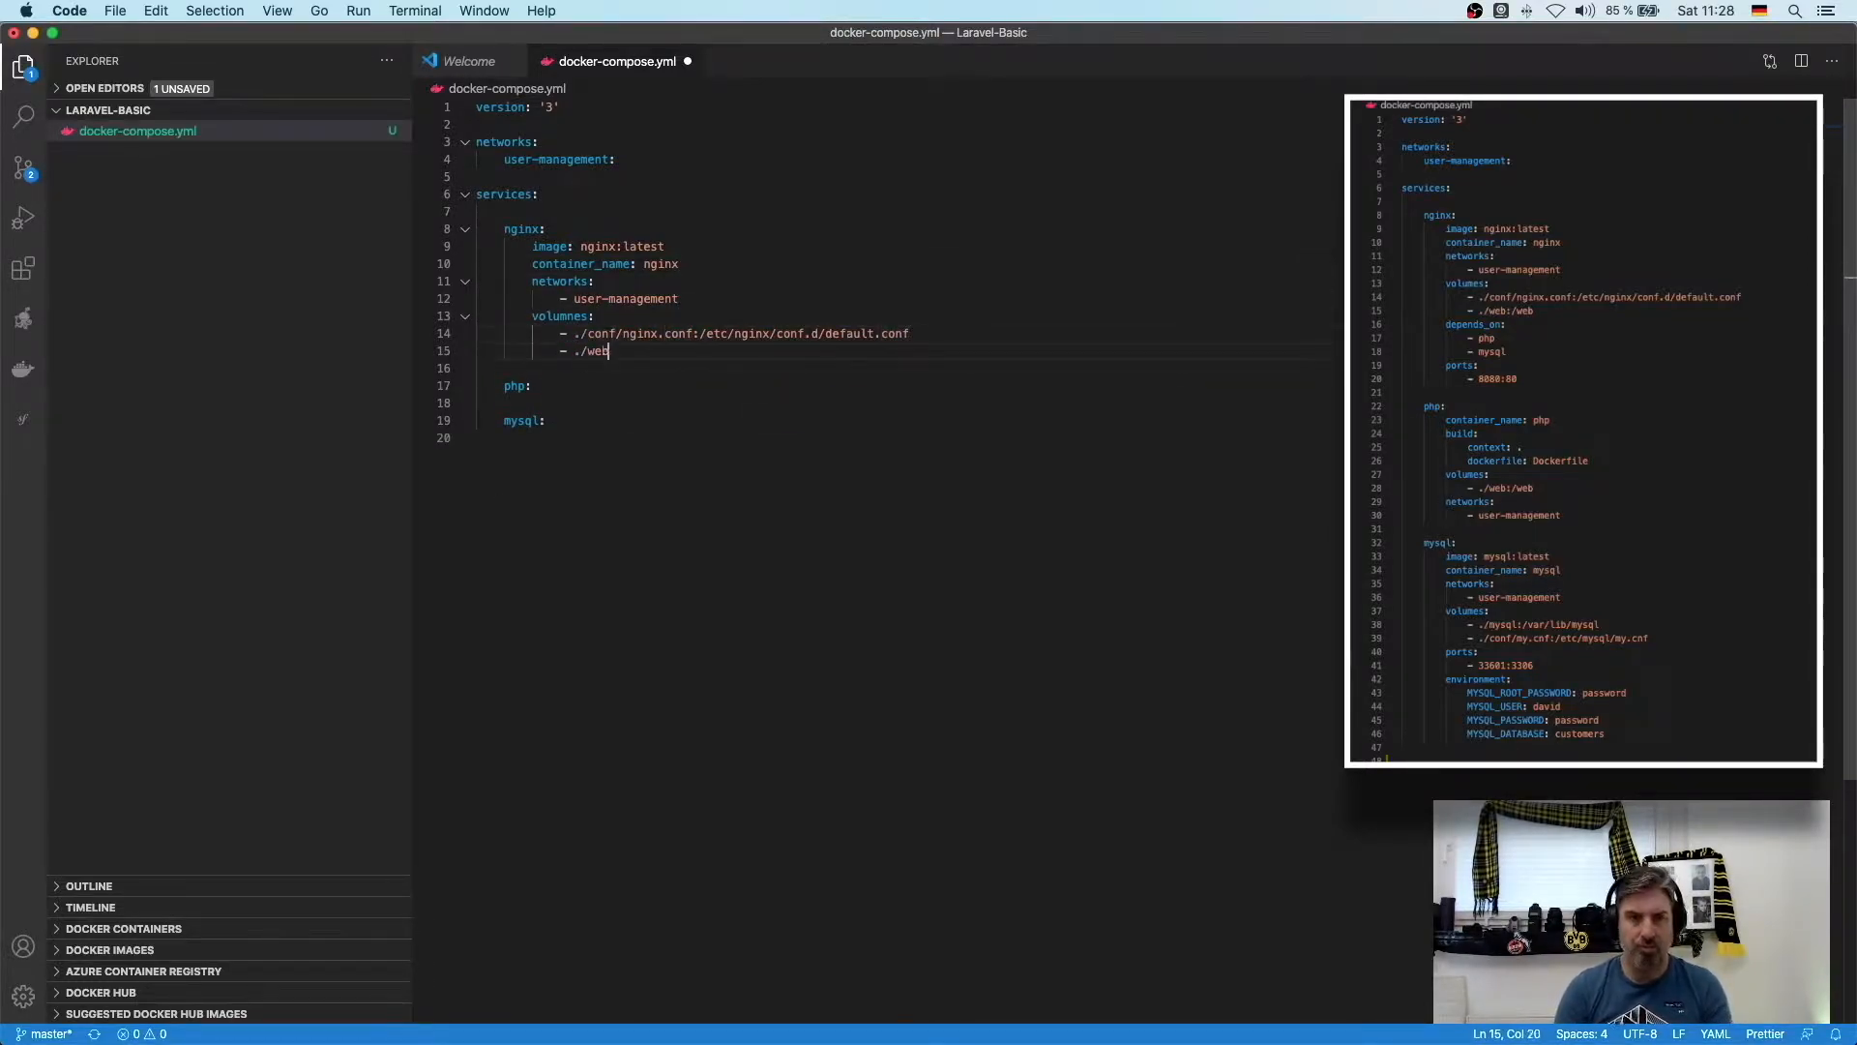
- Finish the nginx, php and mysql service blocks with :/web and ./mysql:/var/ volume mounts in docker-compose.yml
type(":/web")
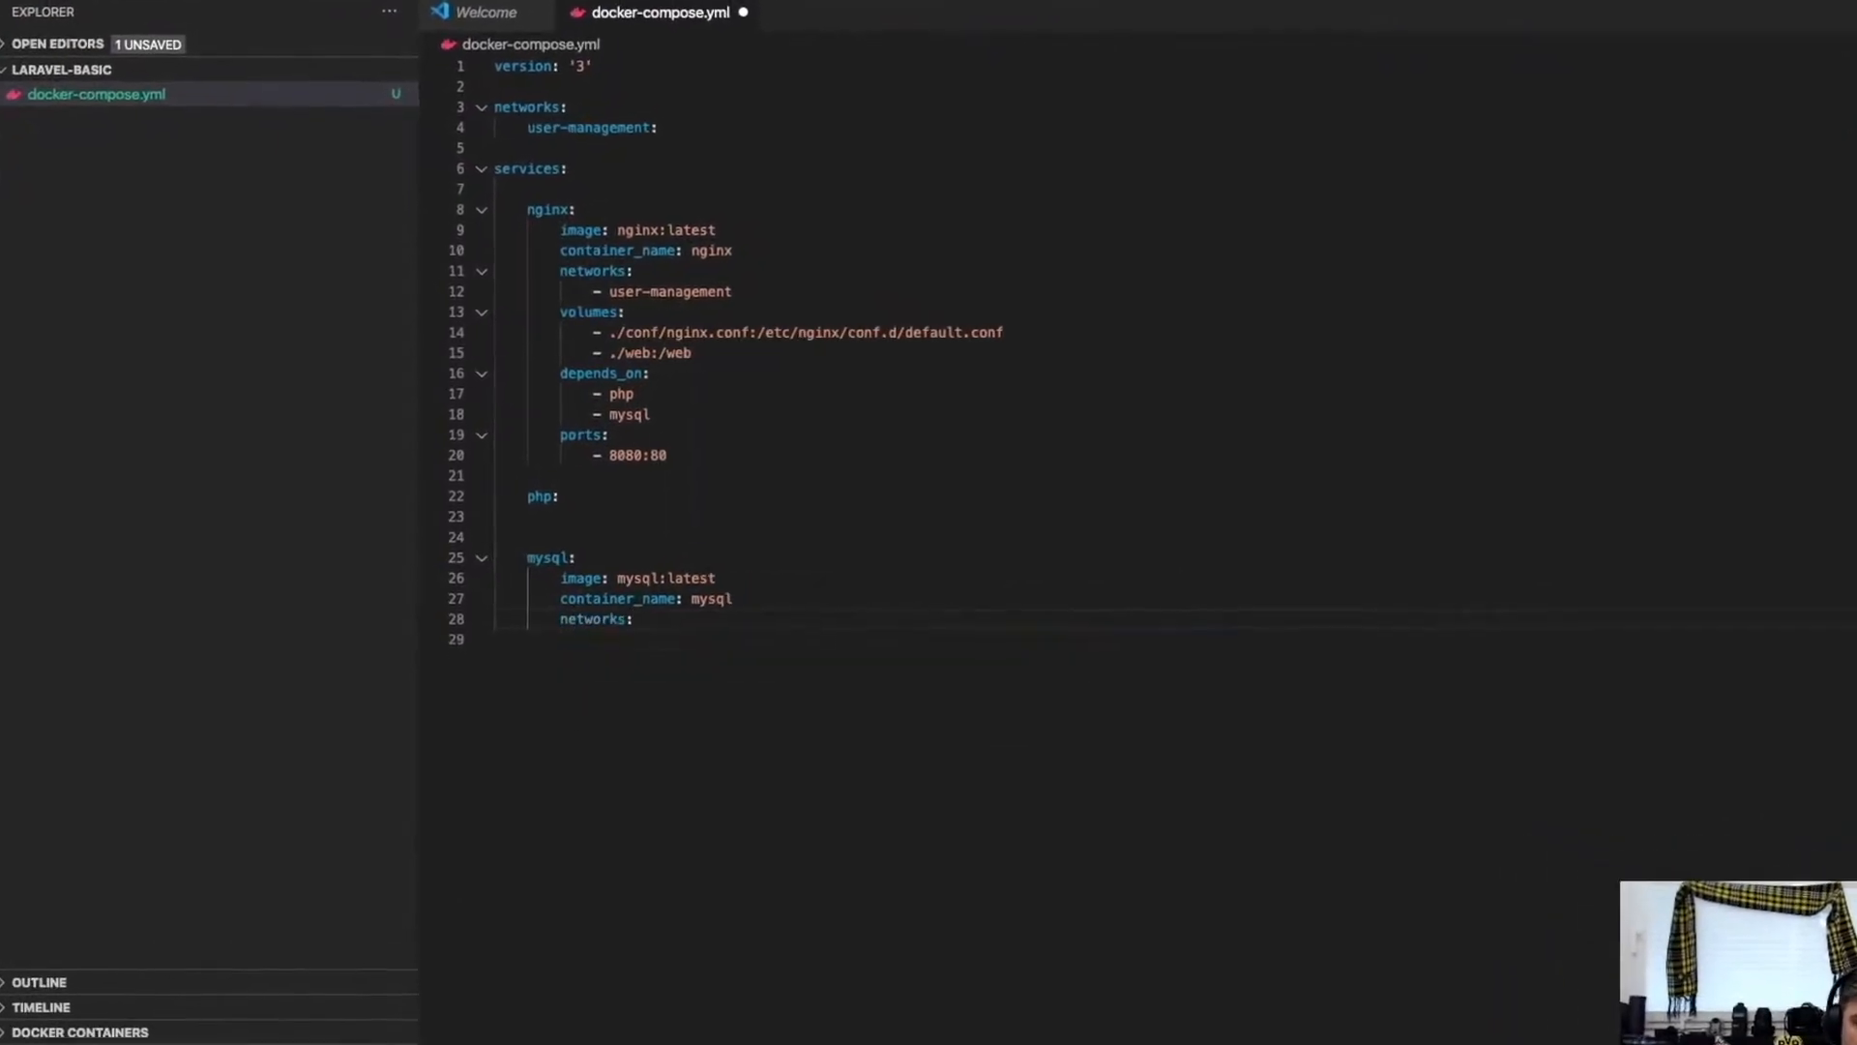
type("./mysql:/var/")
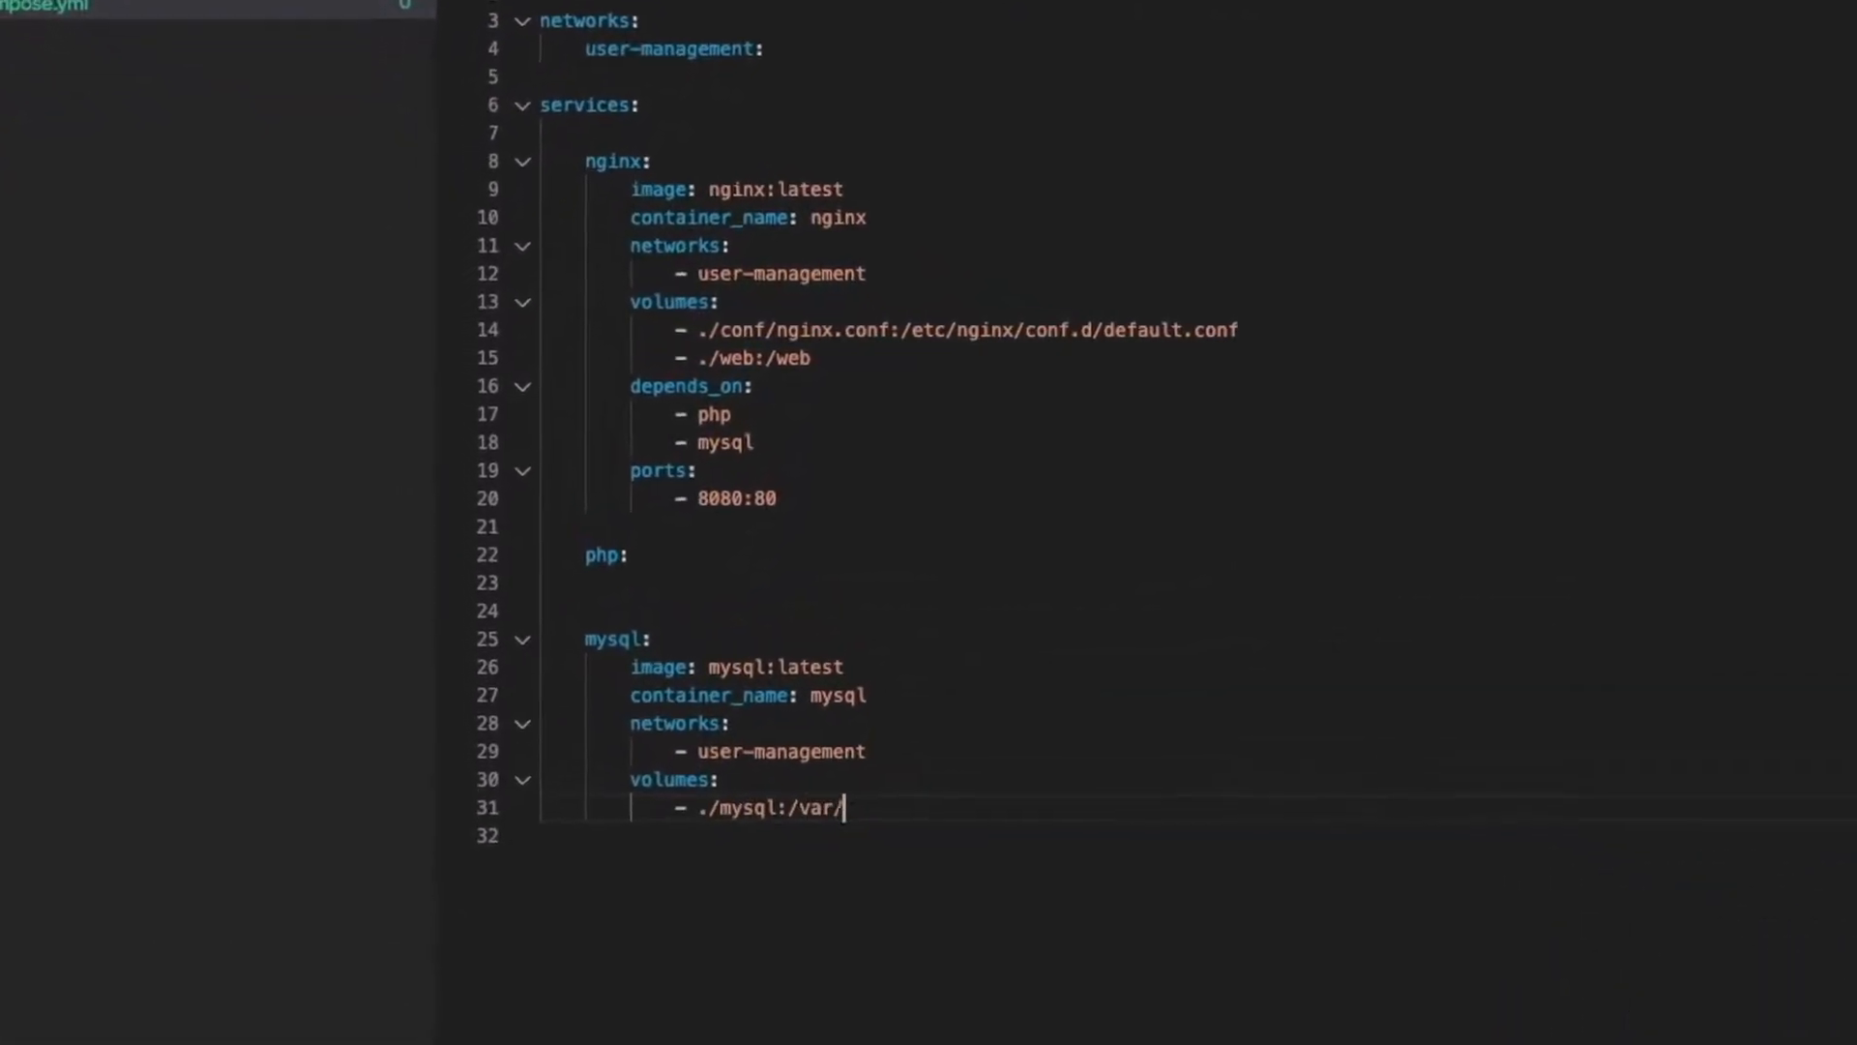
scroll("down", 3)
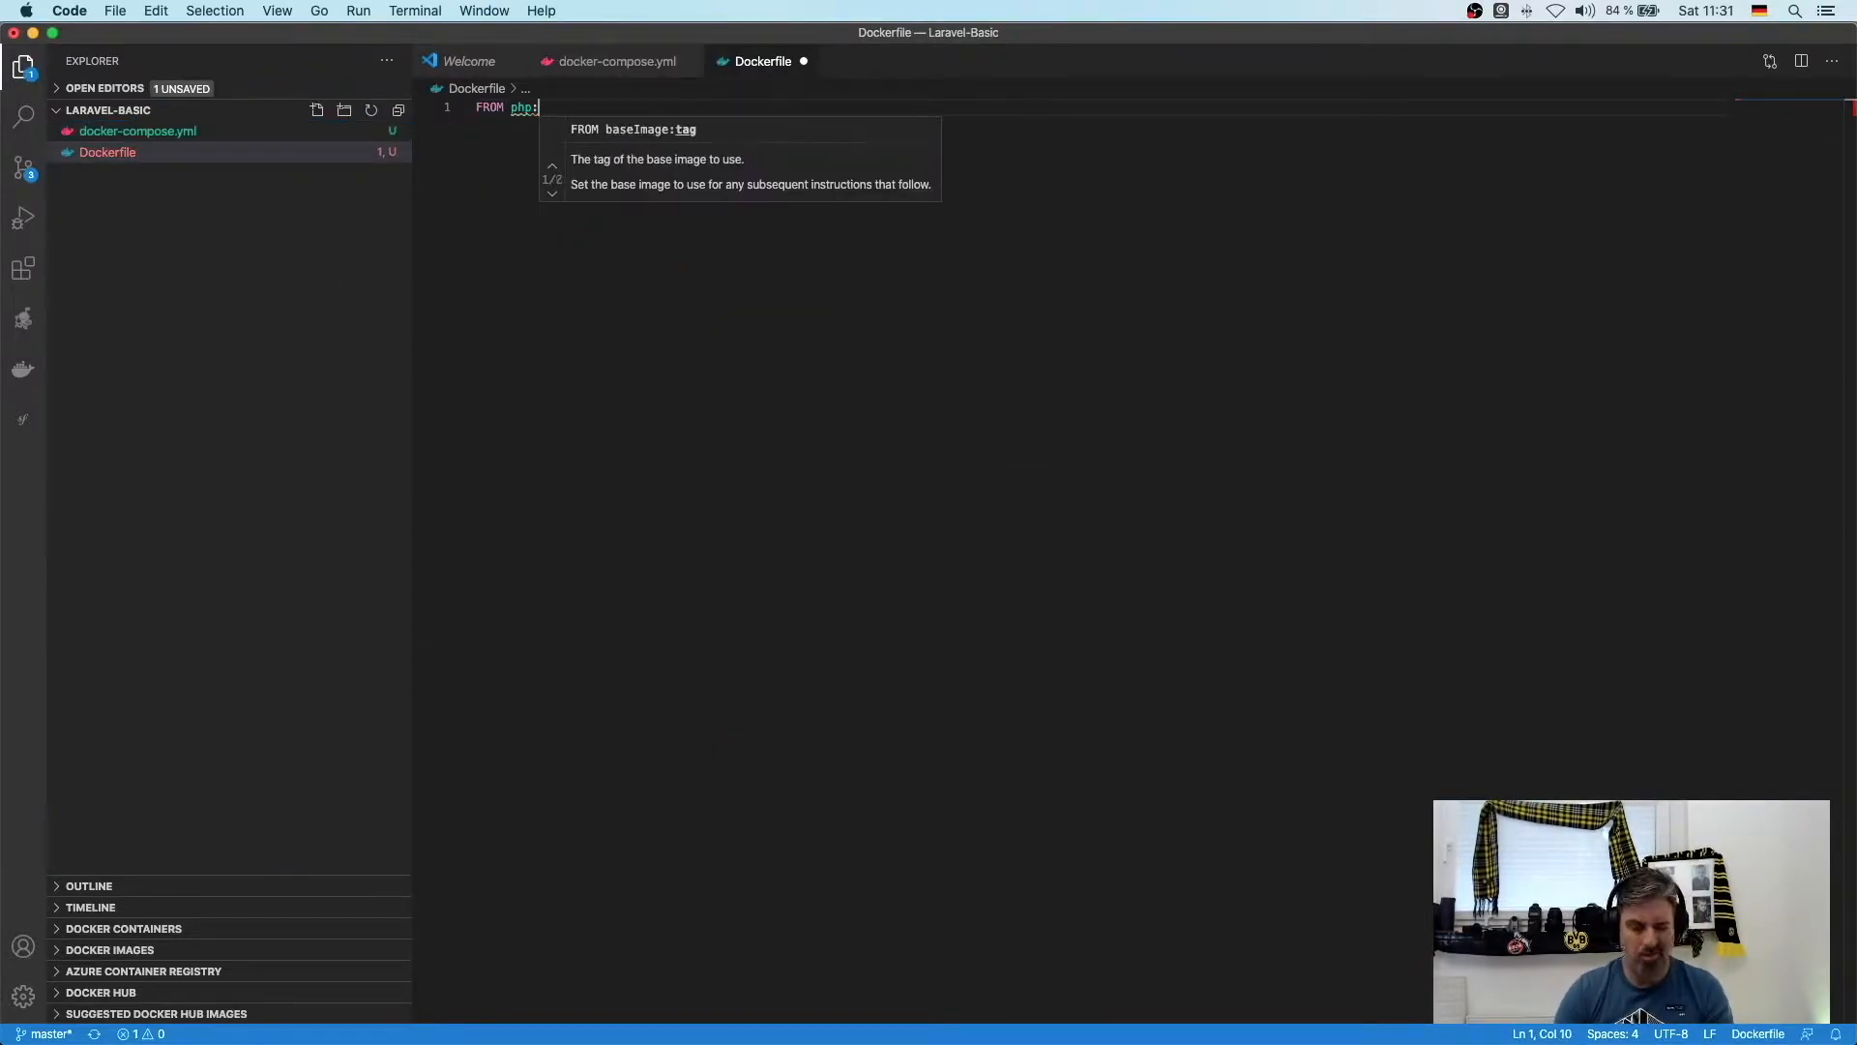
left_click(615, 60)
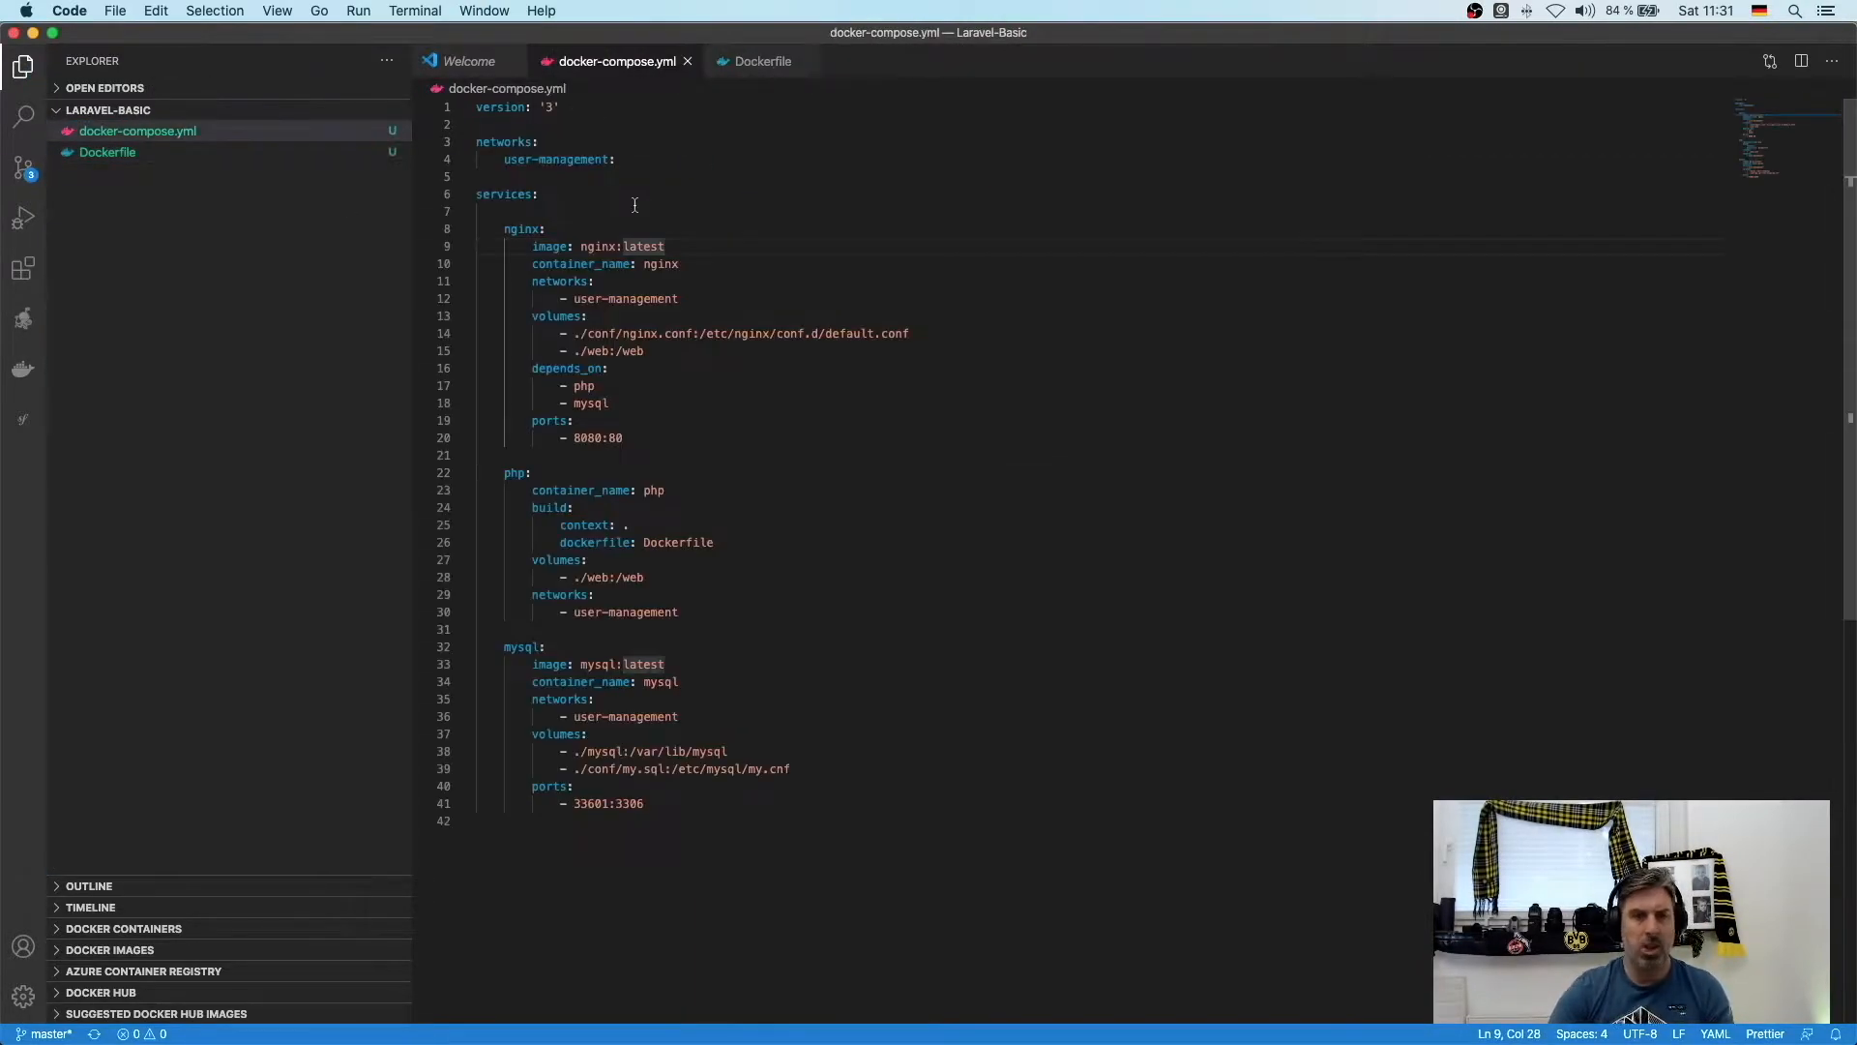
left_click(316, 110)
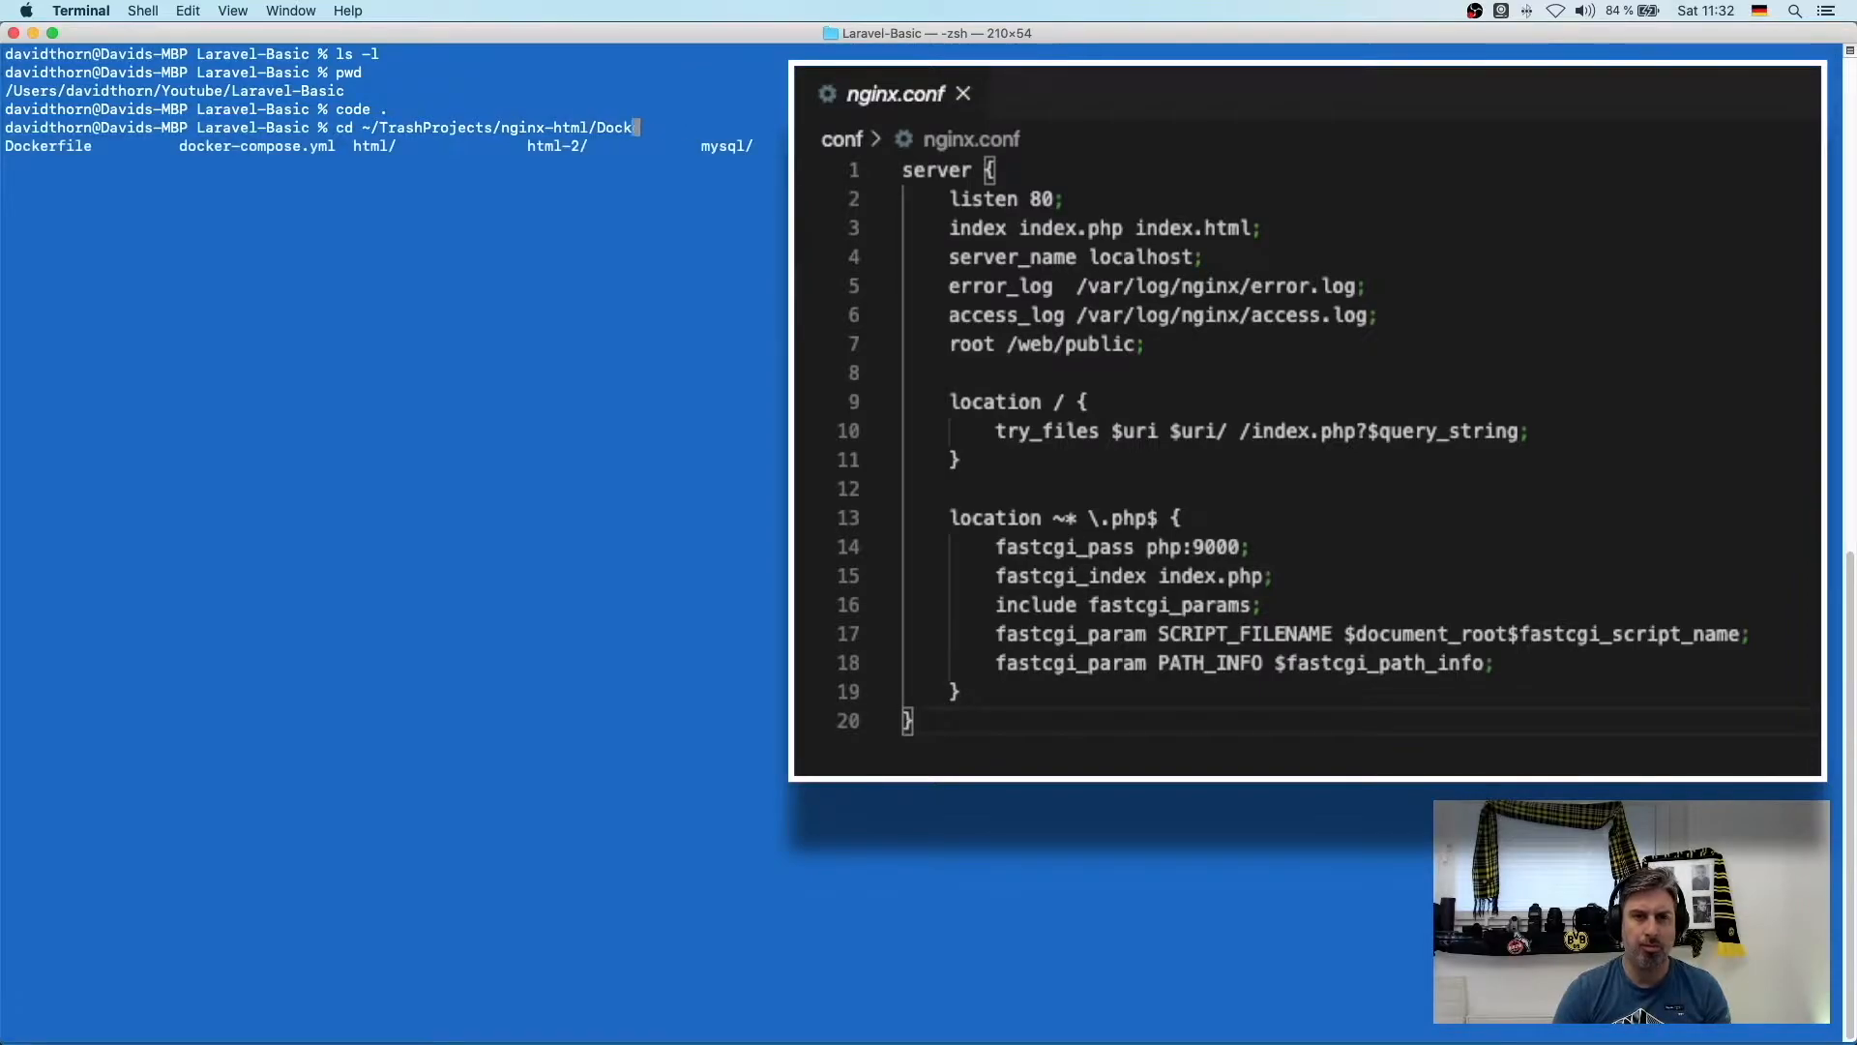
- Copy nginx.conf and my.cnf from ~/TrashProjects and the orders project into the conf folder
key("Return")
type("cp ~/TrashProjects/nginx-html/")
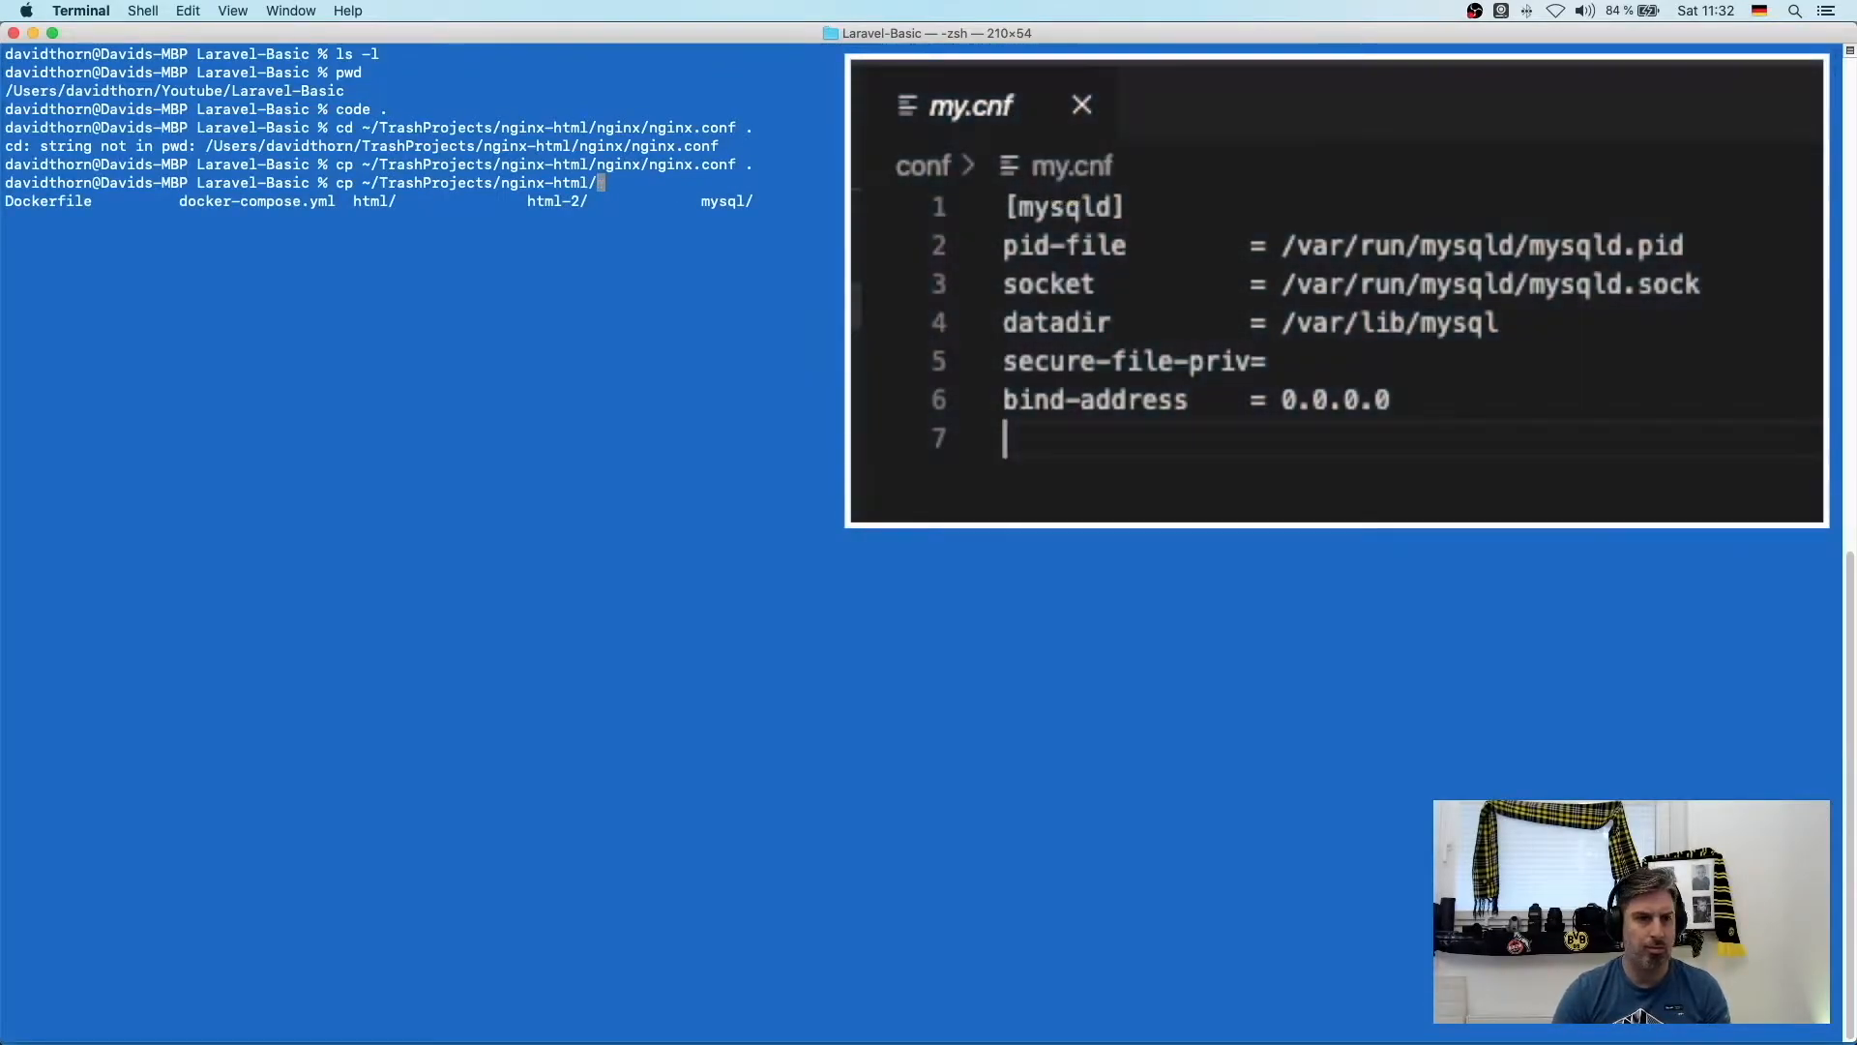
type("html-2/")
key("Return")
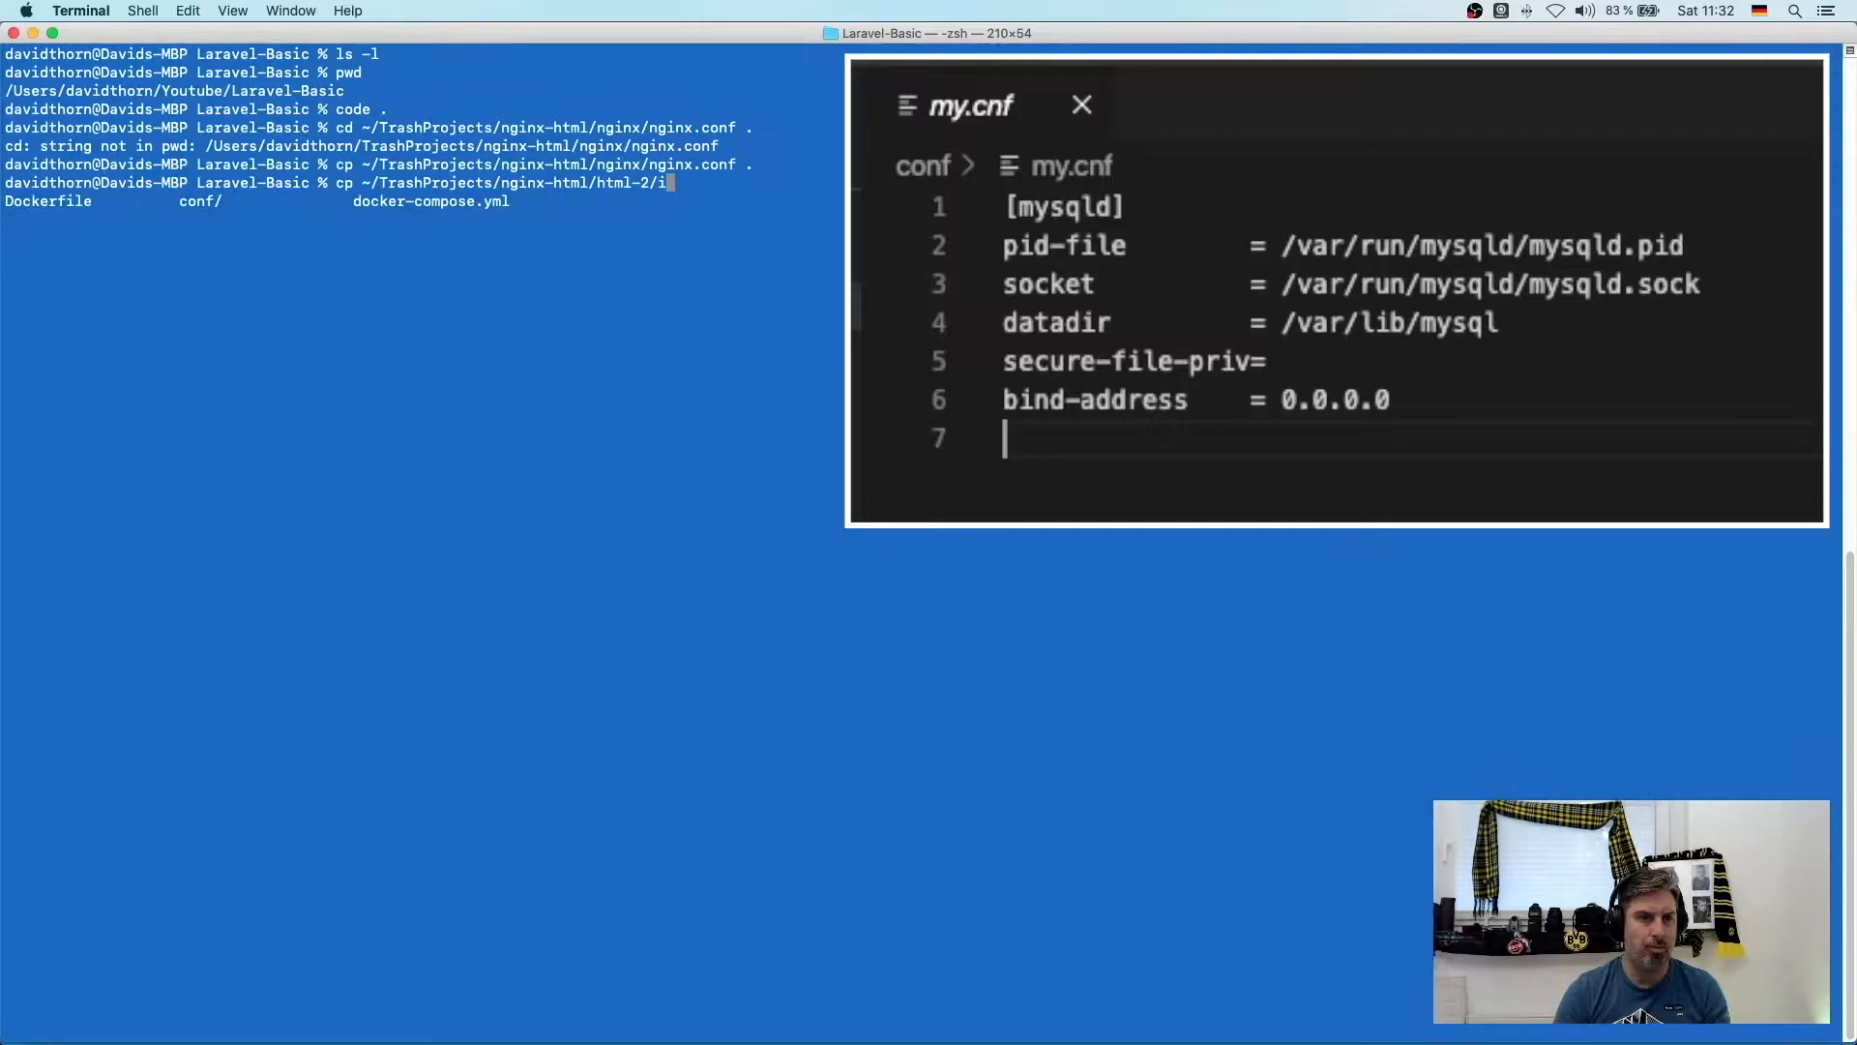
type("ndex.html")
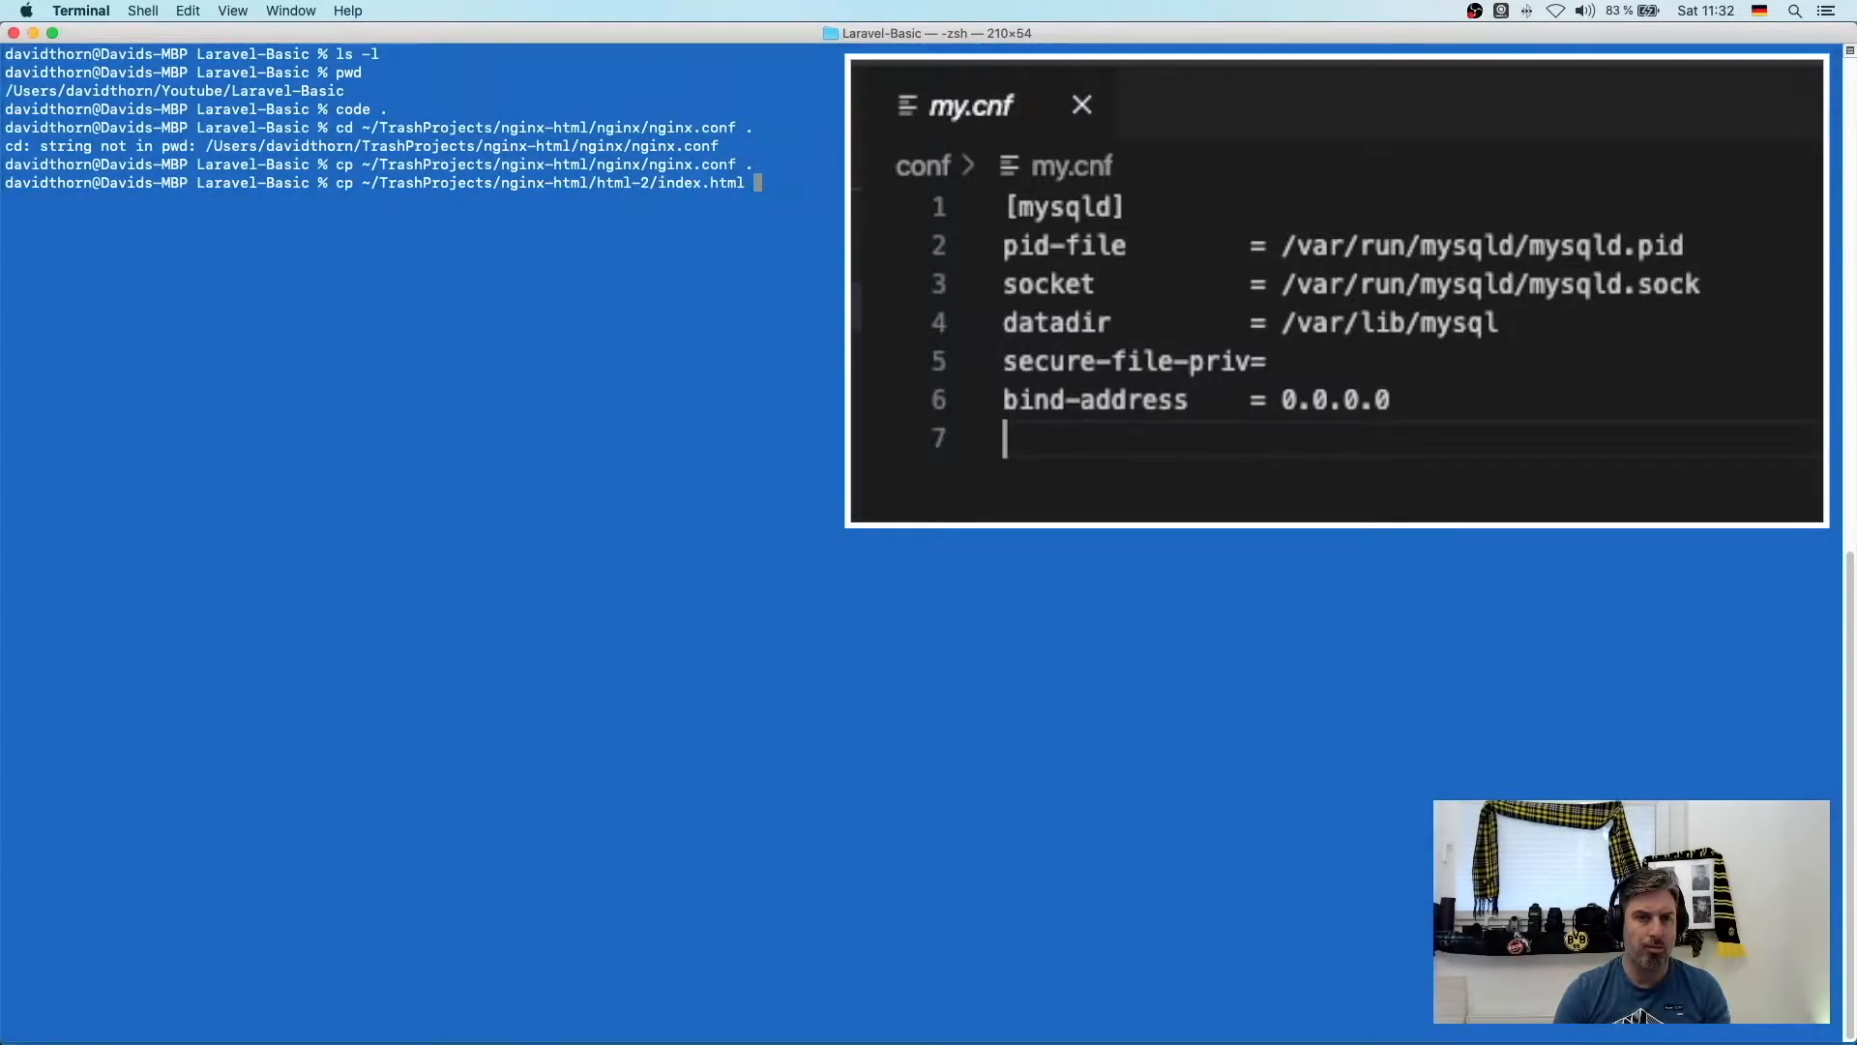
left_click(1080, 105)
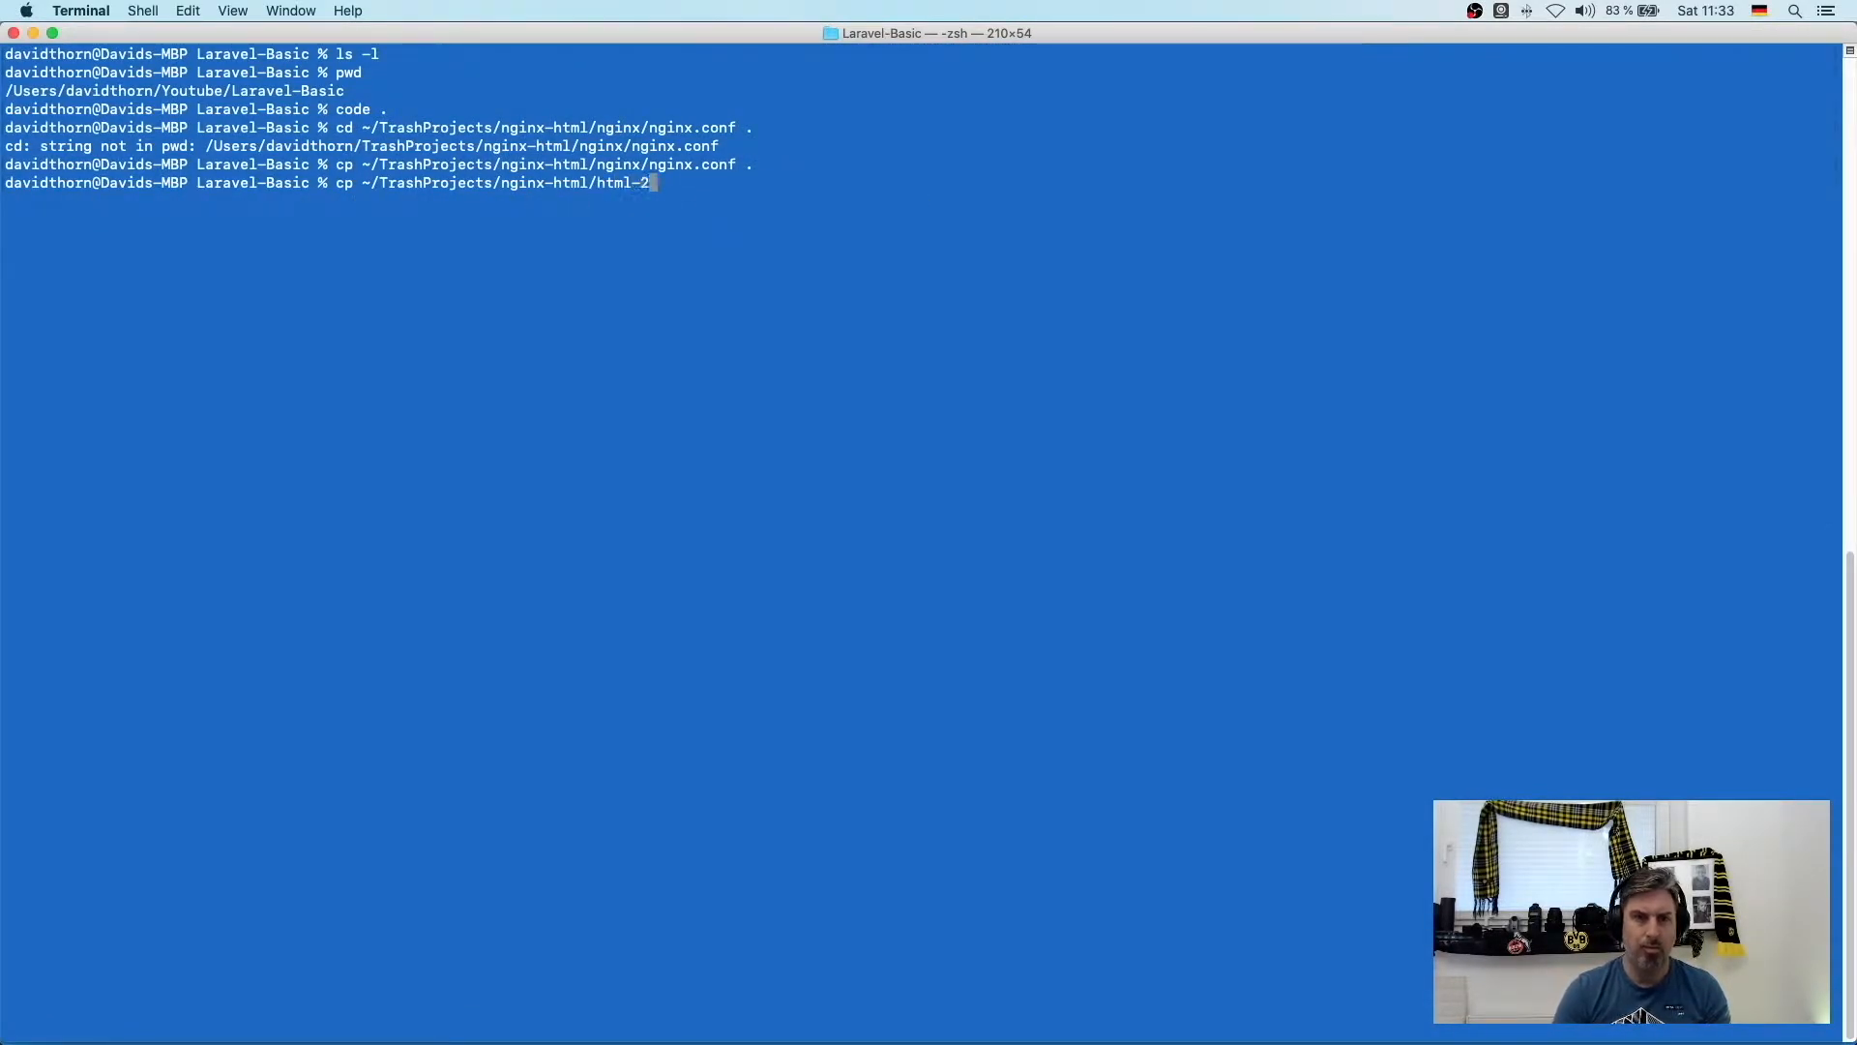
key("Backspace")
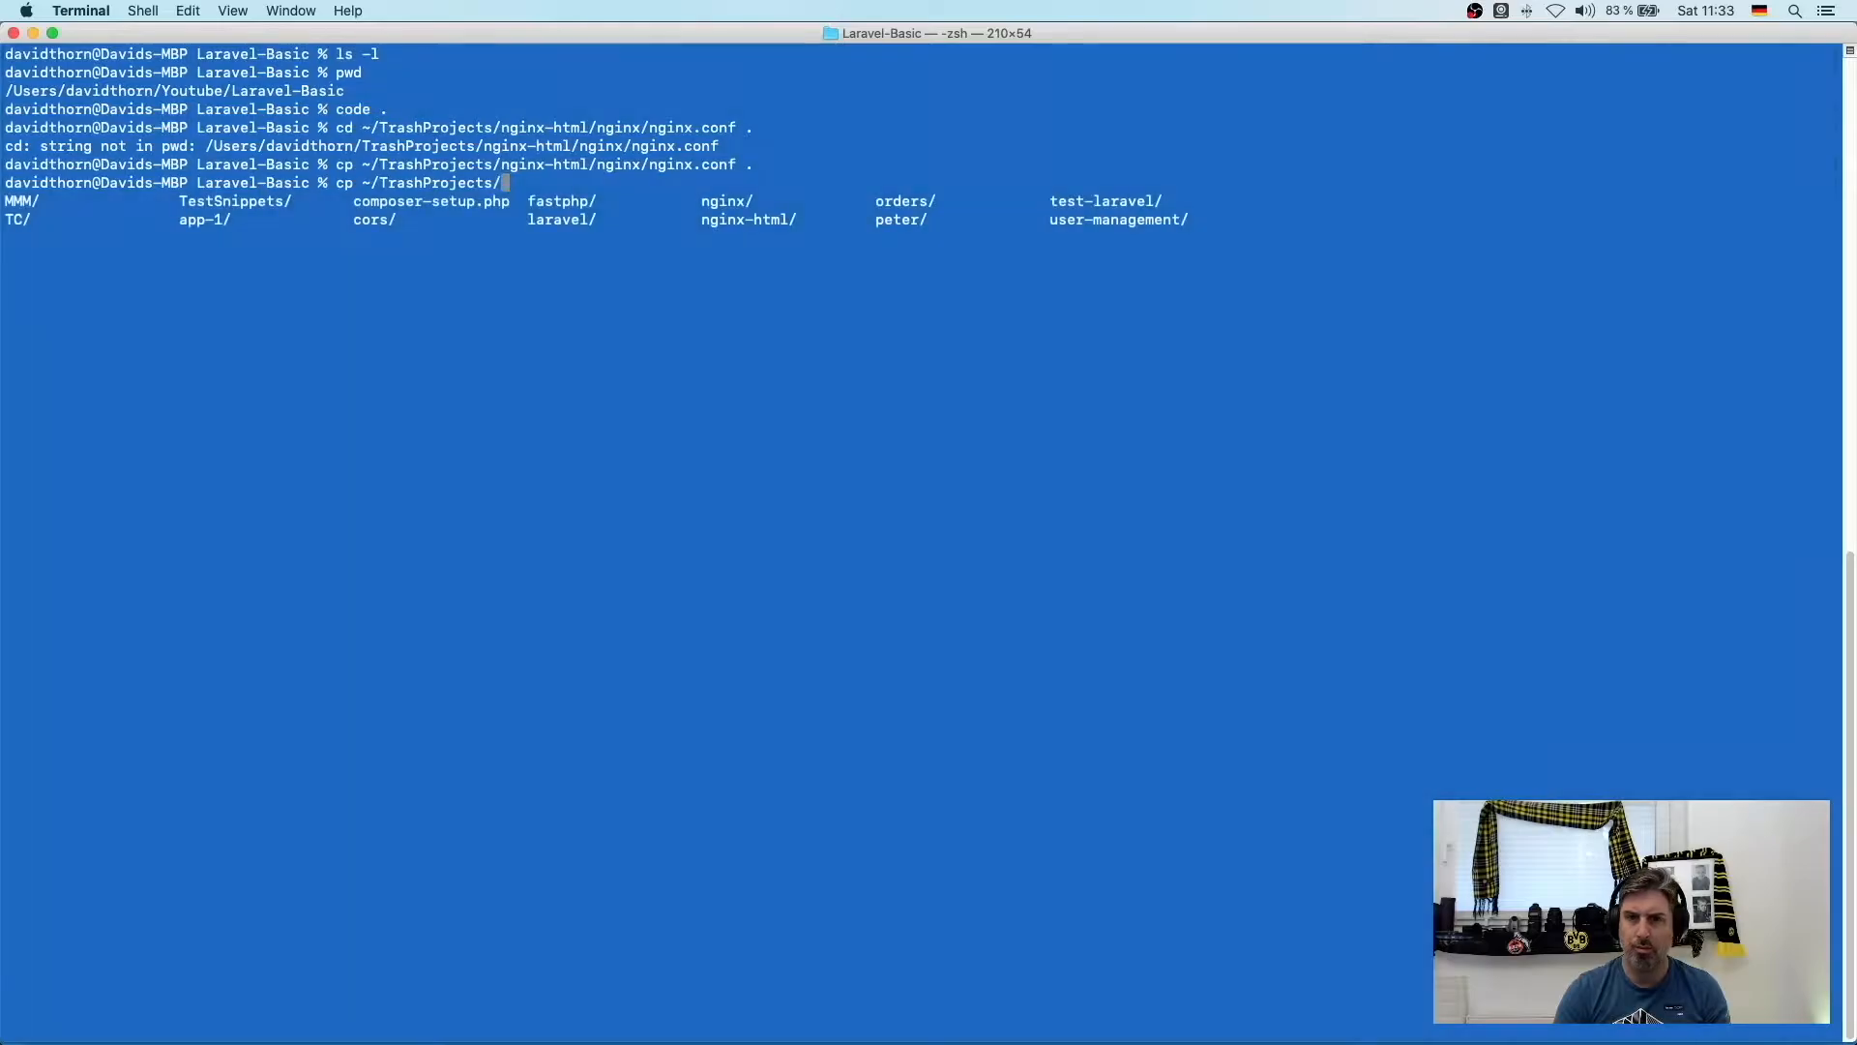
type("orders/")
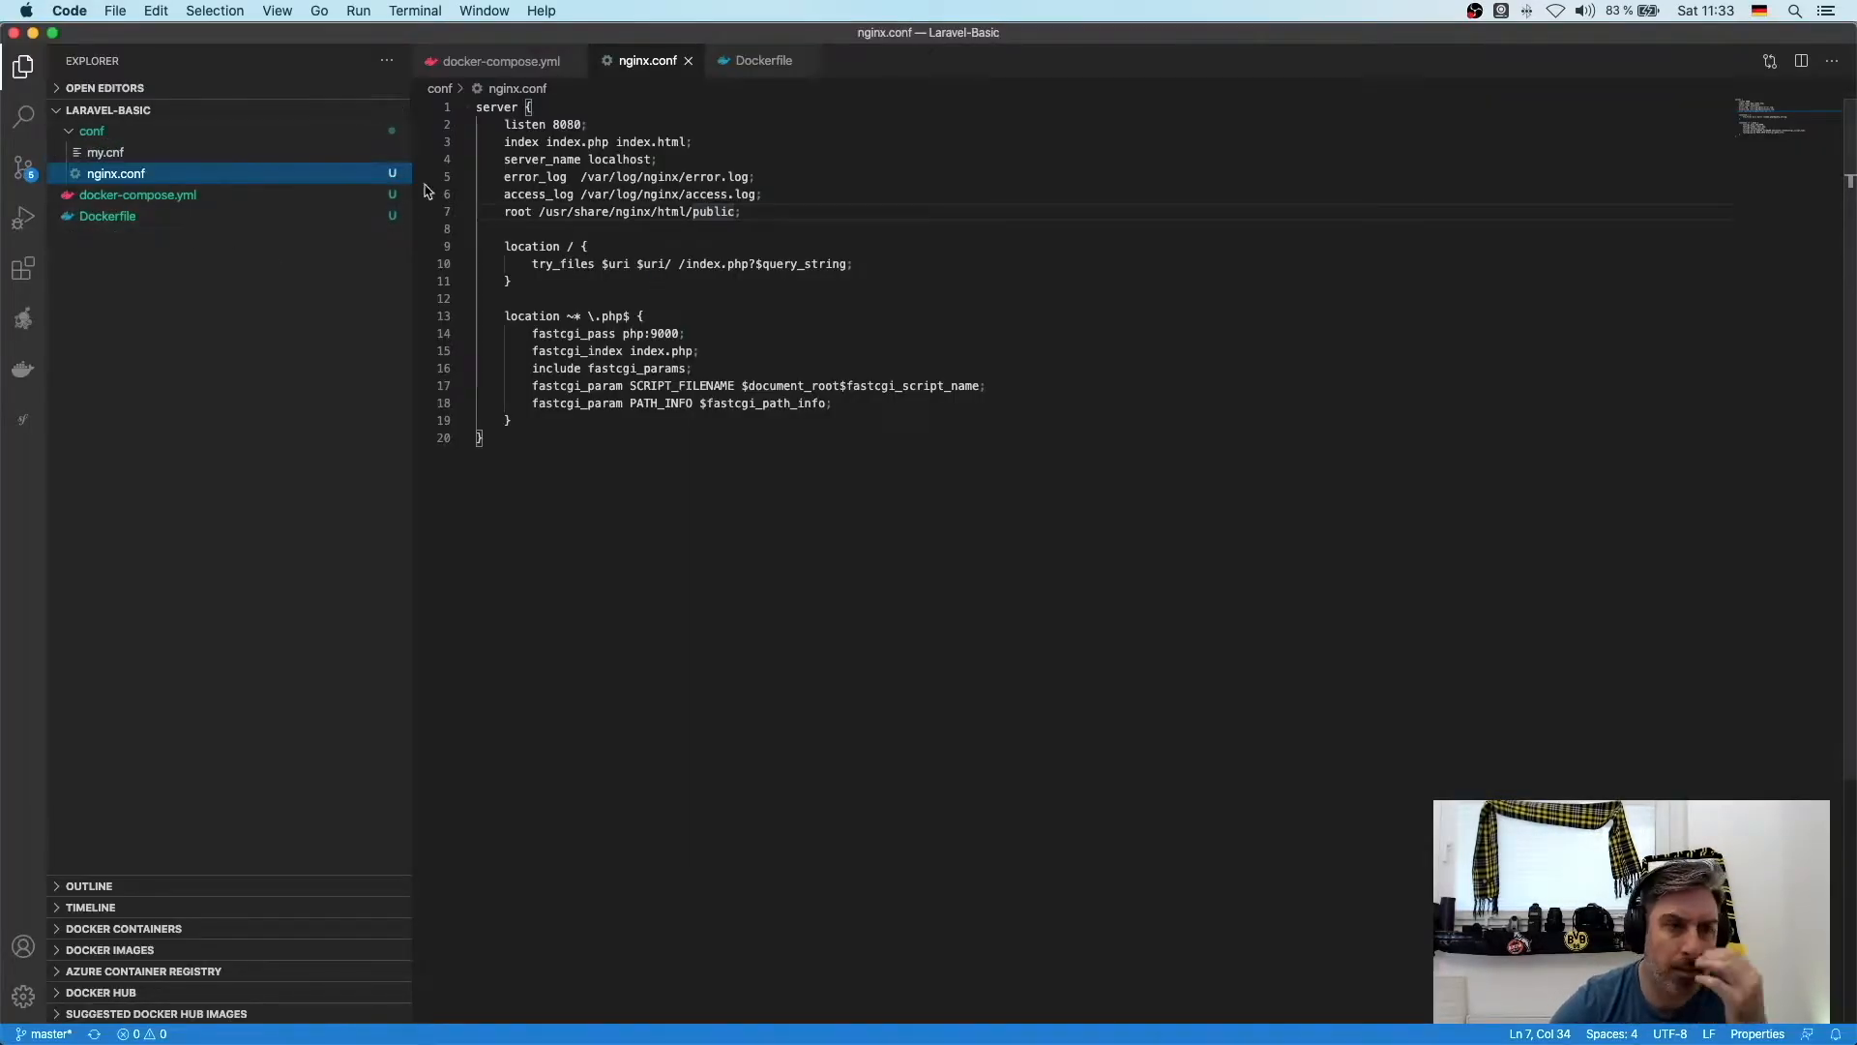
- Make nginx.conf listen on port 80 and run docker-compose up --build with Docker Desktop launched
left_click(105, 151)
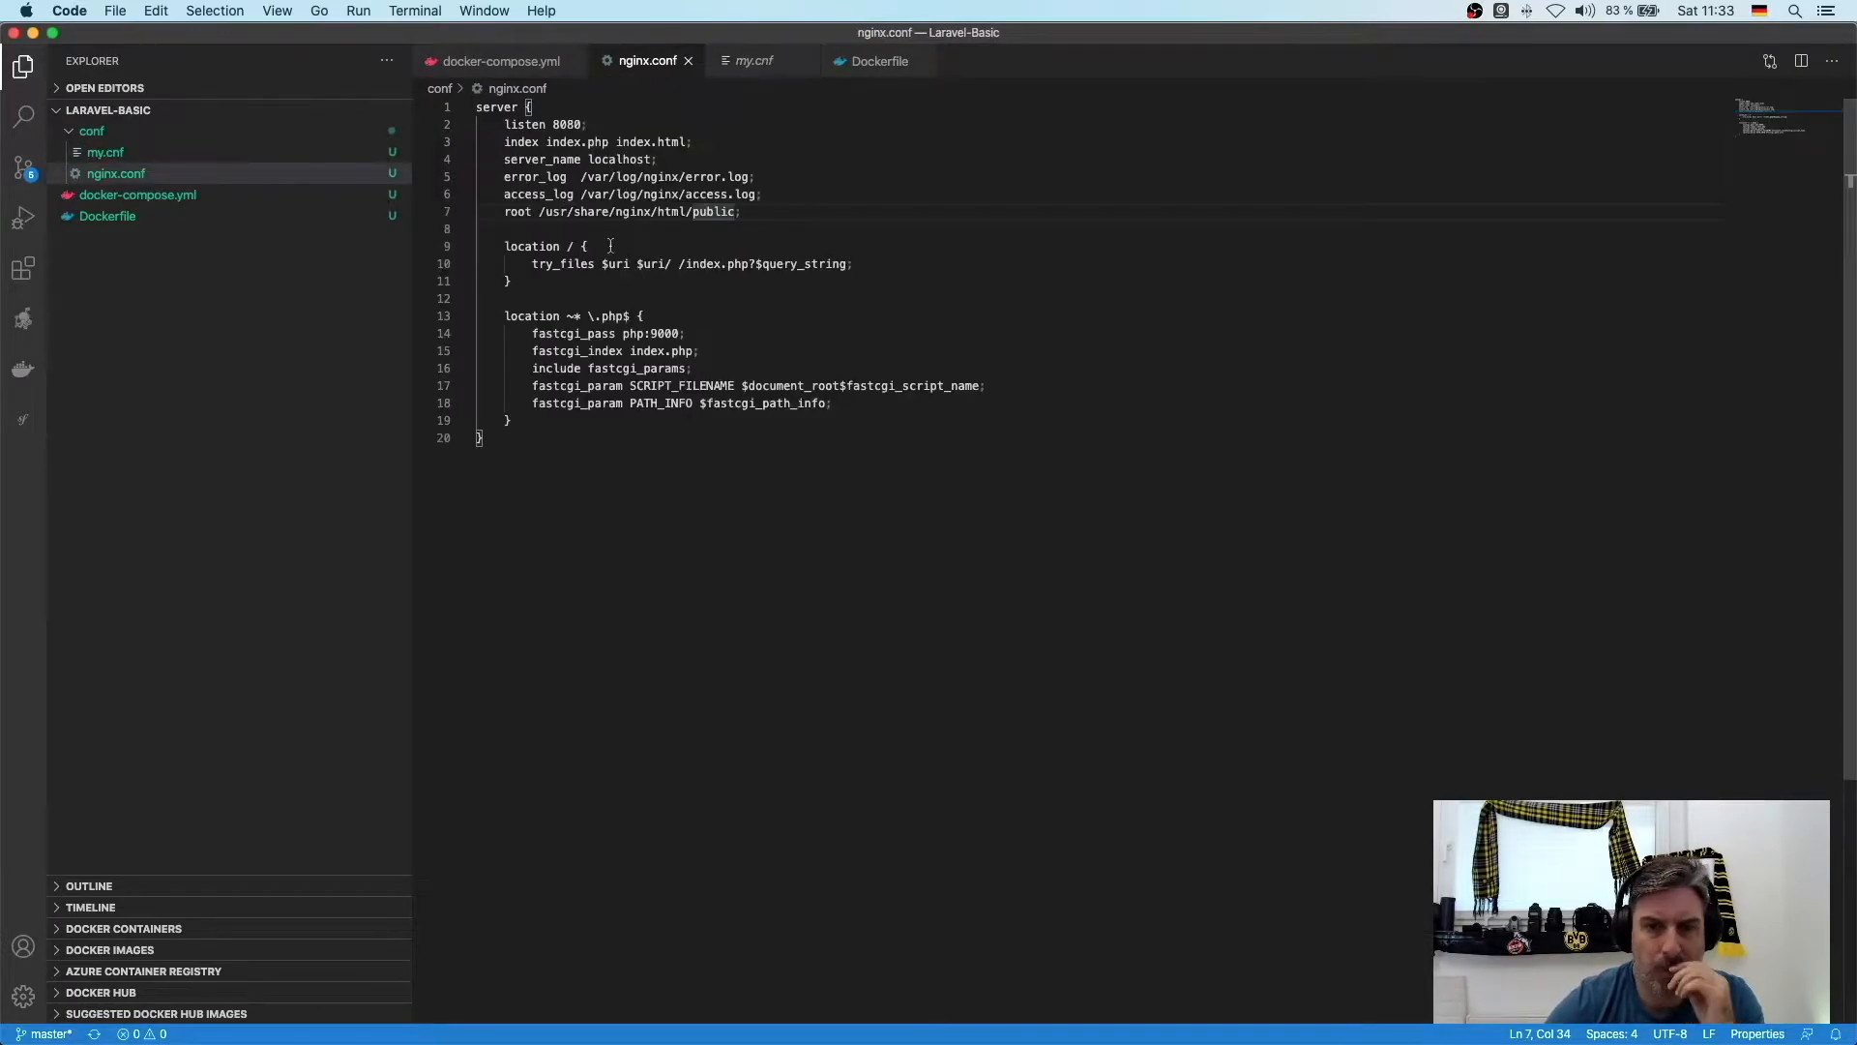
type("80")
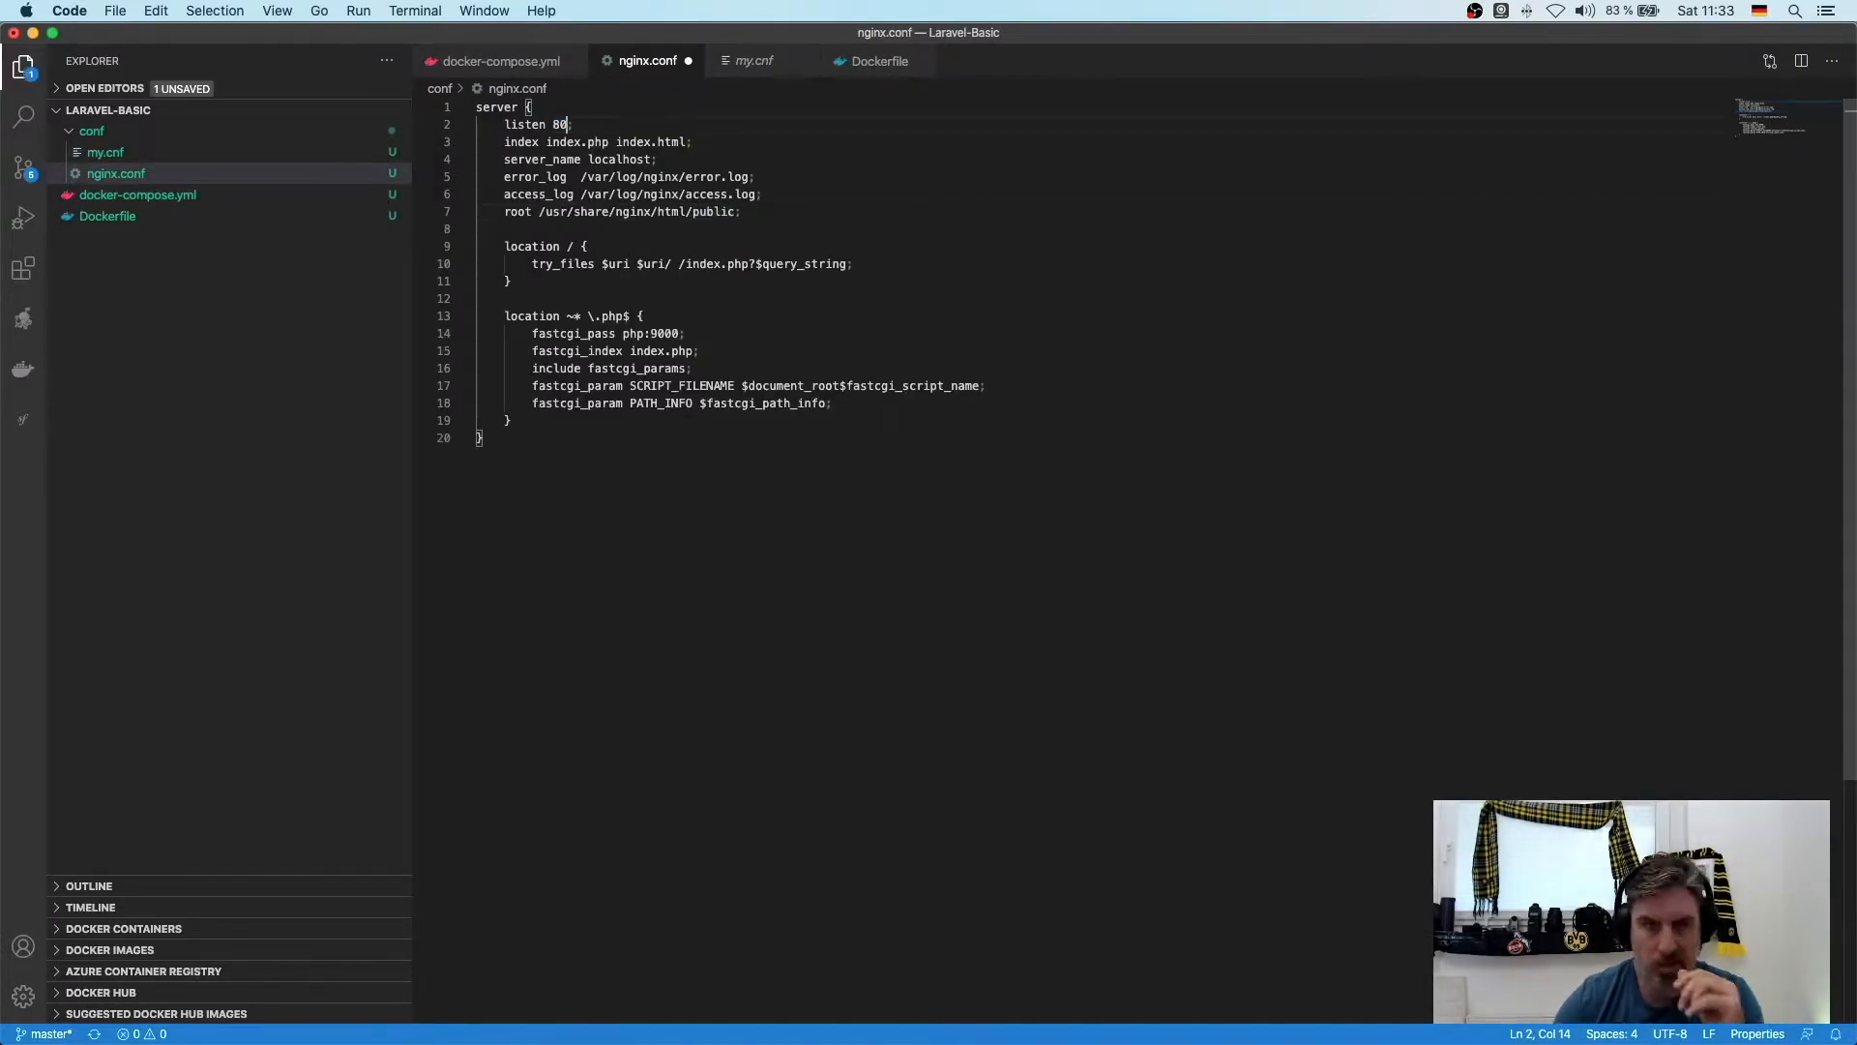
left_click(497, 60)
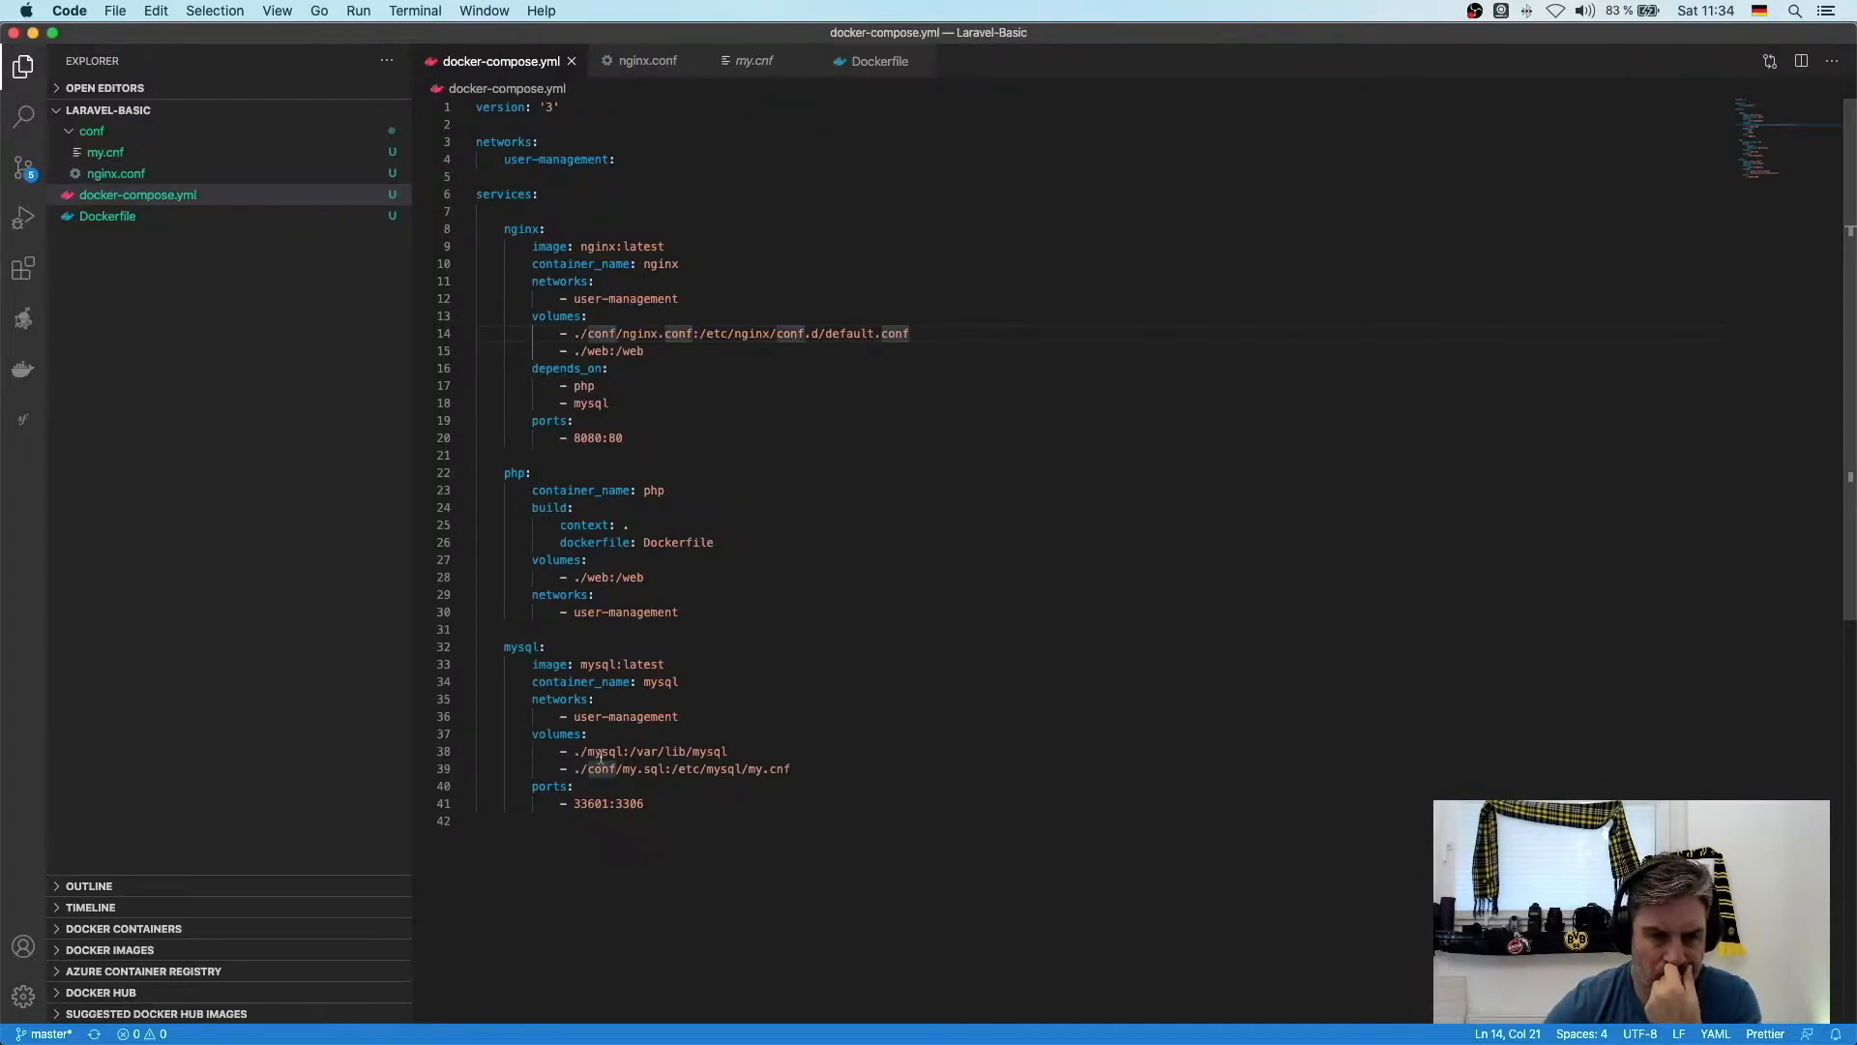
left_click(414, 11)
type("do")
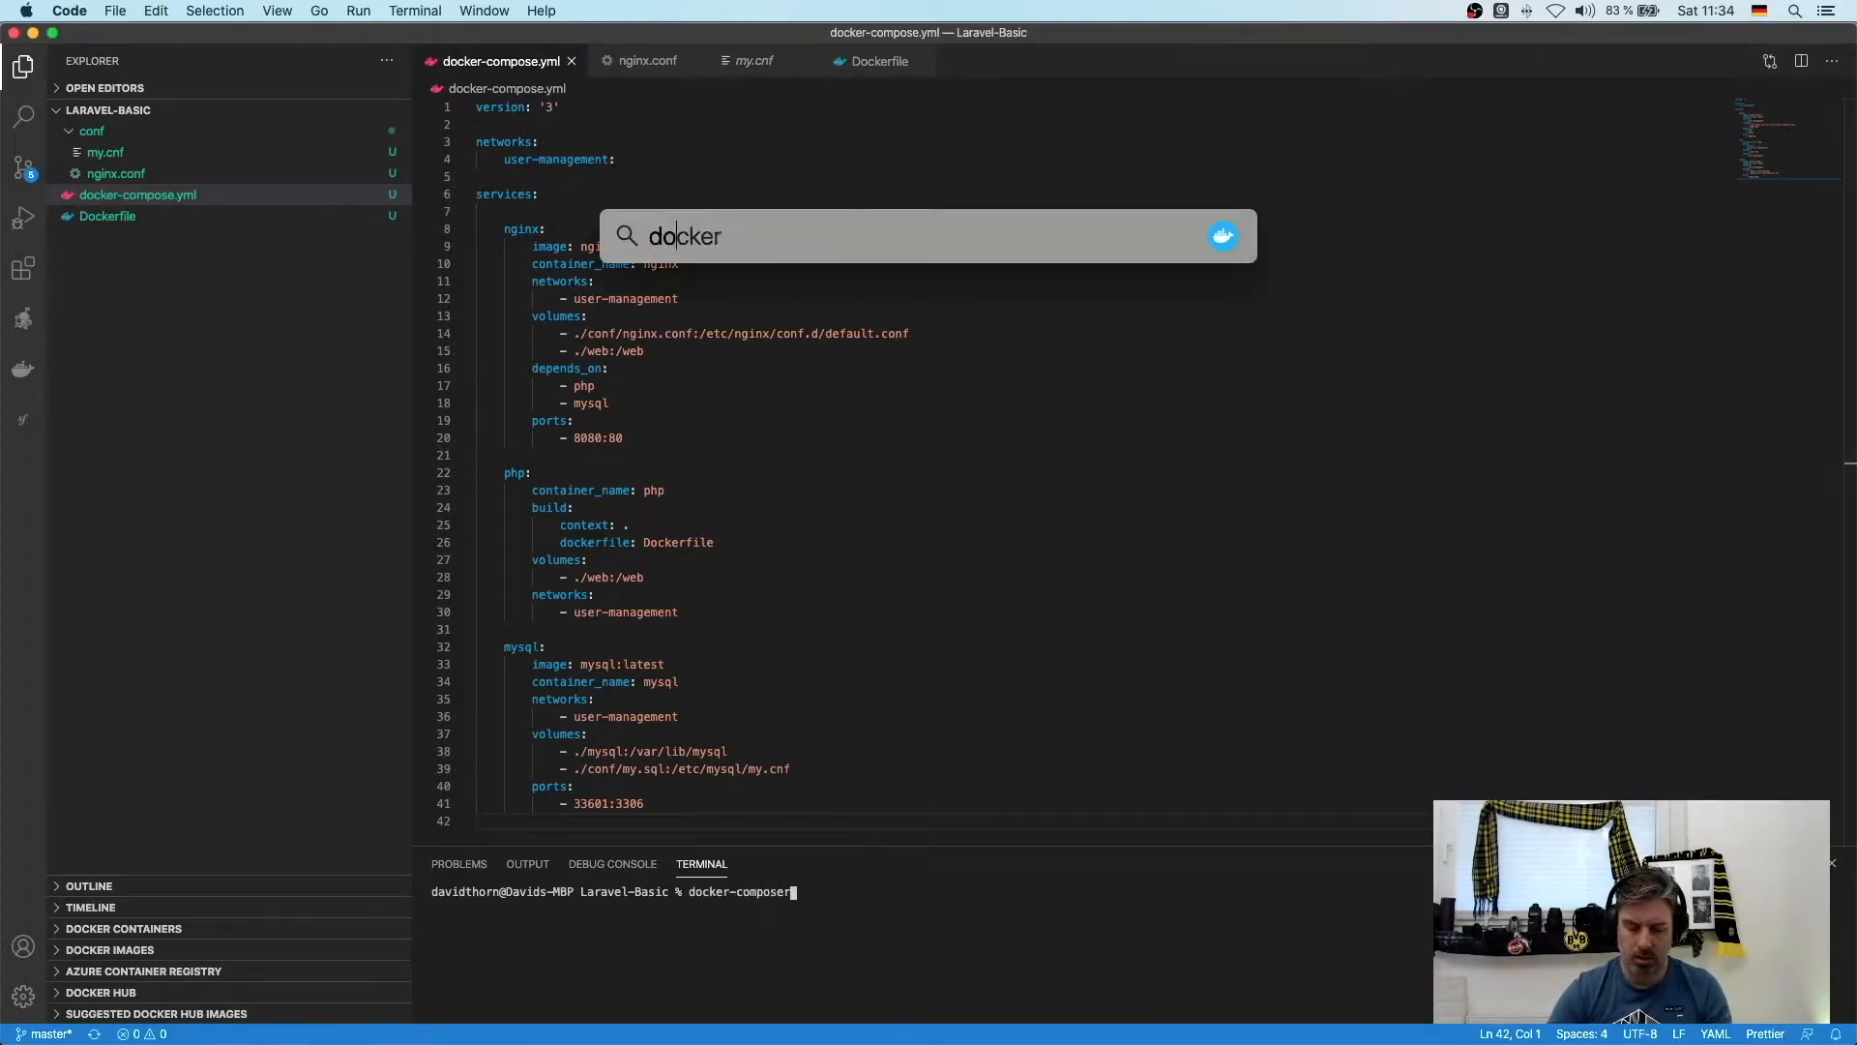
key("Escape")
type(" up --build")
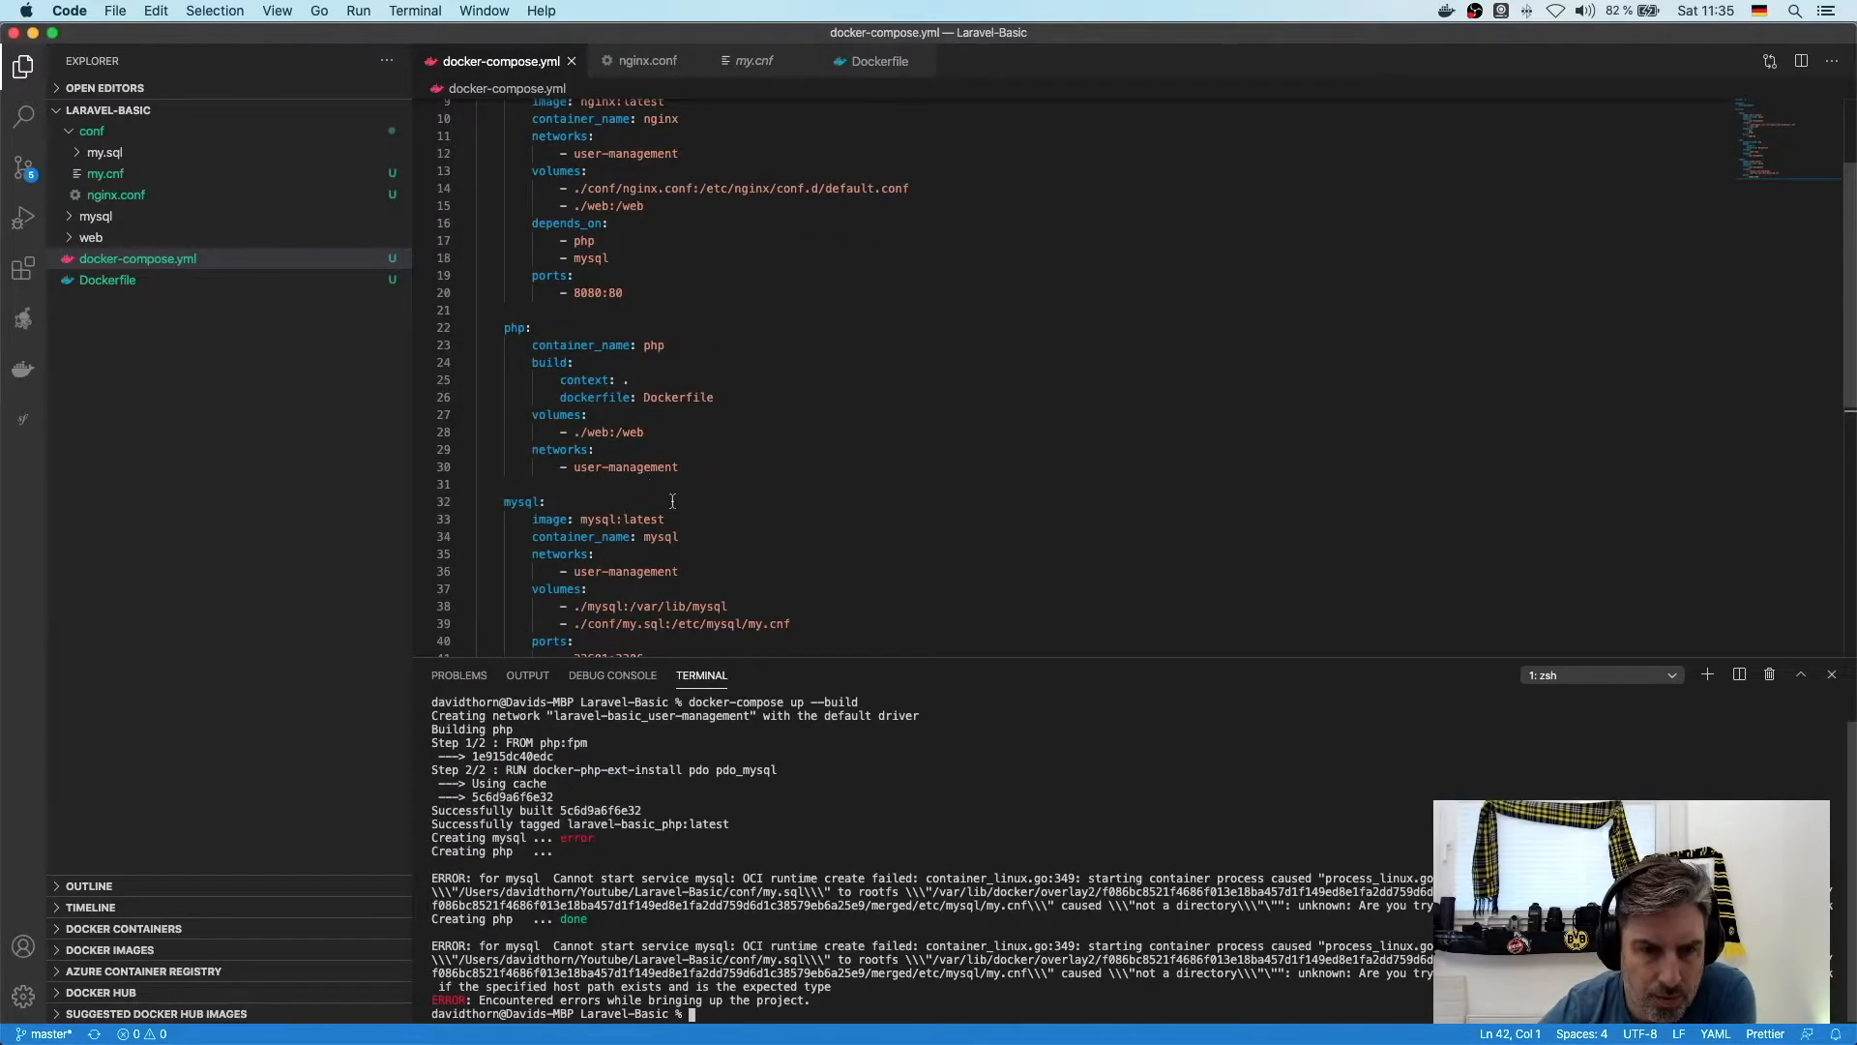
- Fix the mysql config mount to conf/my.cnf and open the orders project's compose file for reference
scroll("down", 3)
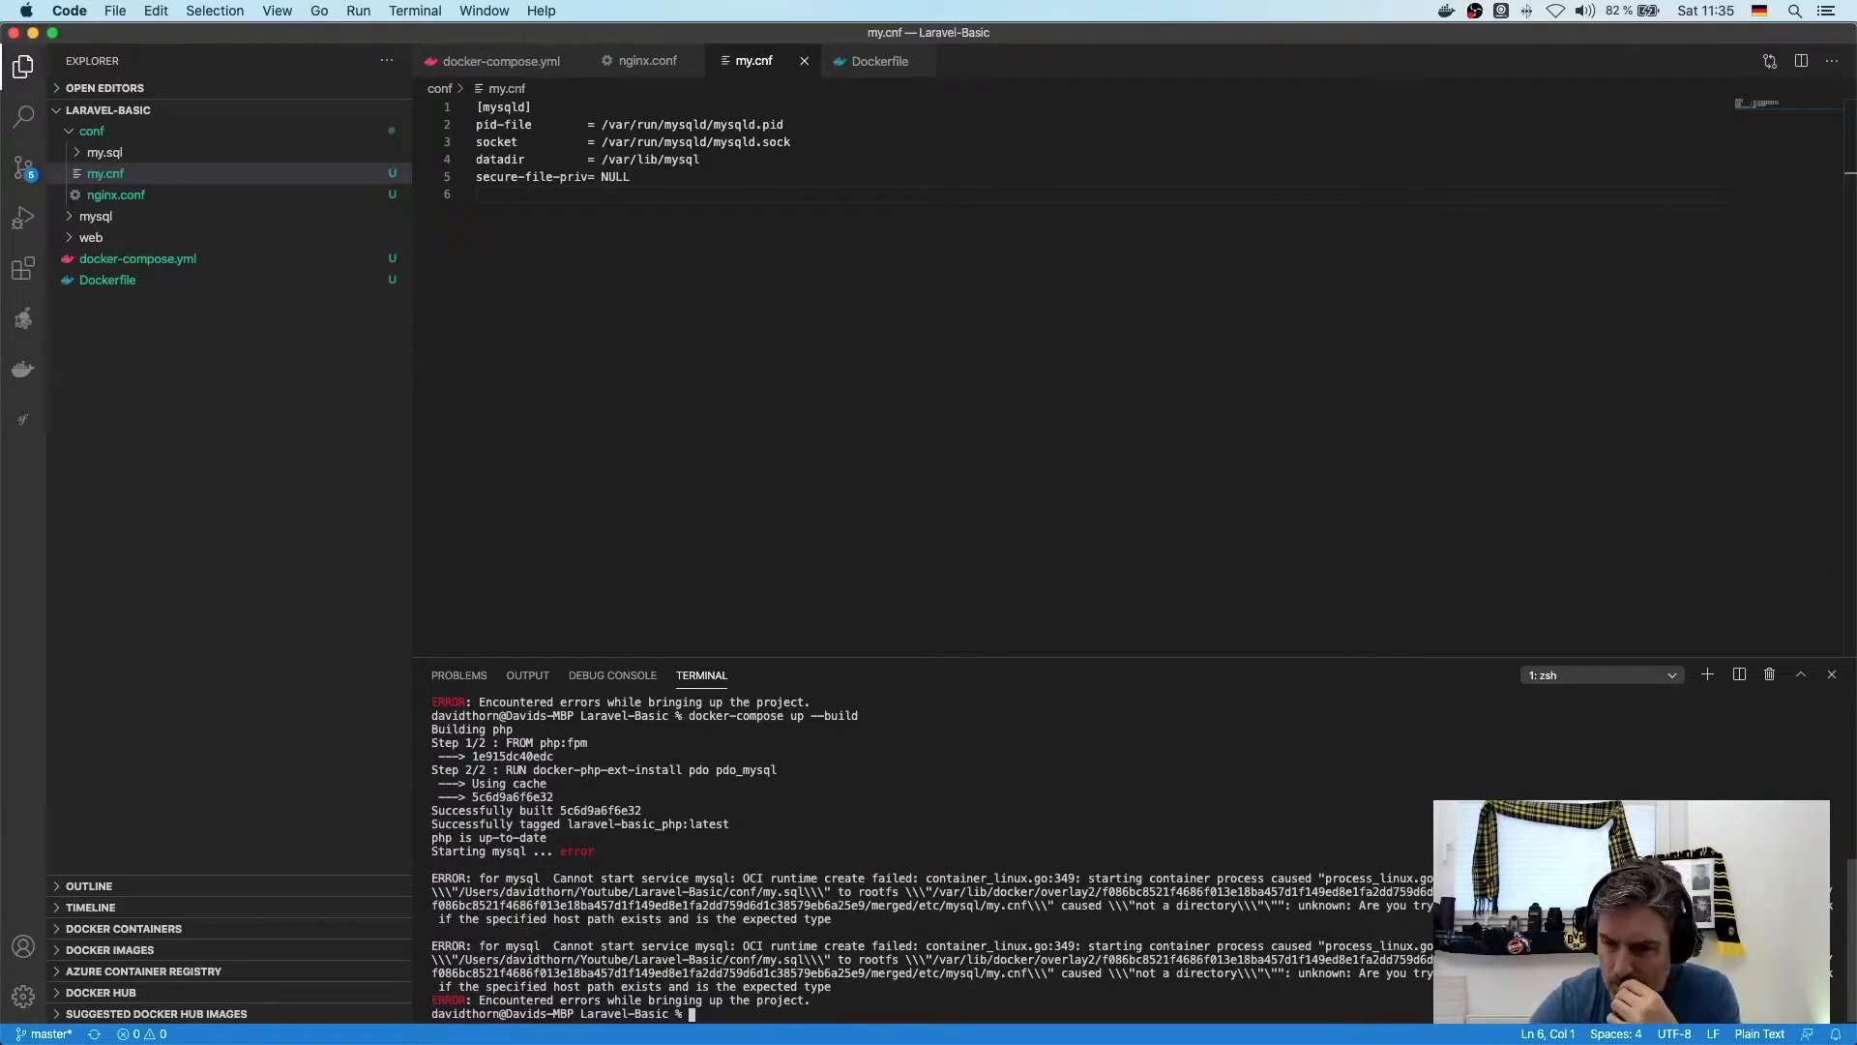
right_click(102, 151)
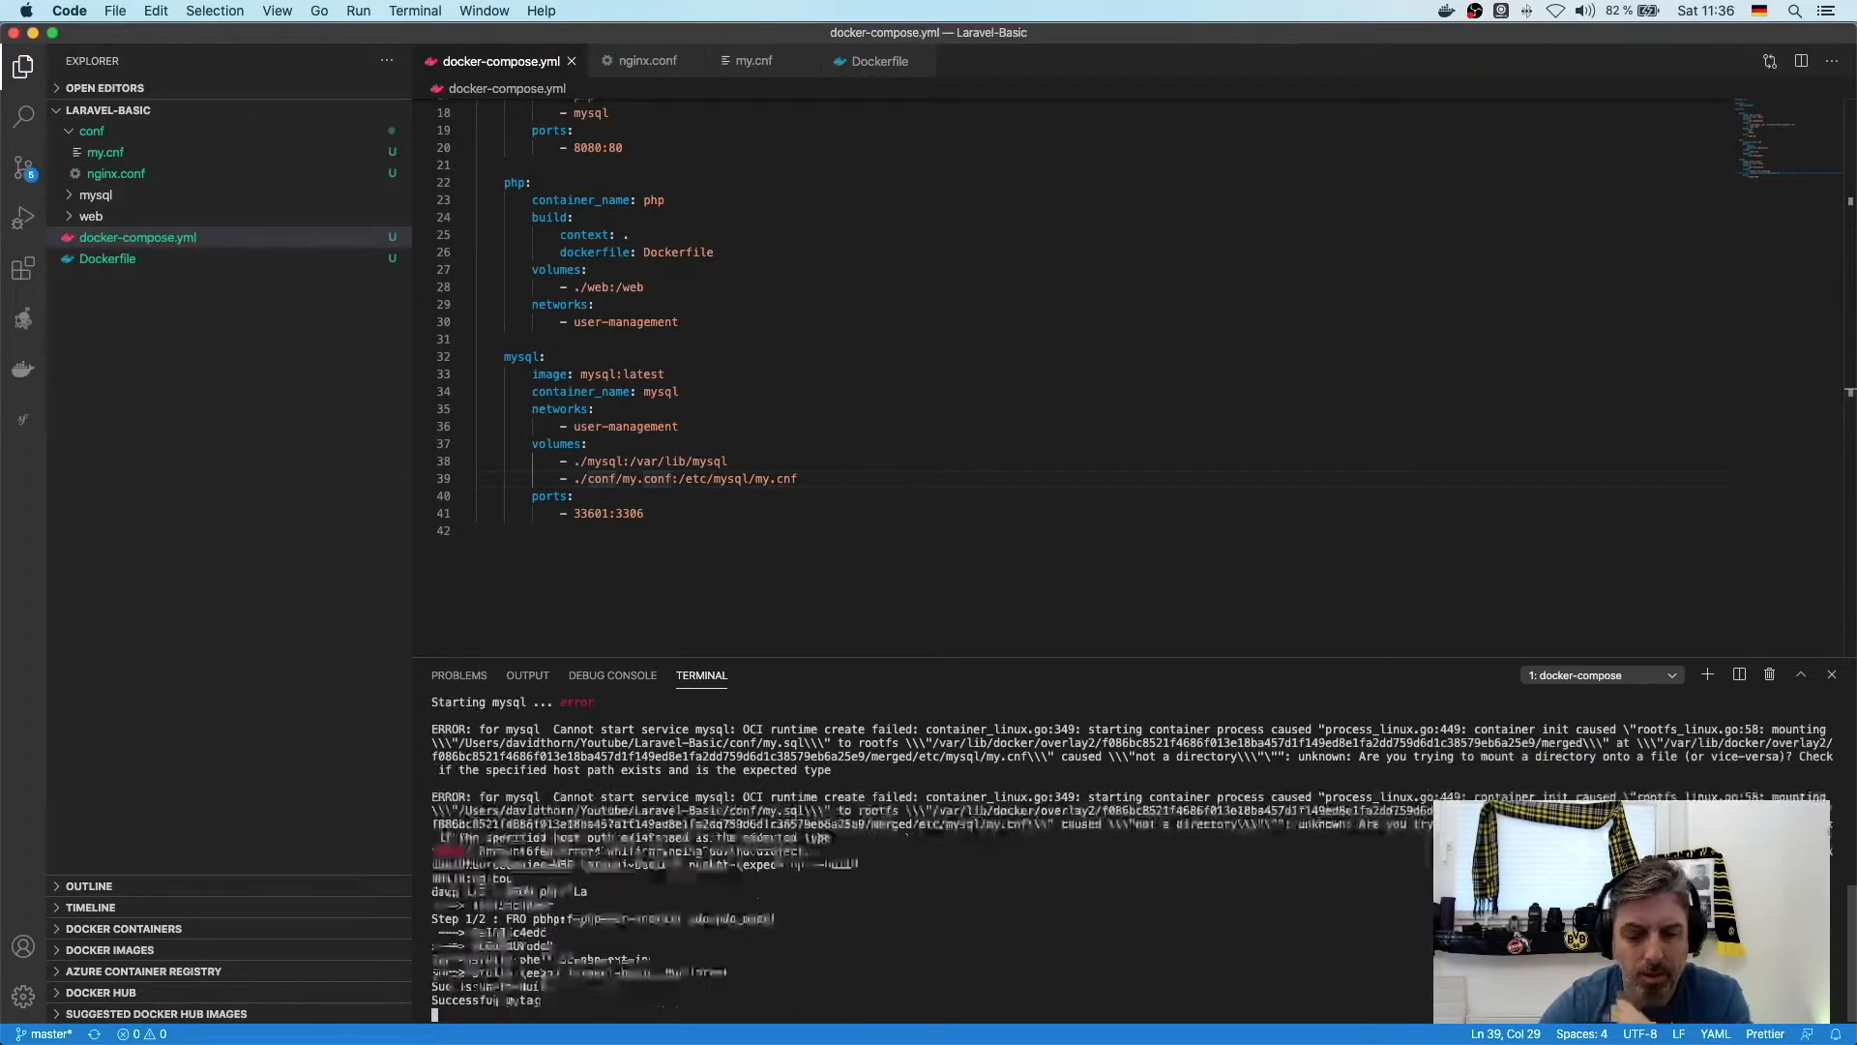
right_click(105, 151)
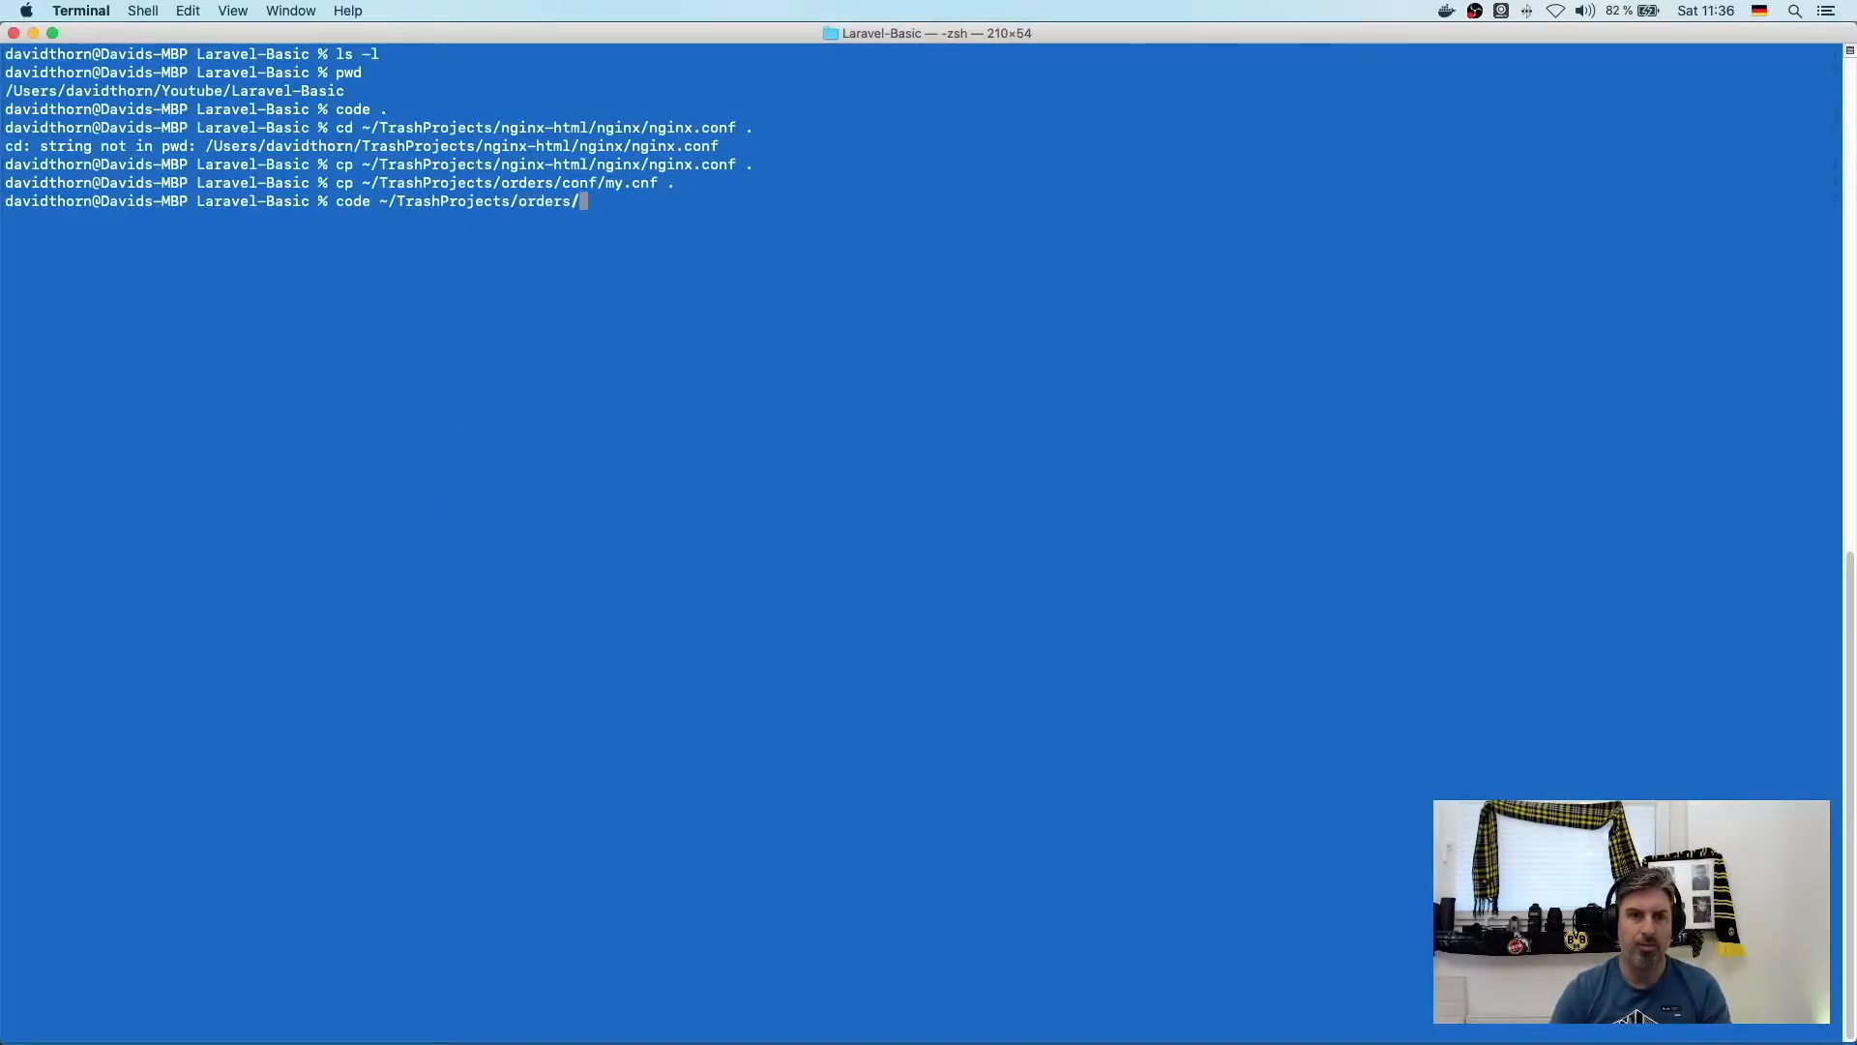
key("Return")
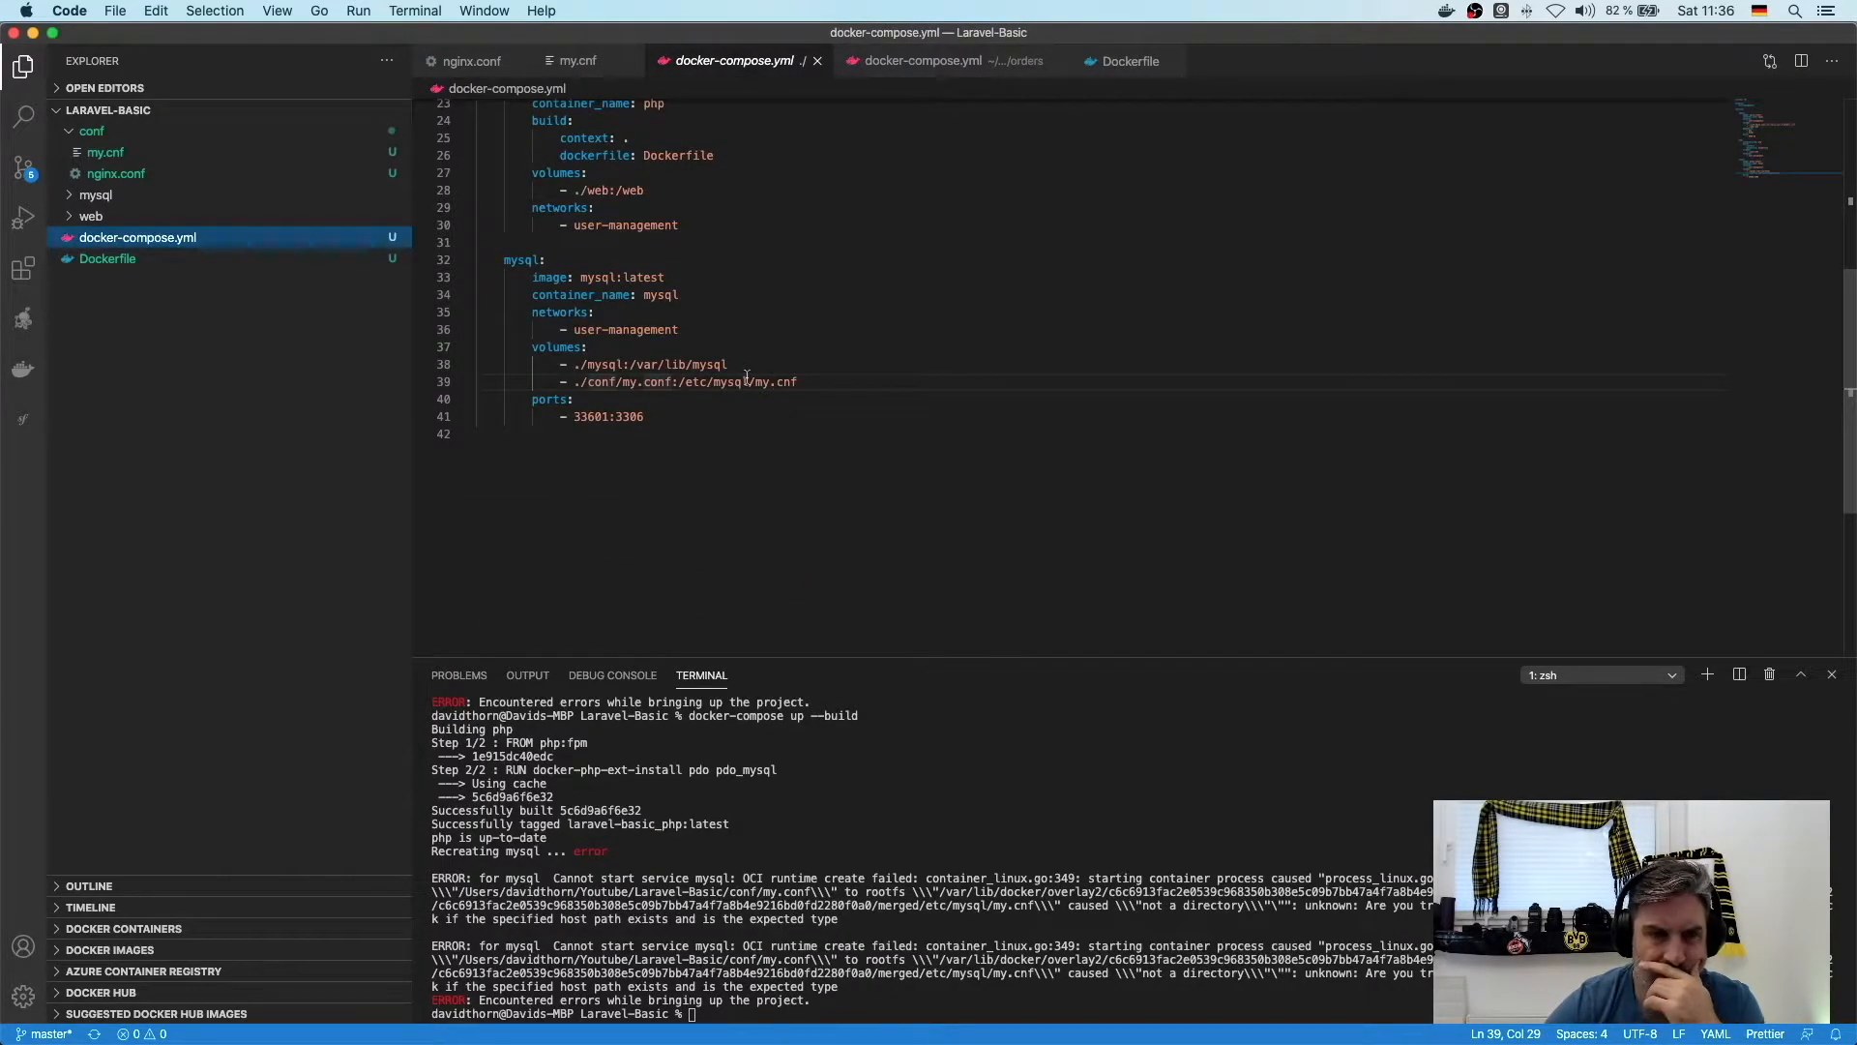
- Add MYSQL_* environment variables with user-management credentials and the customers database to the mysql service
left_click(1053, 60)
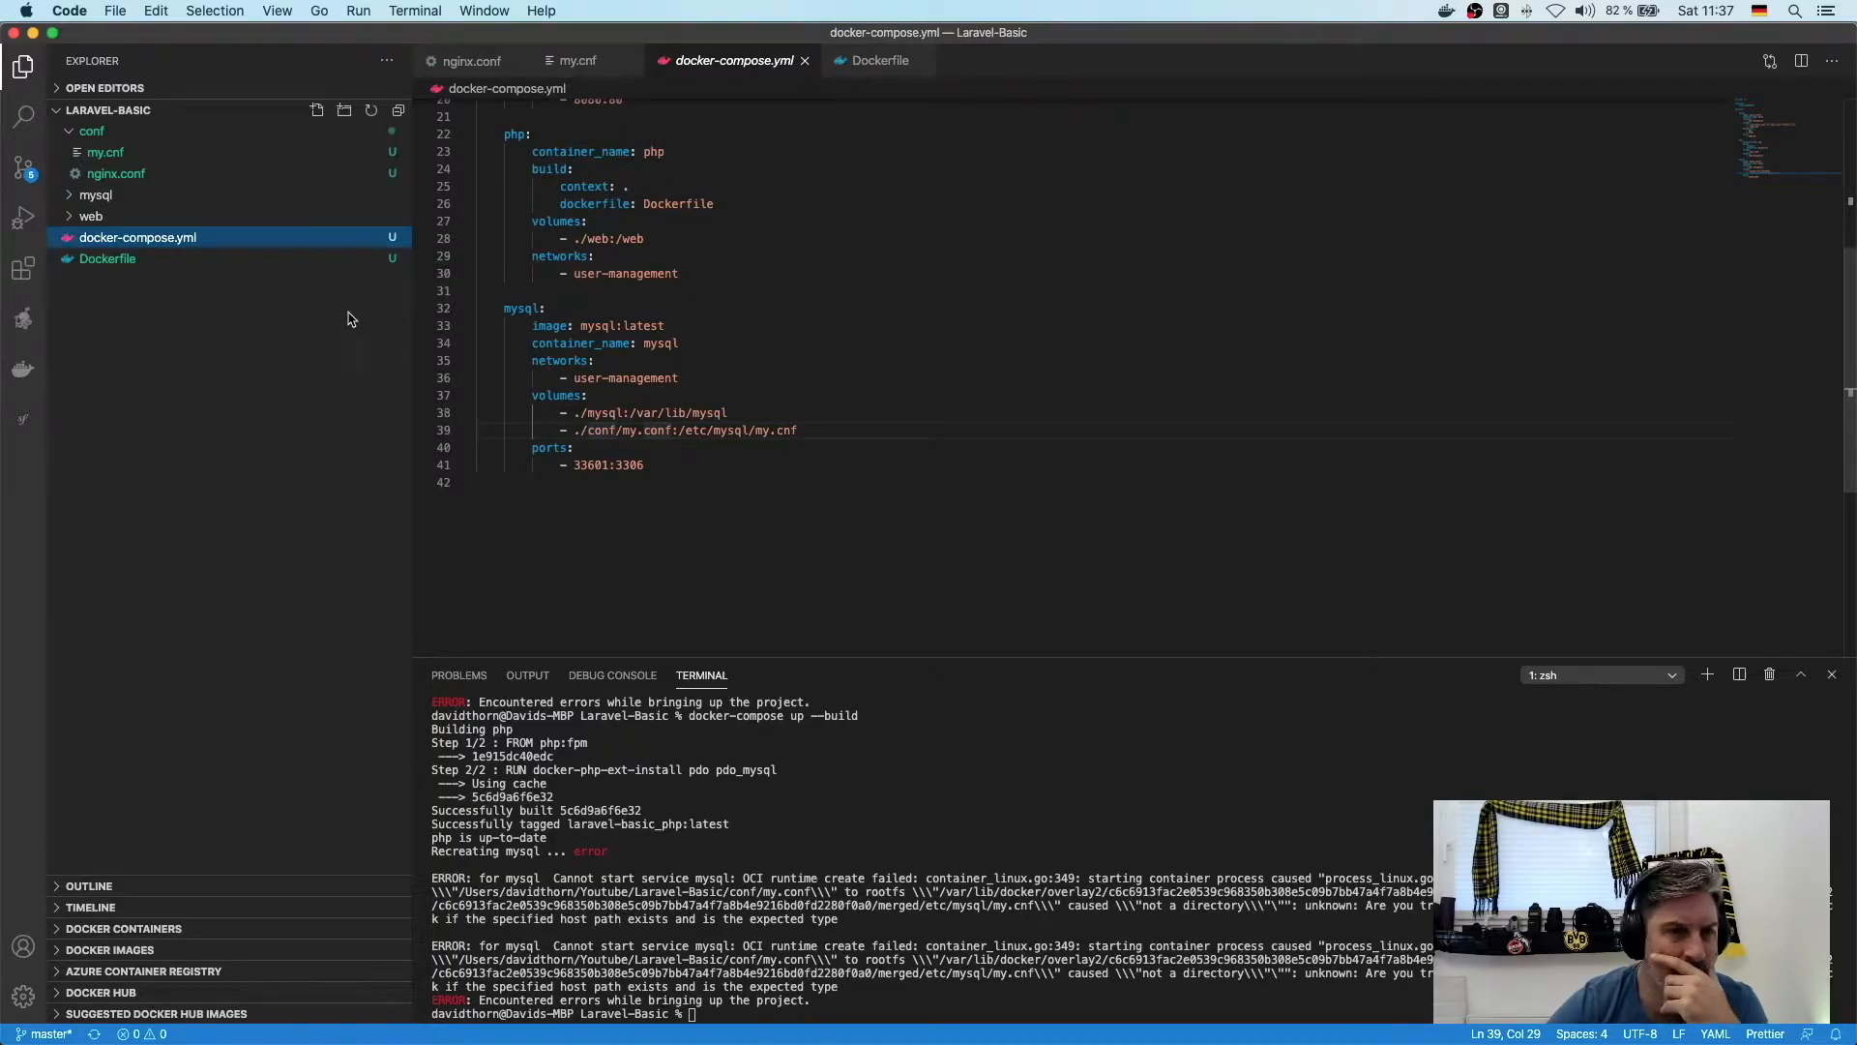
mouse_move(531, 368)
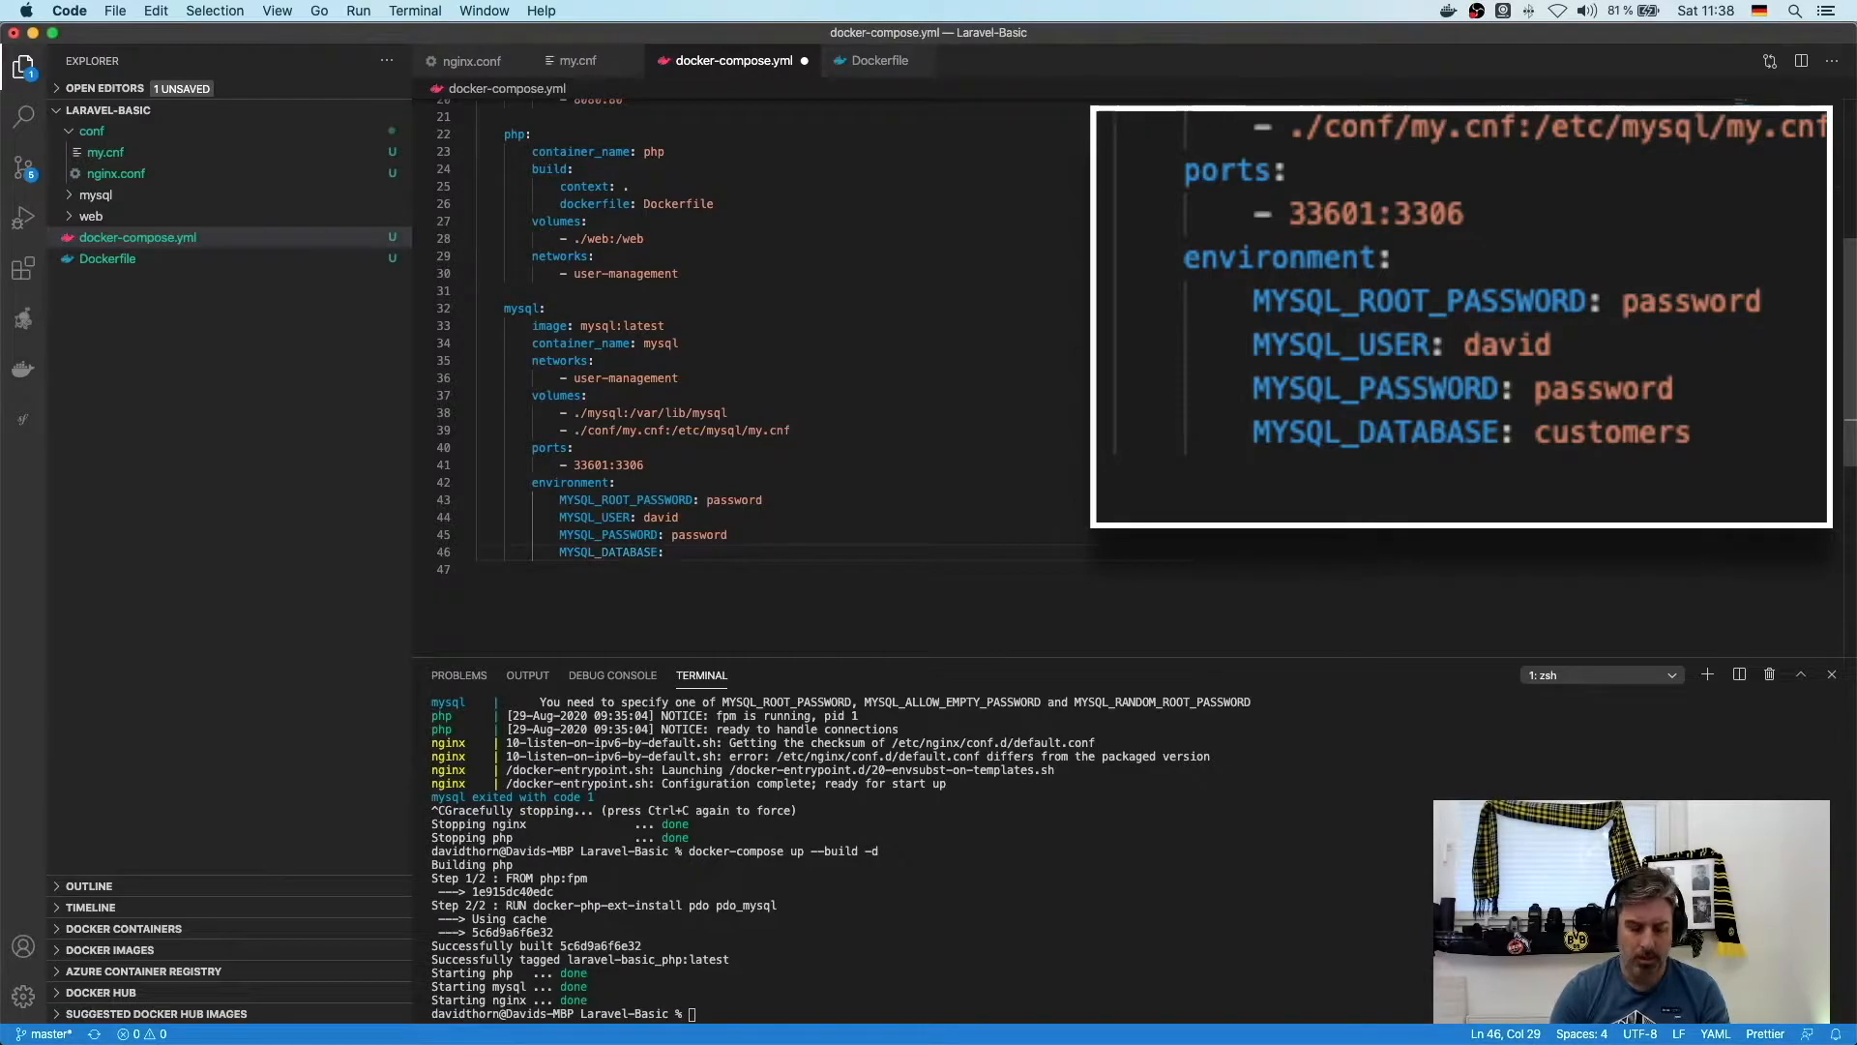
type("user-management")
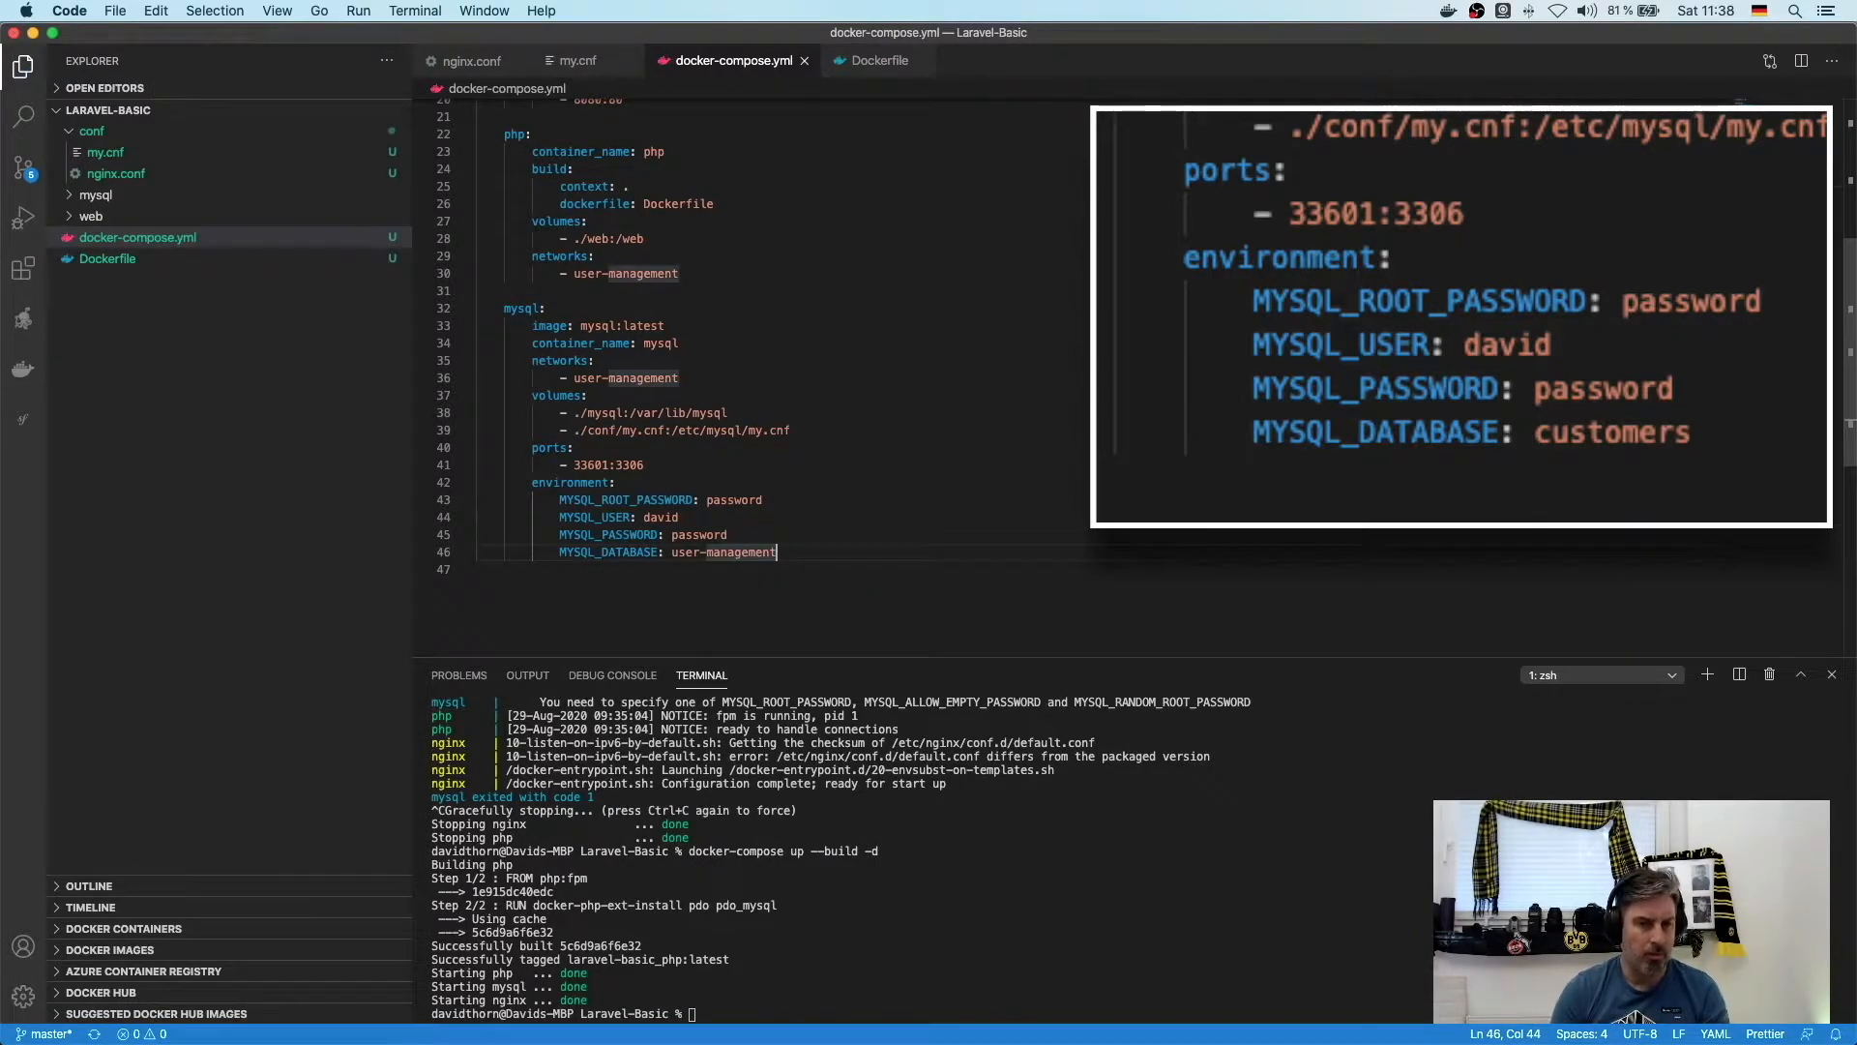
type("customers")
left_click(724, 1014)
type("docker exec")
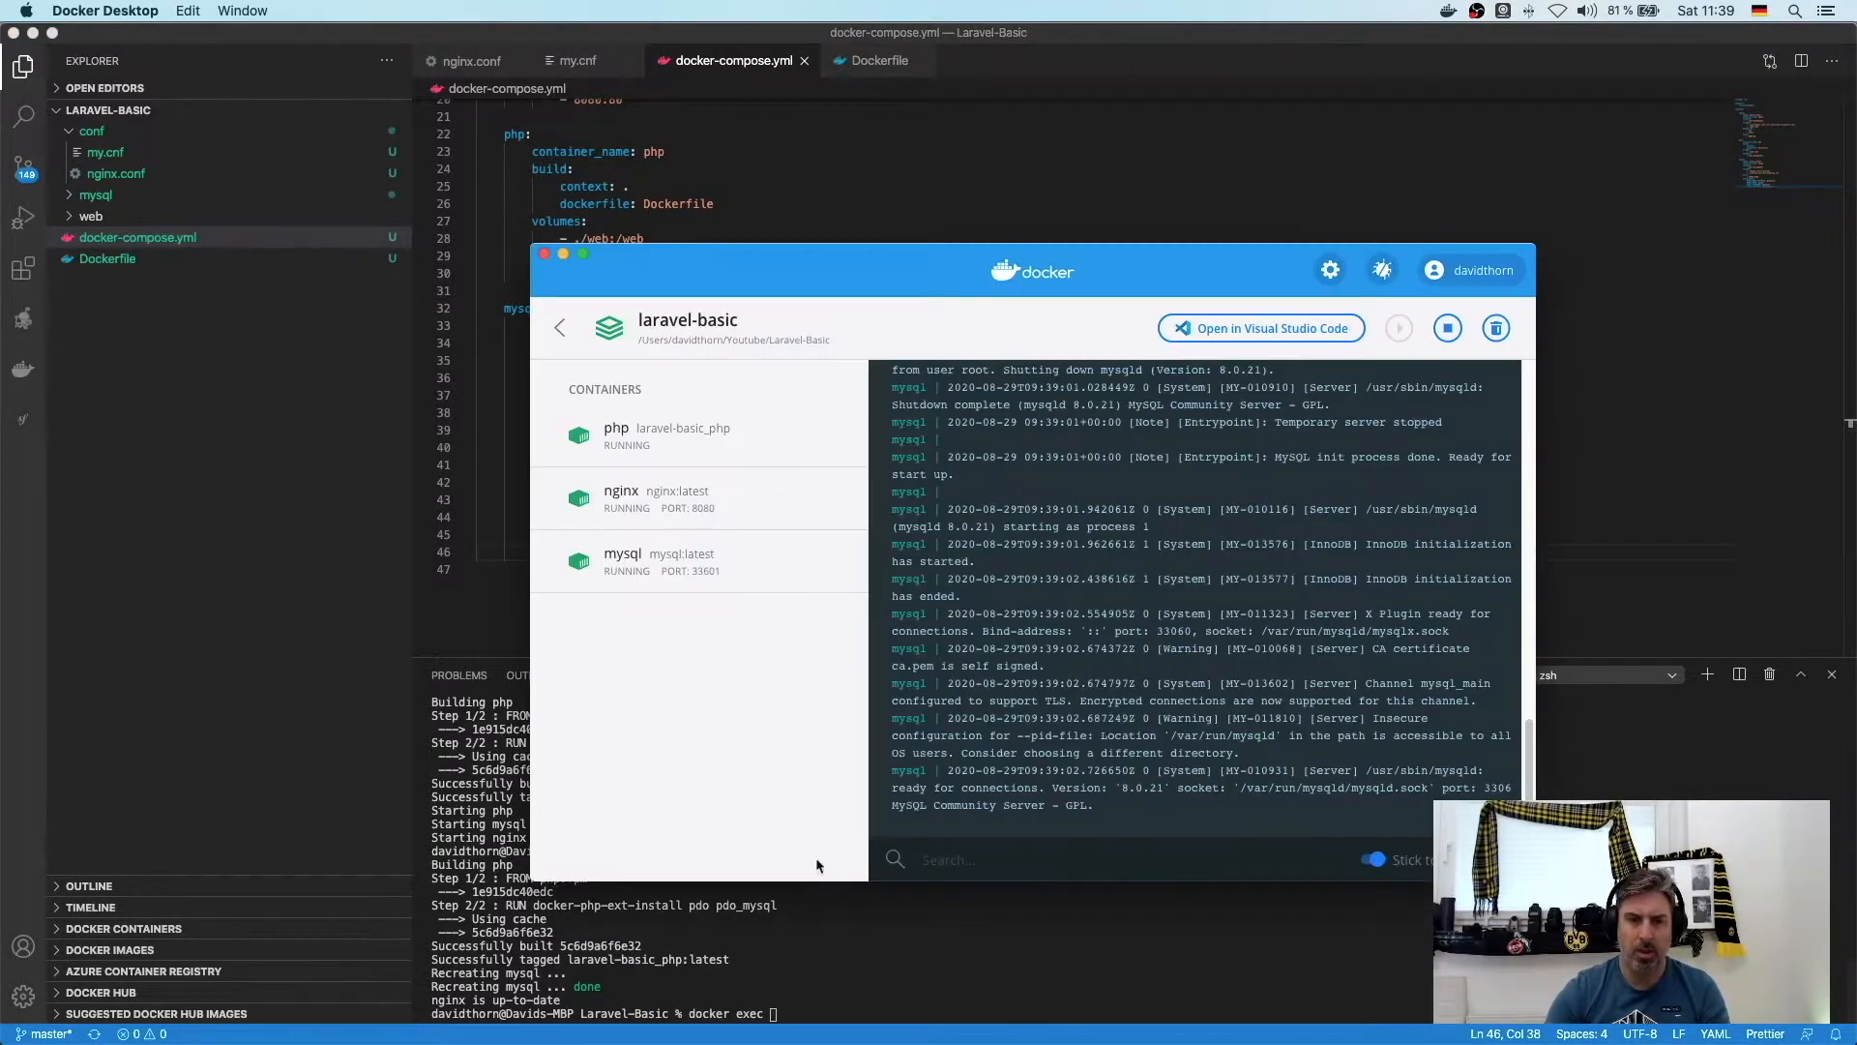
- Inspect the laravel-basic mysql container's environment variables in Docker Desktop
left_click(621, 561)
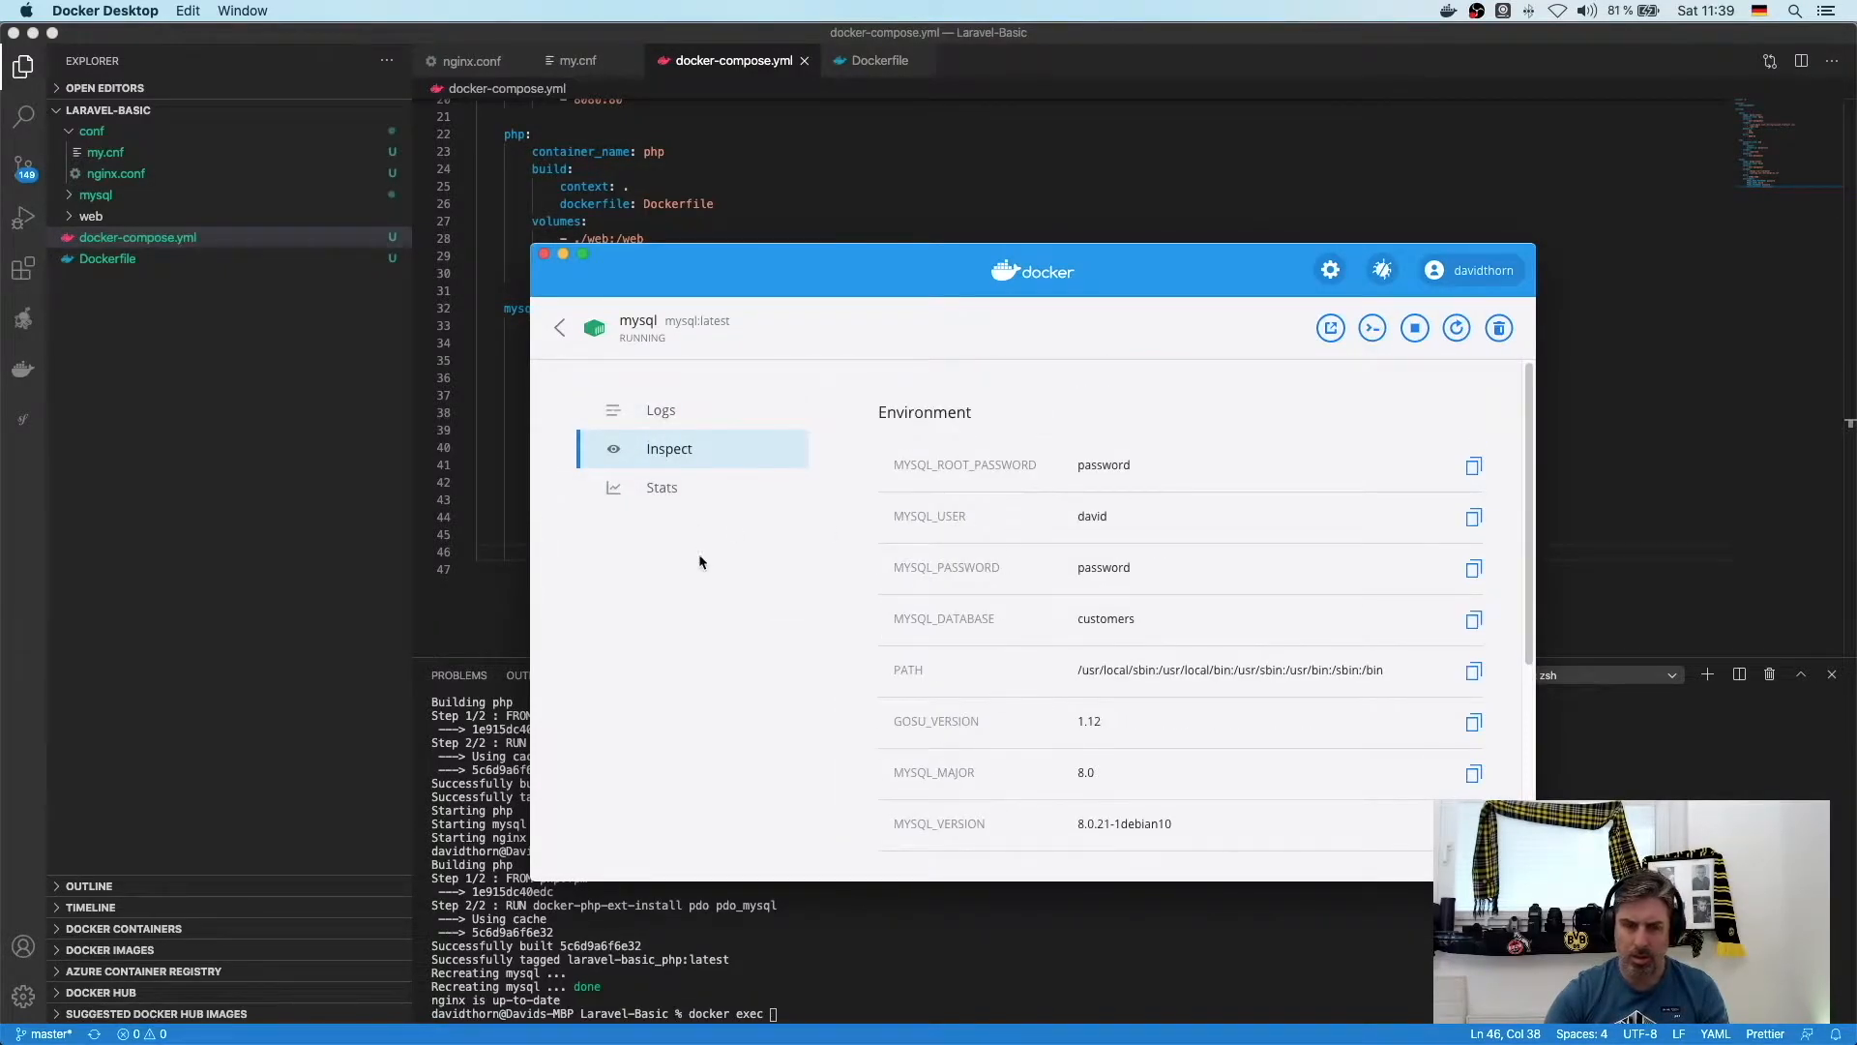
left_click(659, 410)
type("show databases;")
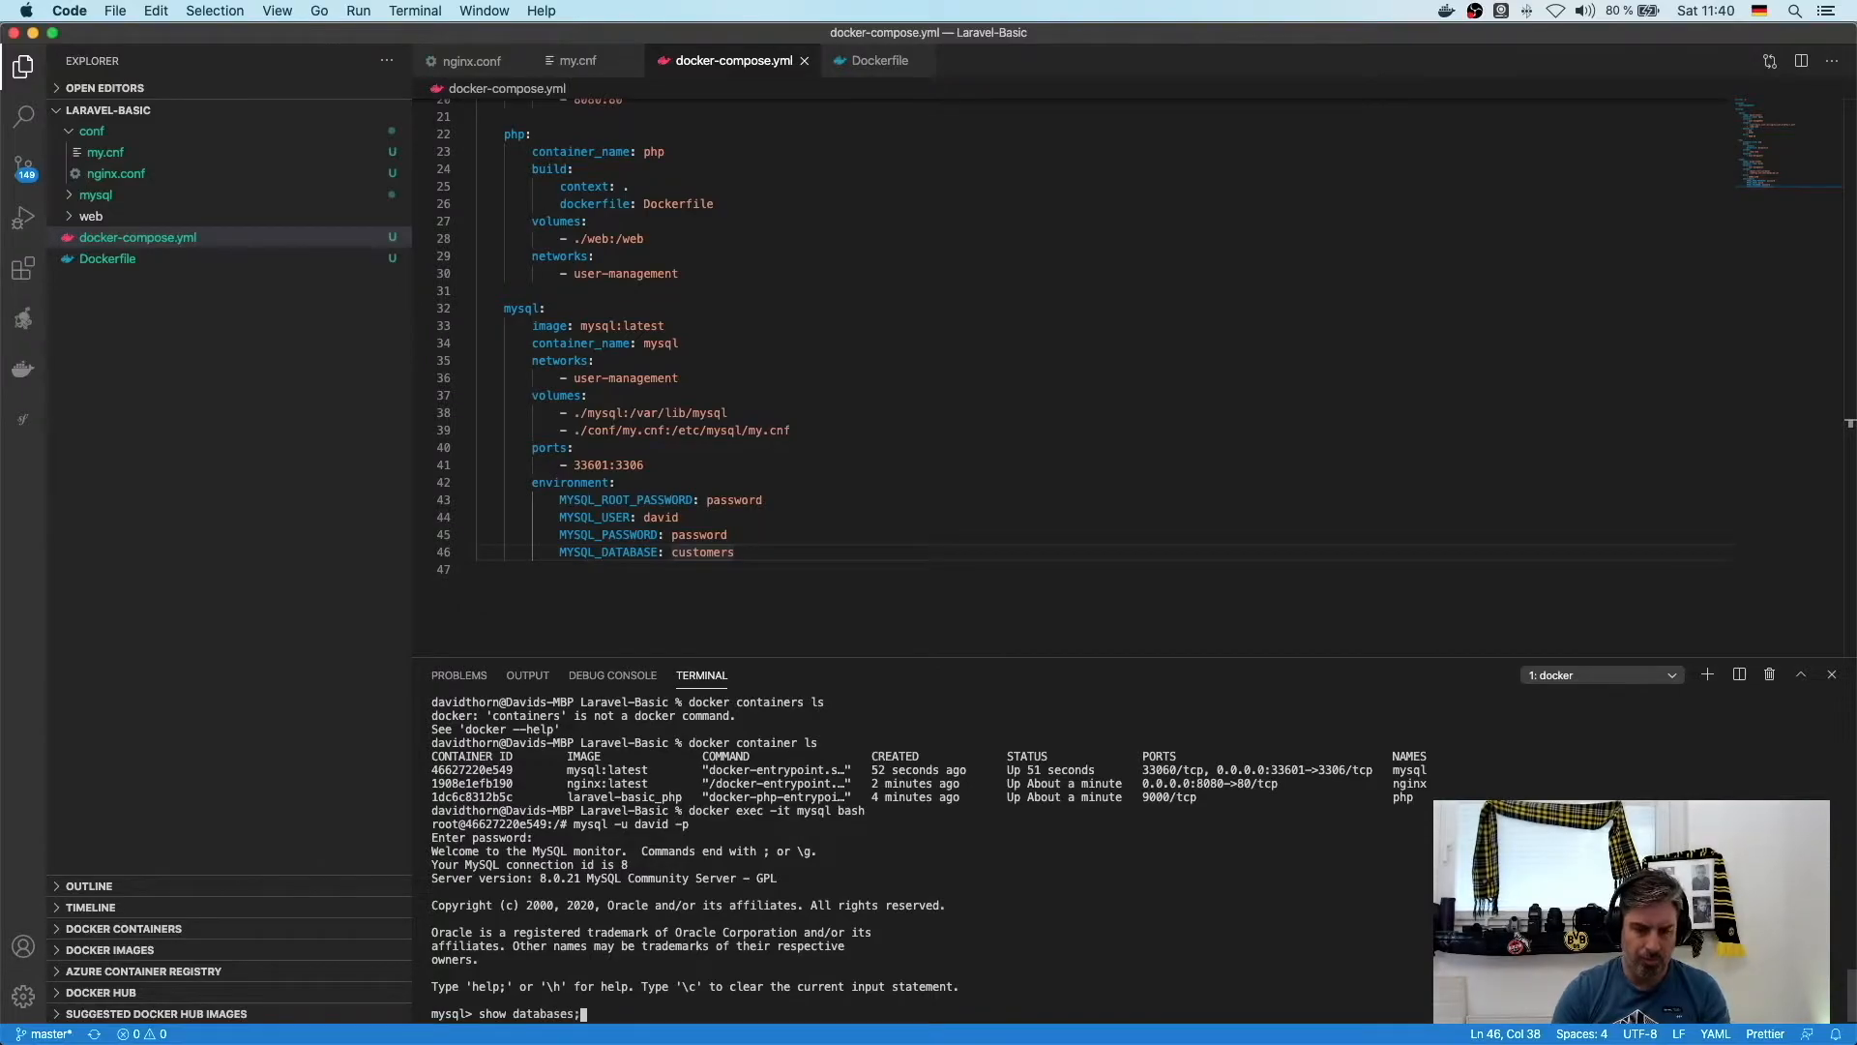
- Set bind-address = 0.0.0.0 in my.cnf, verify a host MySQL login on port 33601, and create web/index.html
key("Return")
type("bind-address")
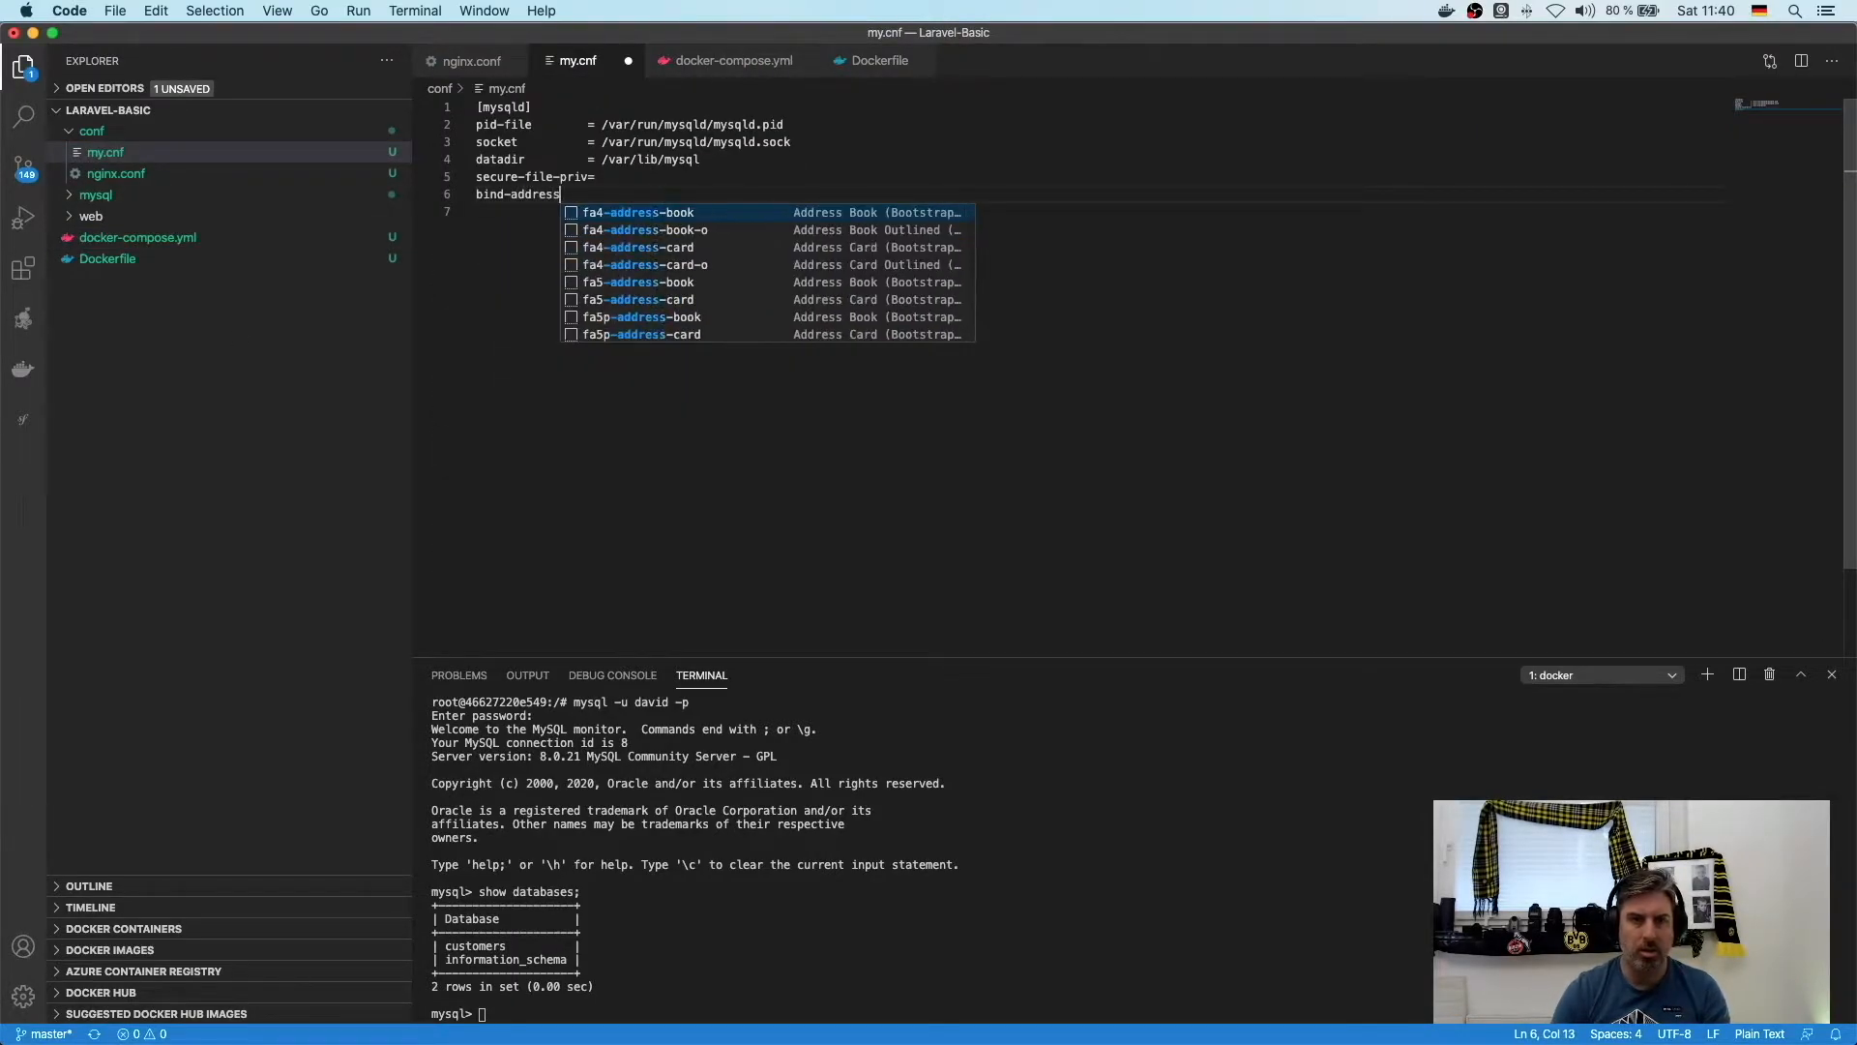
type("= 0.0.0.0")
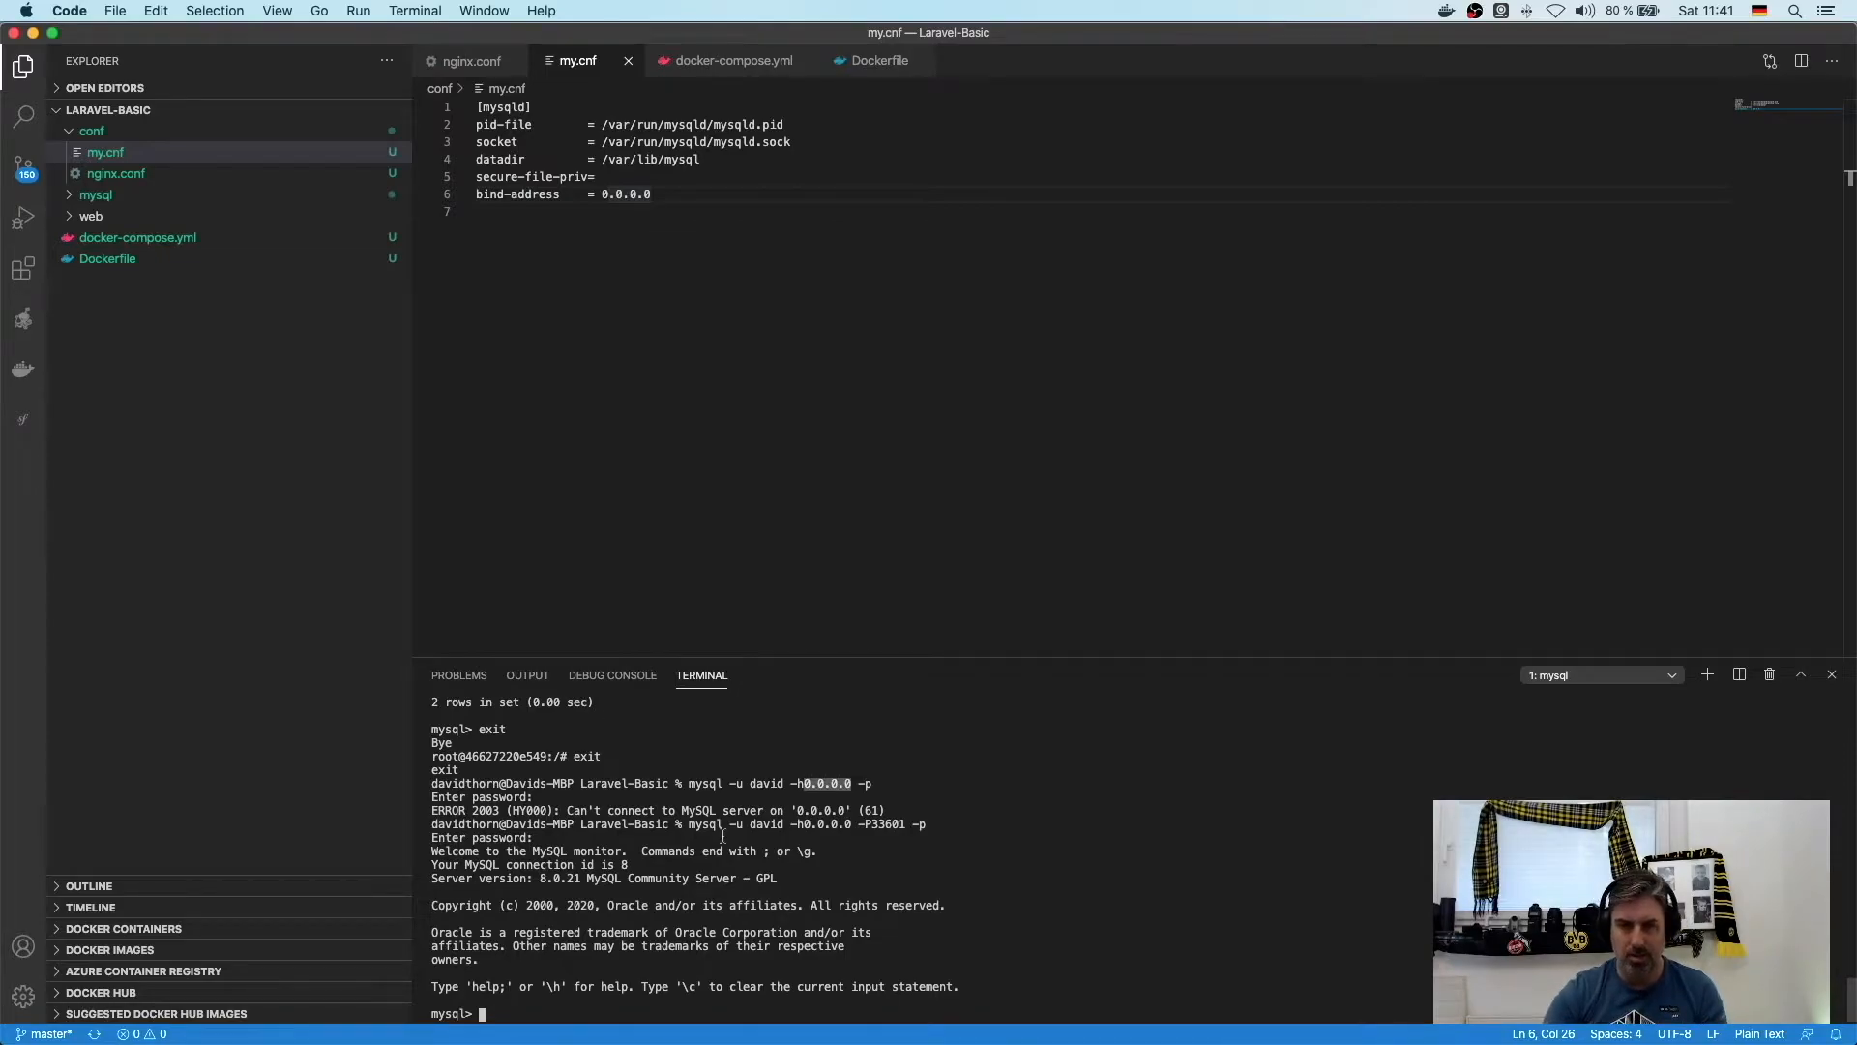
type("exit")
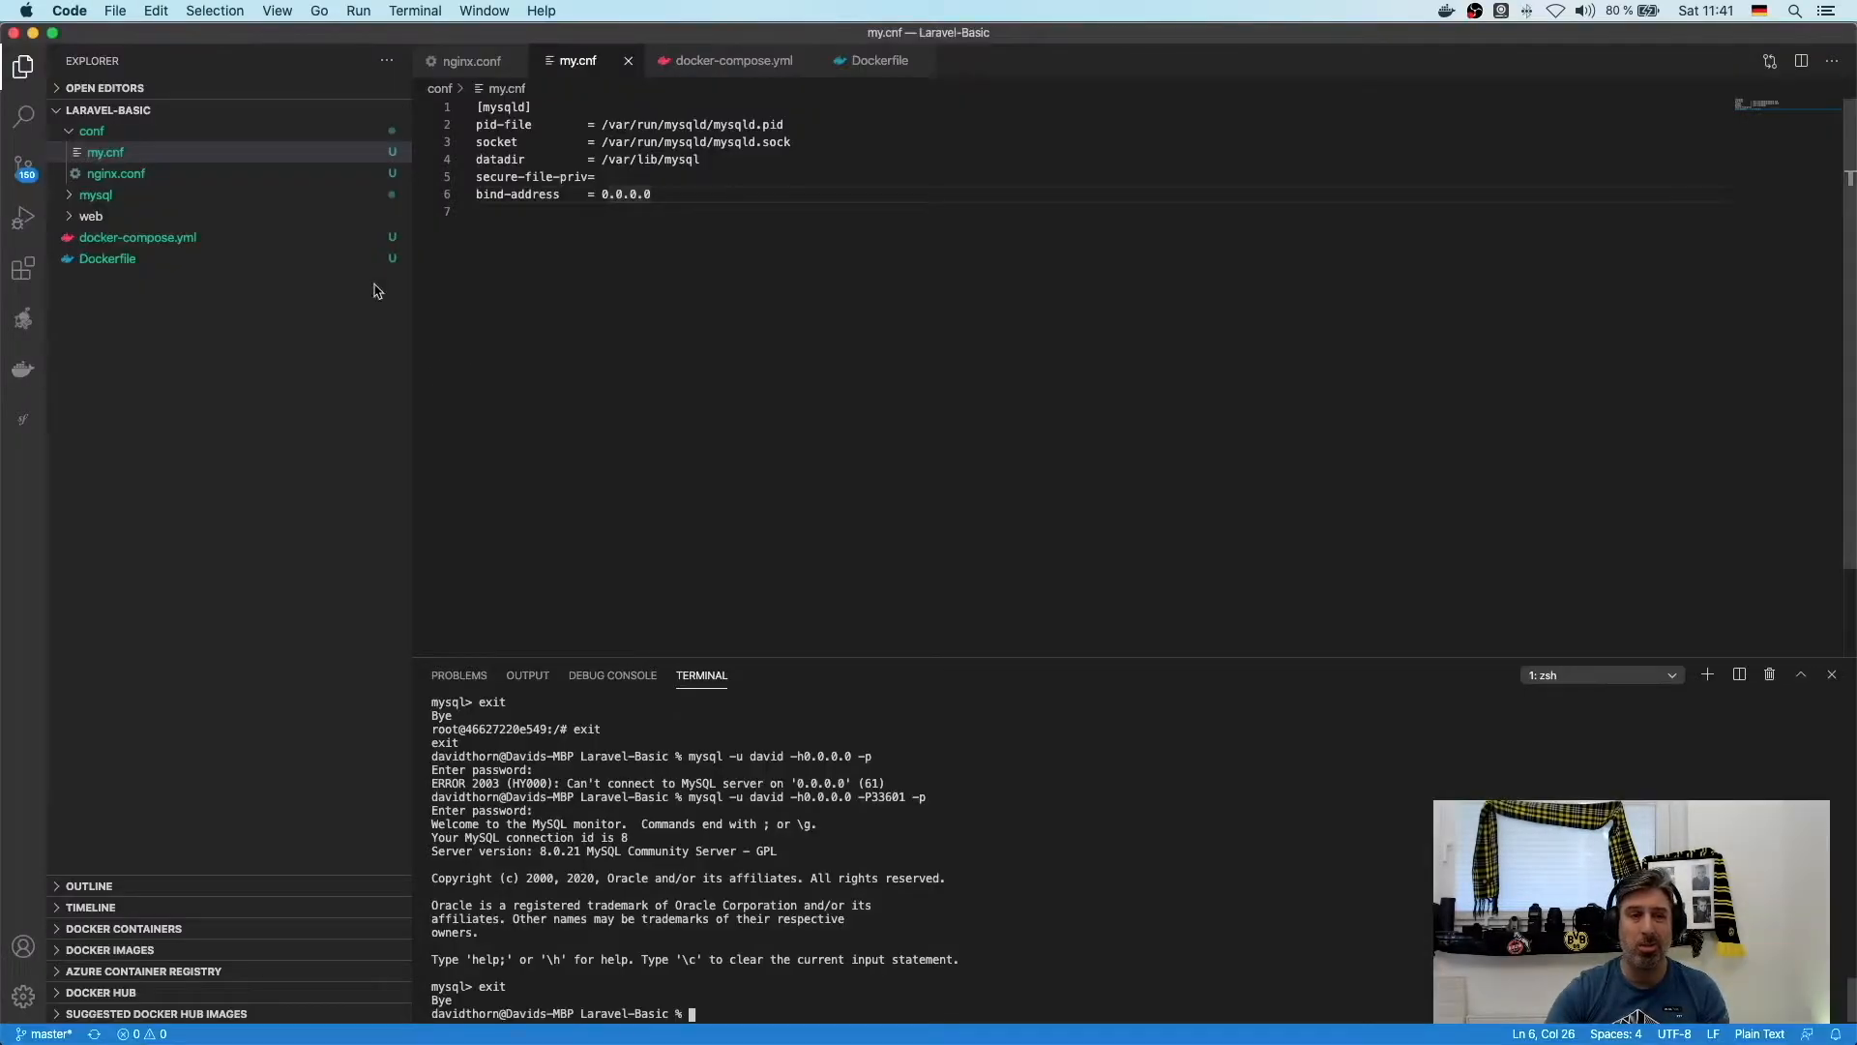
left_click(91, 214)
type("e")
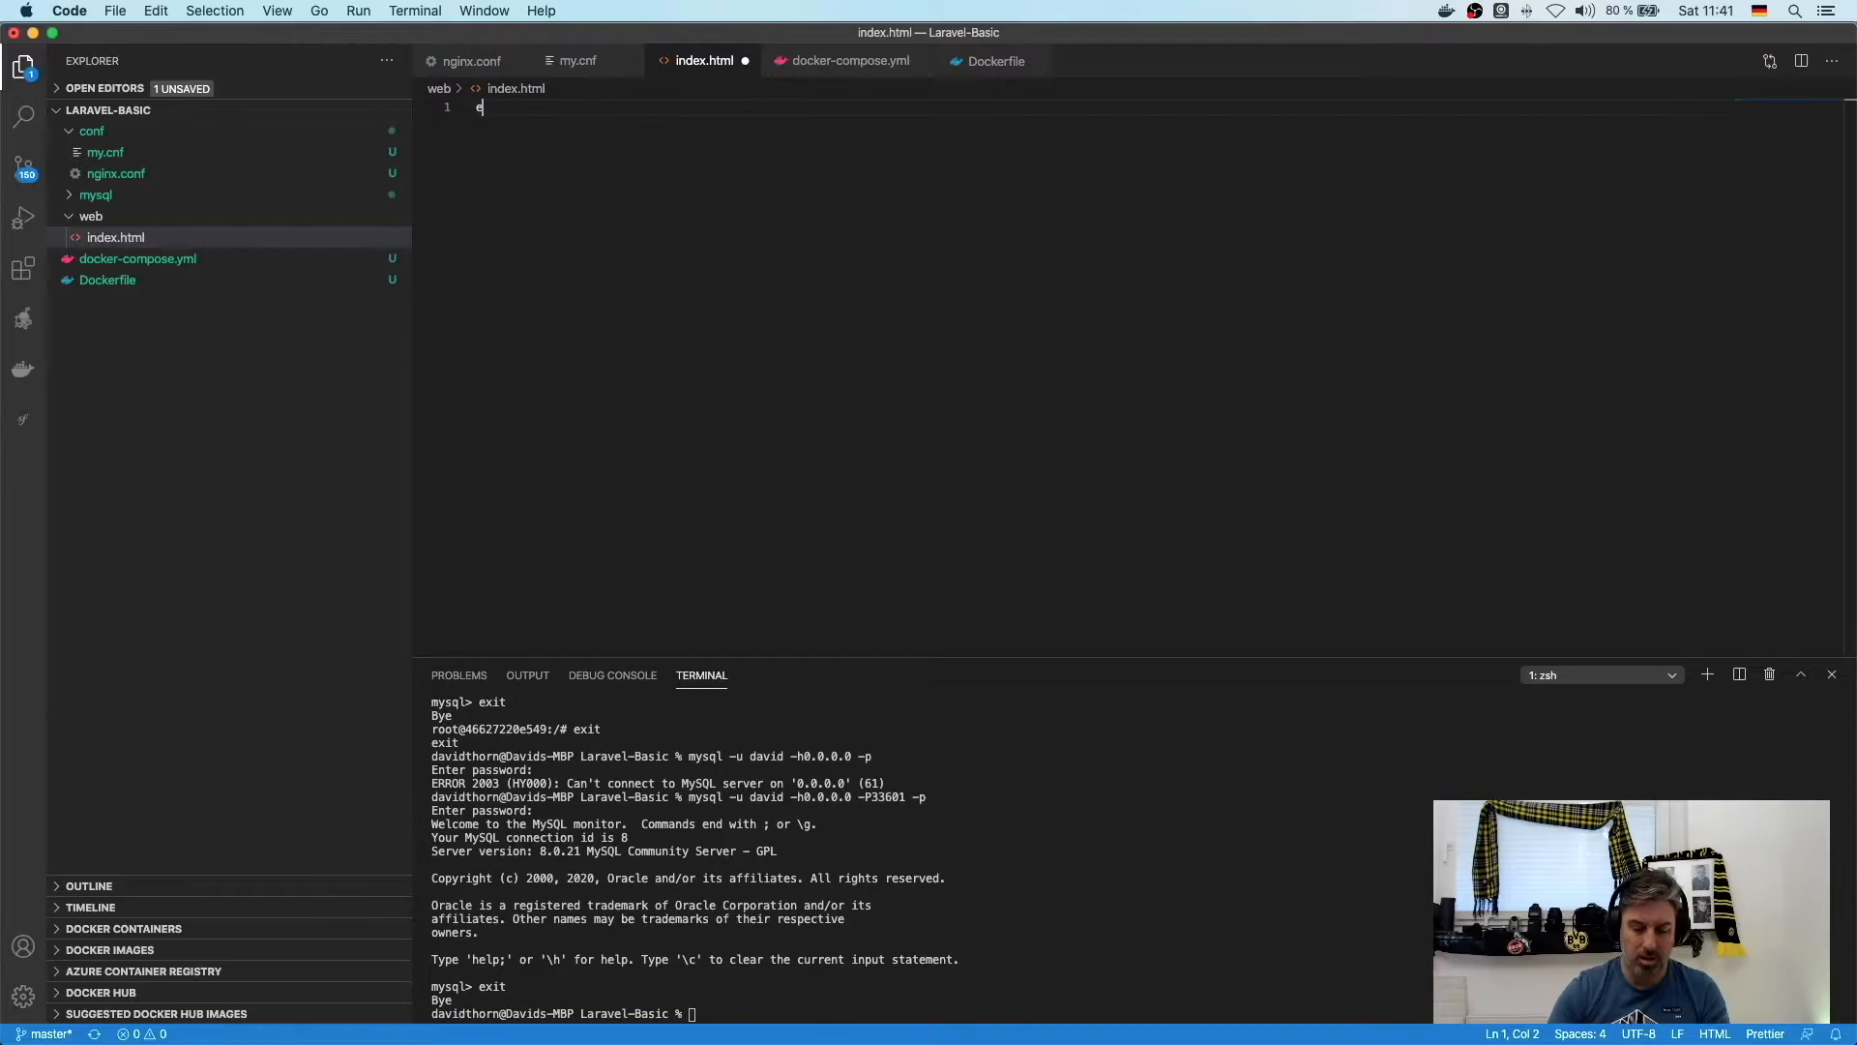
- Write 'hi there' into web/index.html and check the nginx container logs
type("hit")
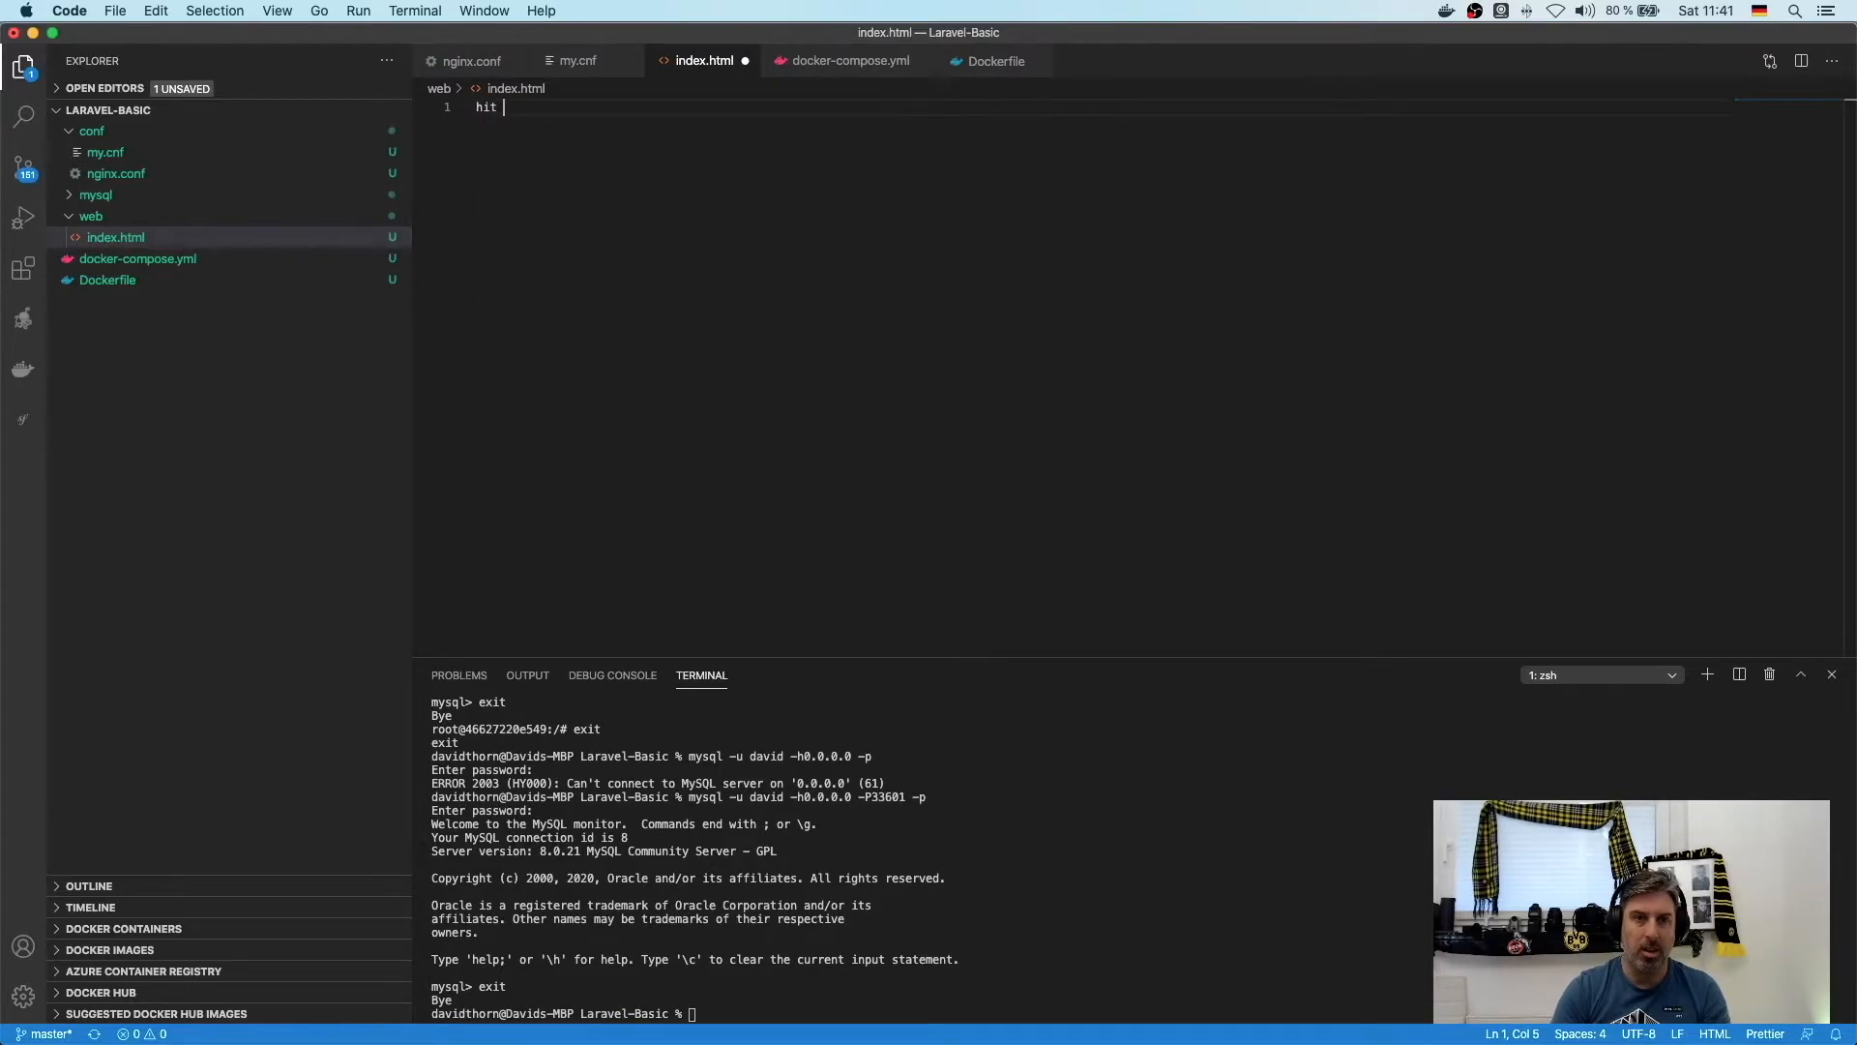
type("there")
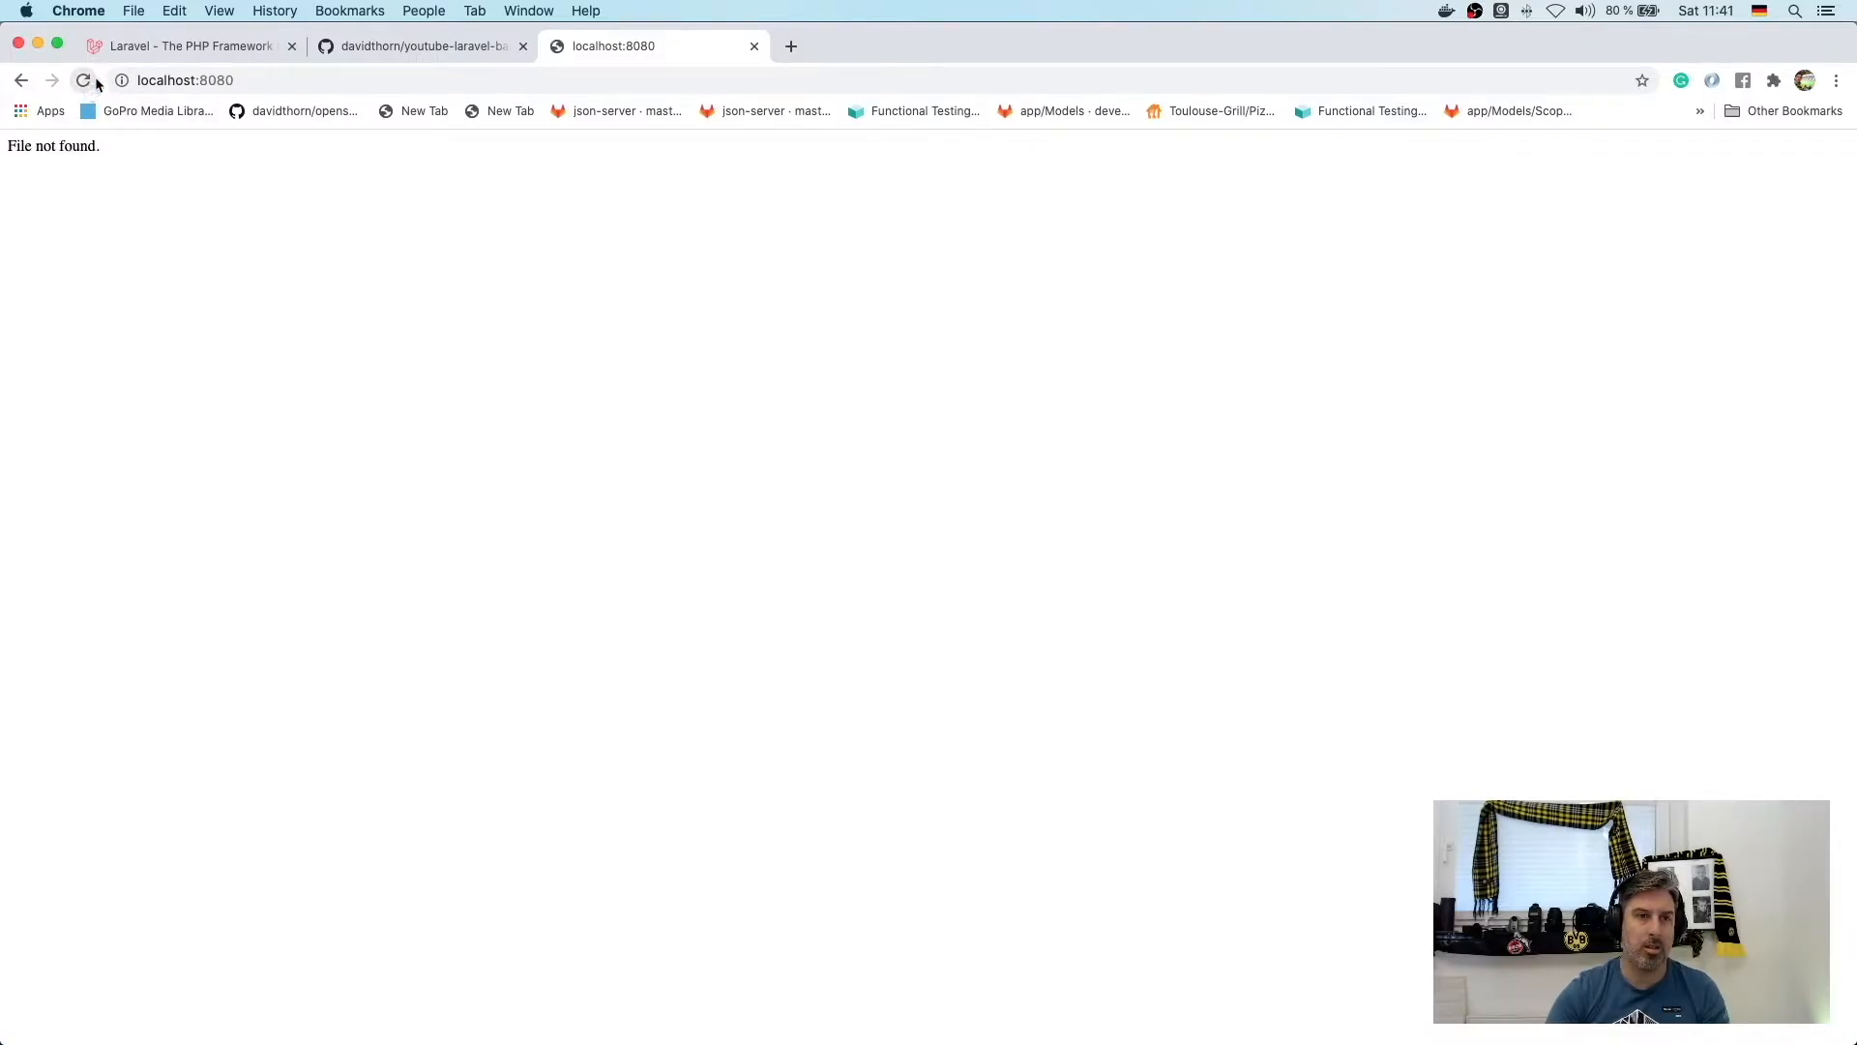
key("cmd+tab")
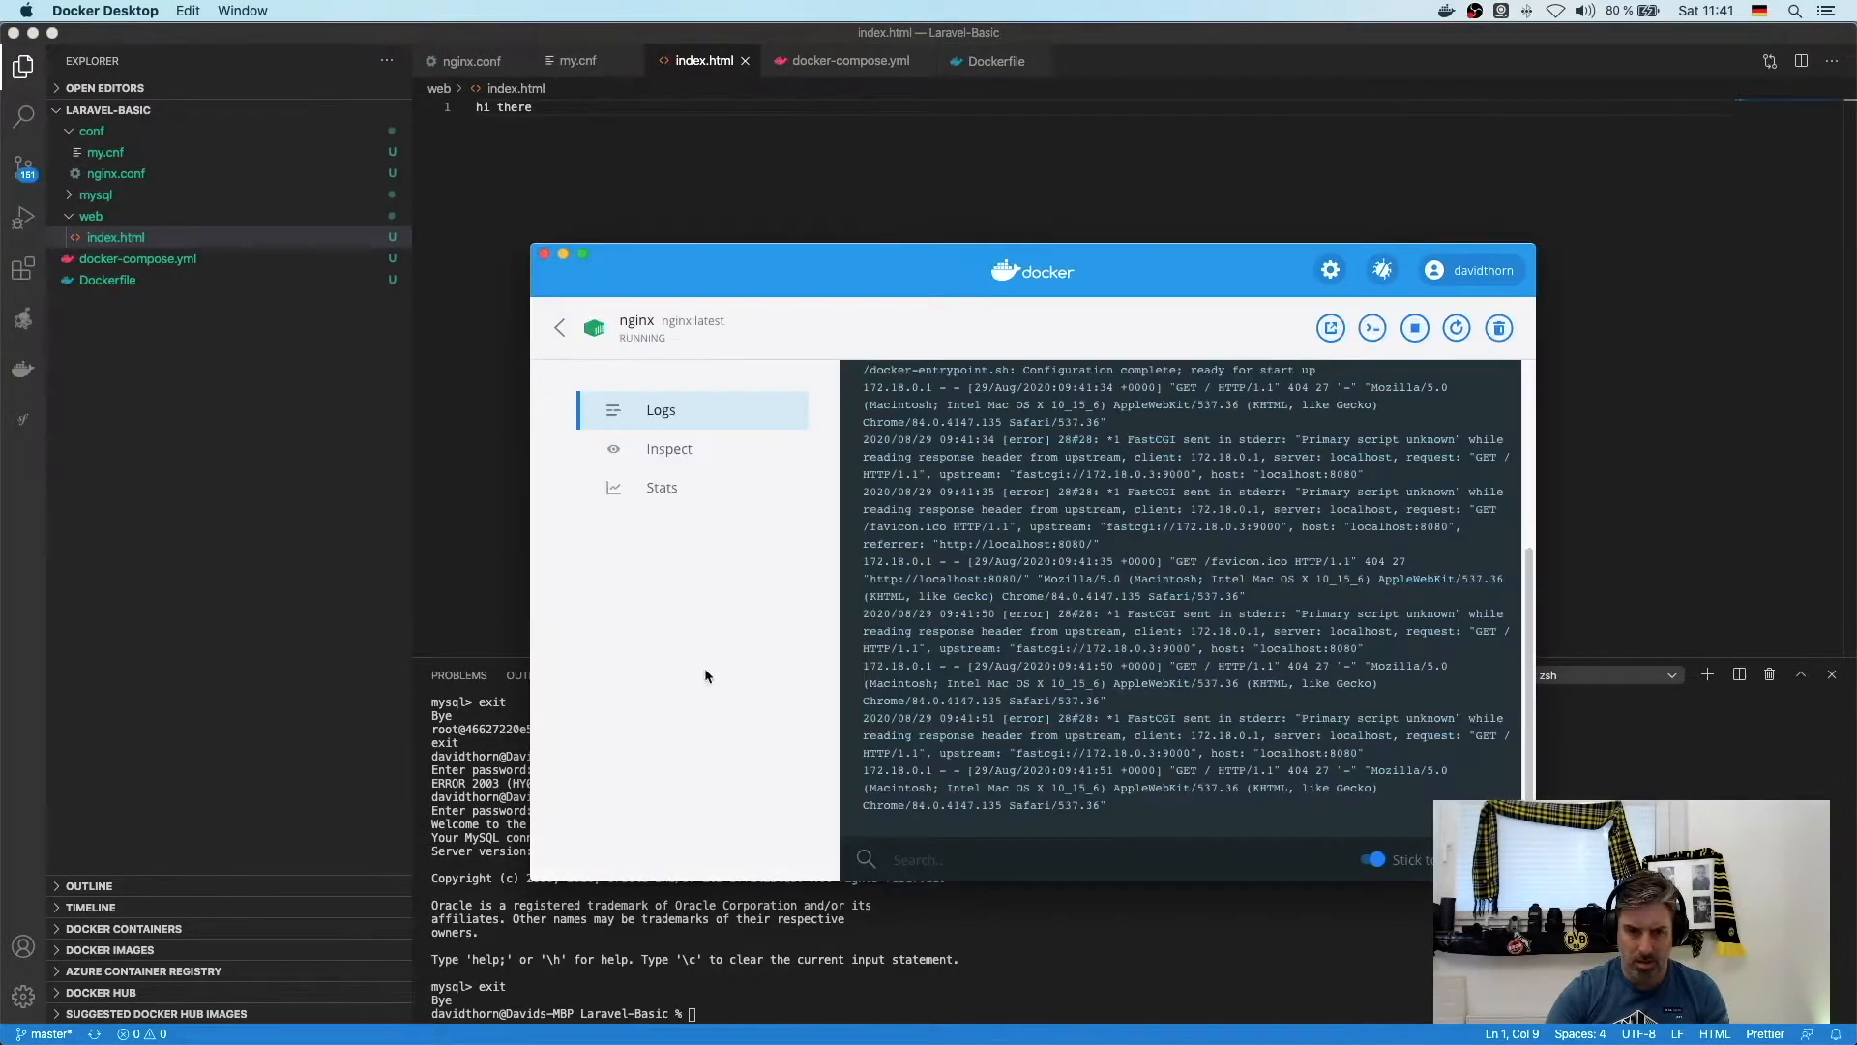
mouse_move(1302, 807)
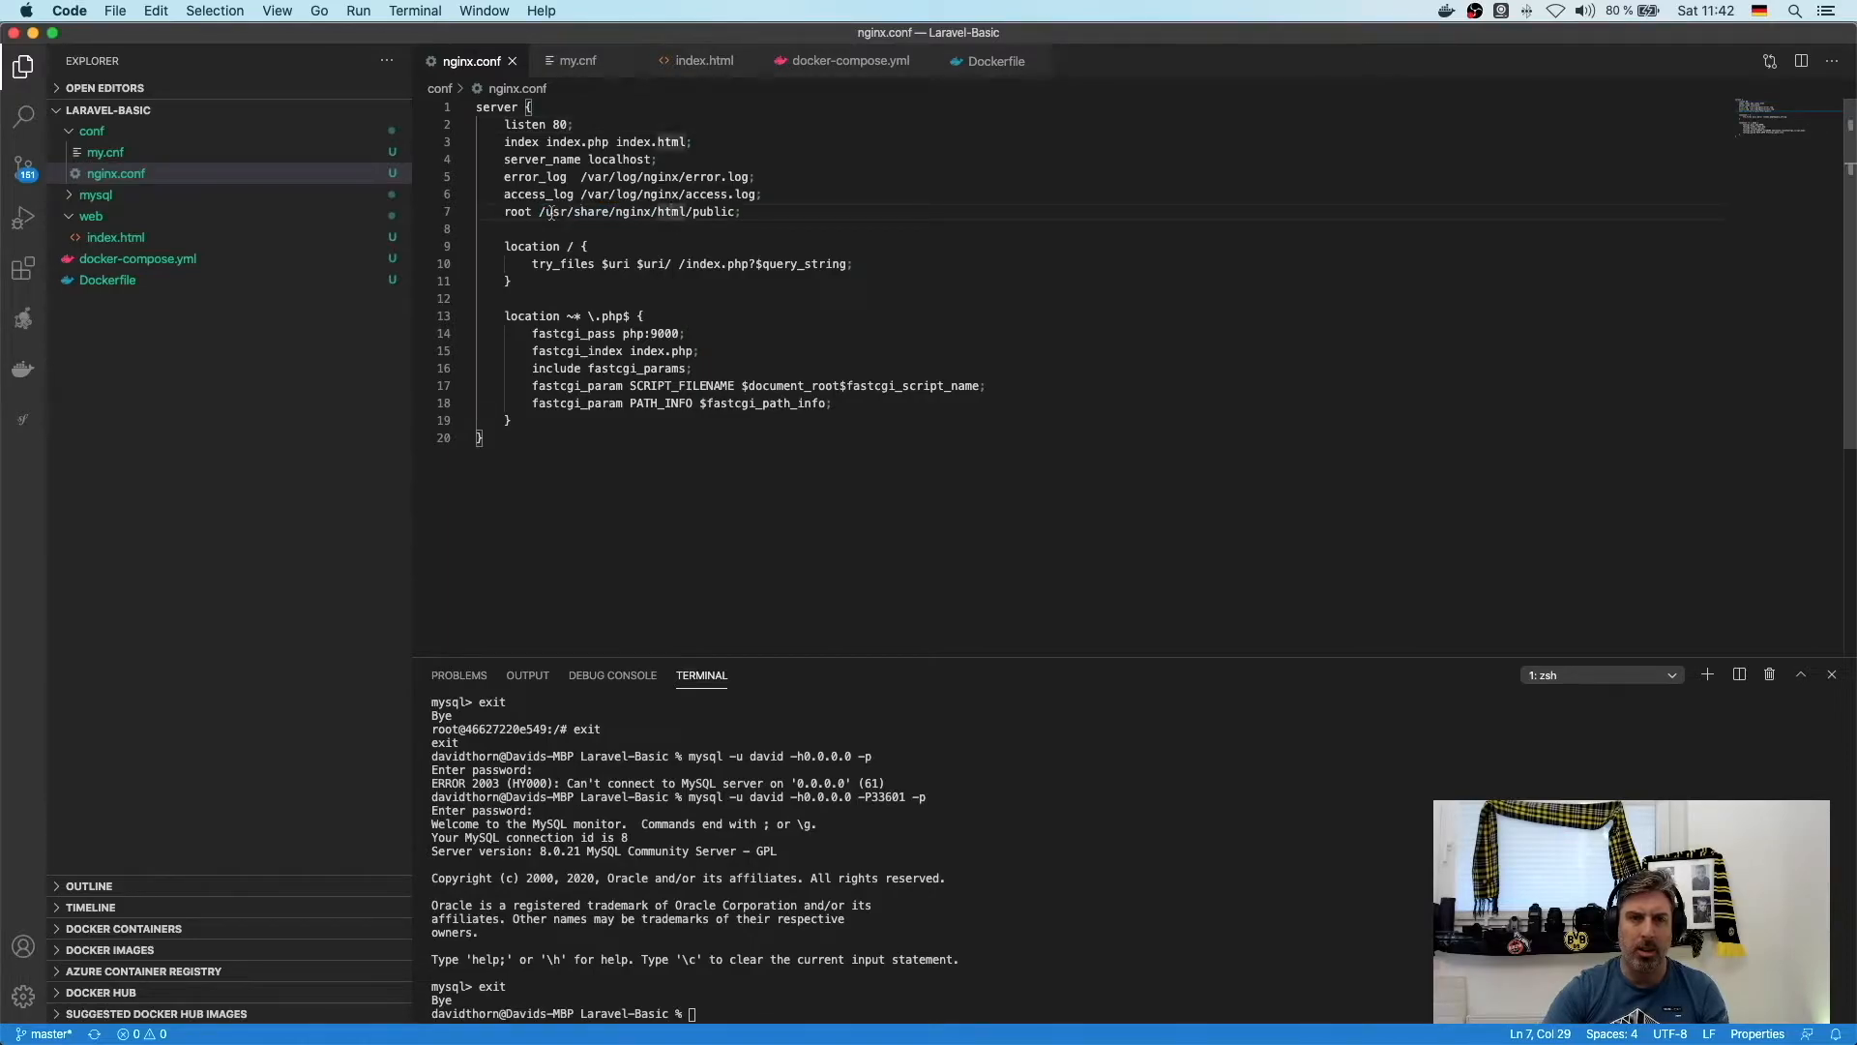
- Change the nginx.conf root to /web and restart the laravel-basic stack so localhost:8080 shows 'hi there'
type("/web;")
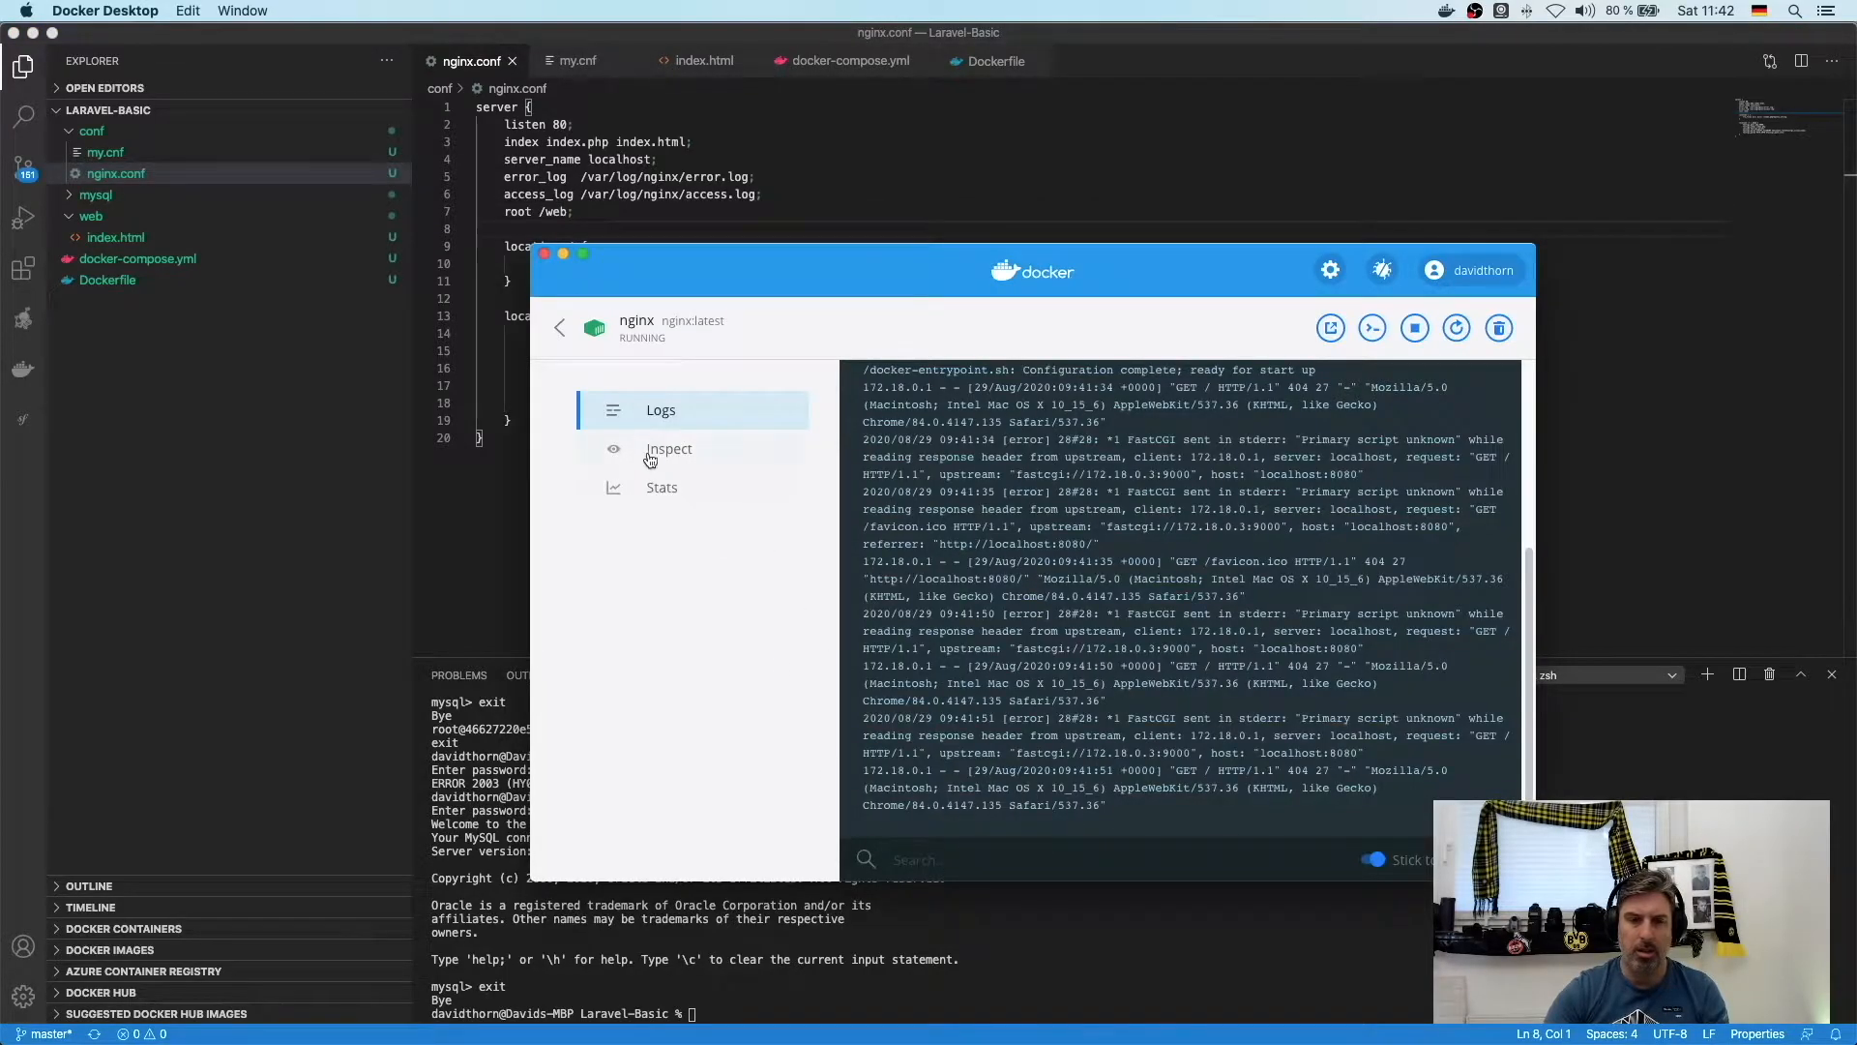
left_click(559, 329)
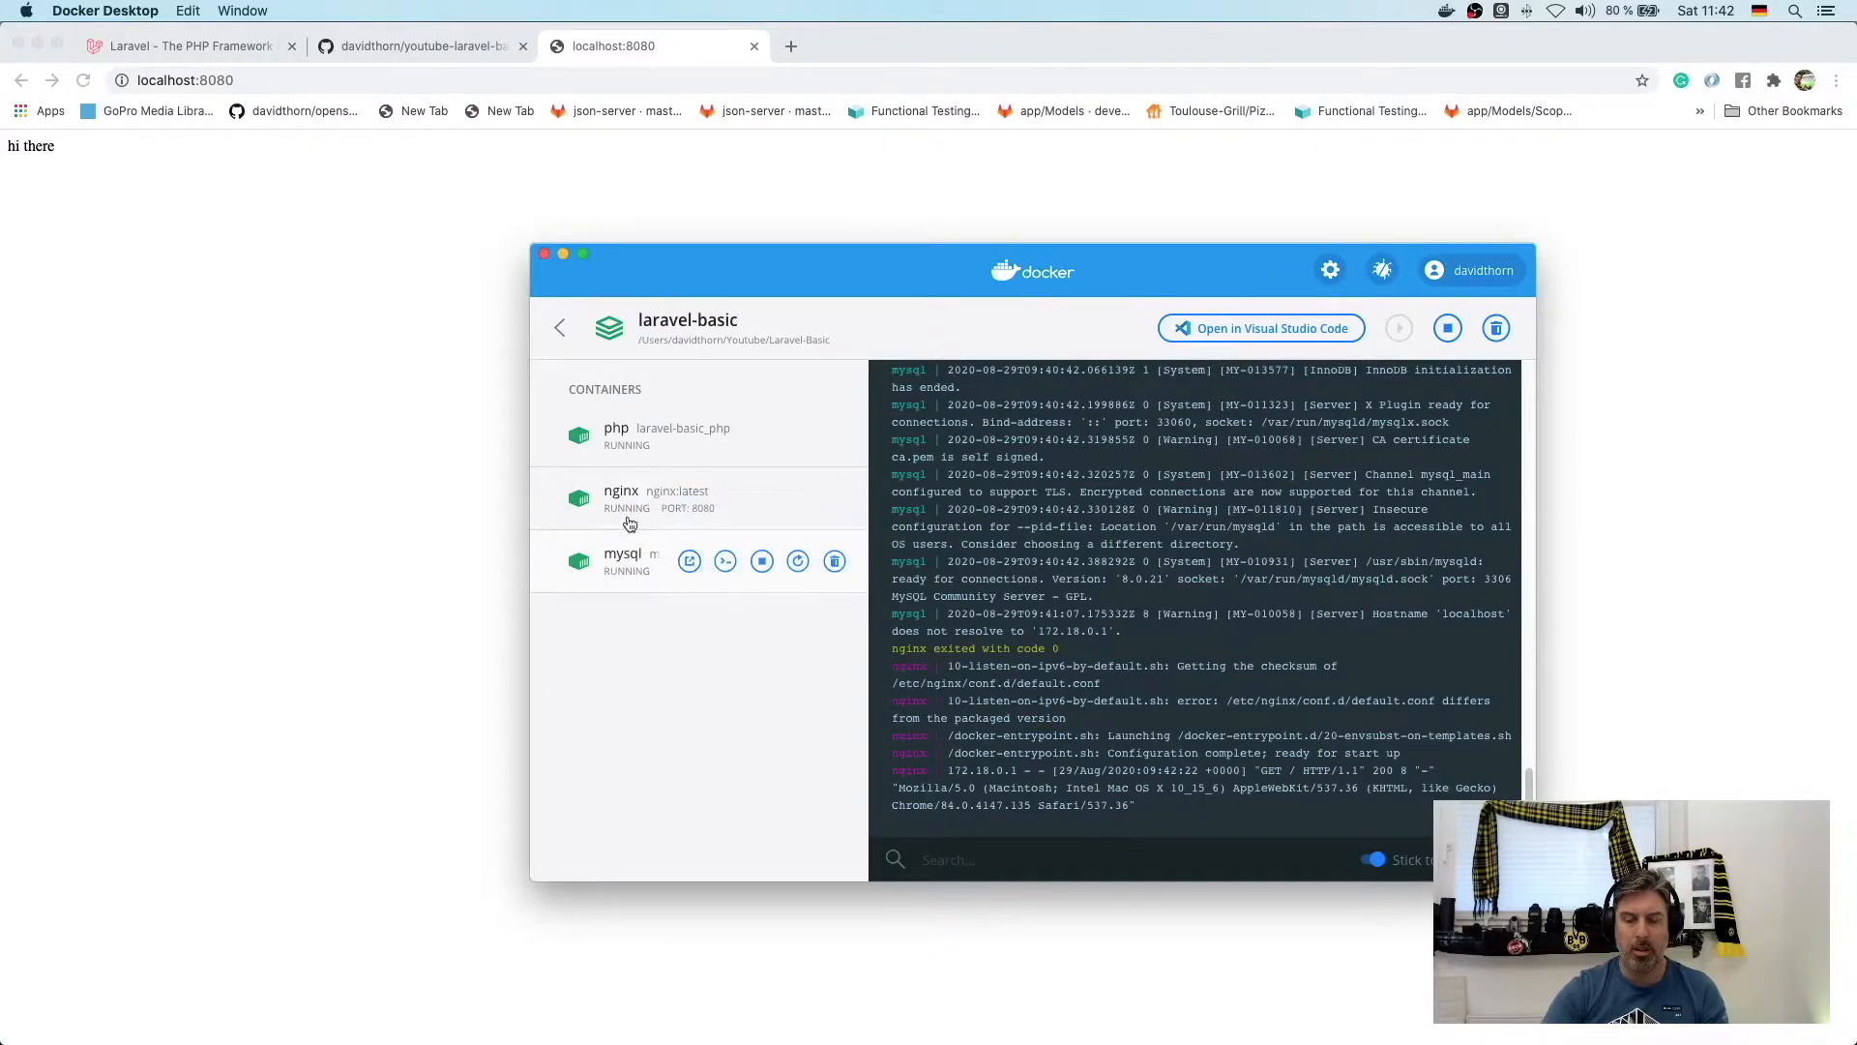
left_click(666, 435)
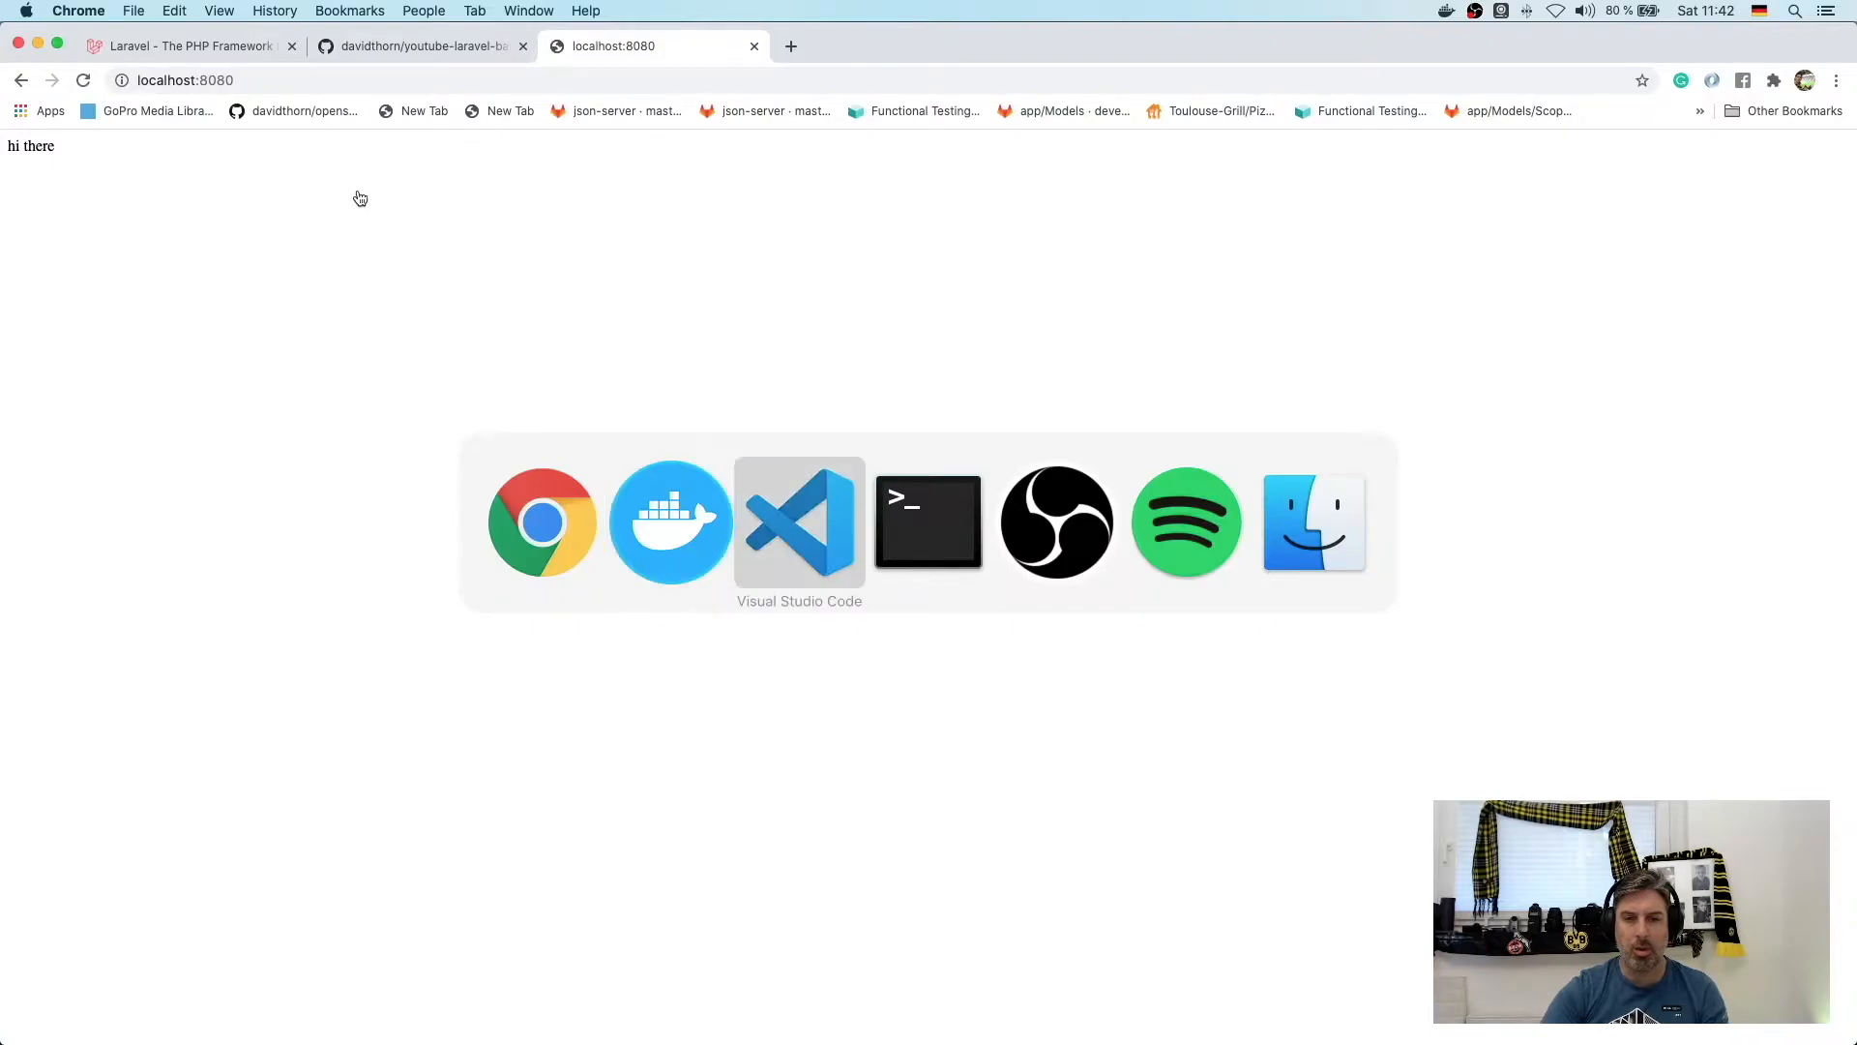
left_click(799, 520)
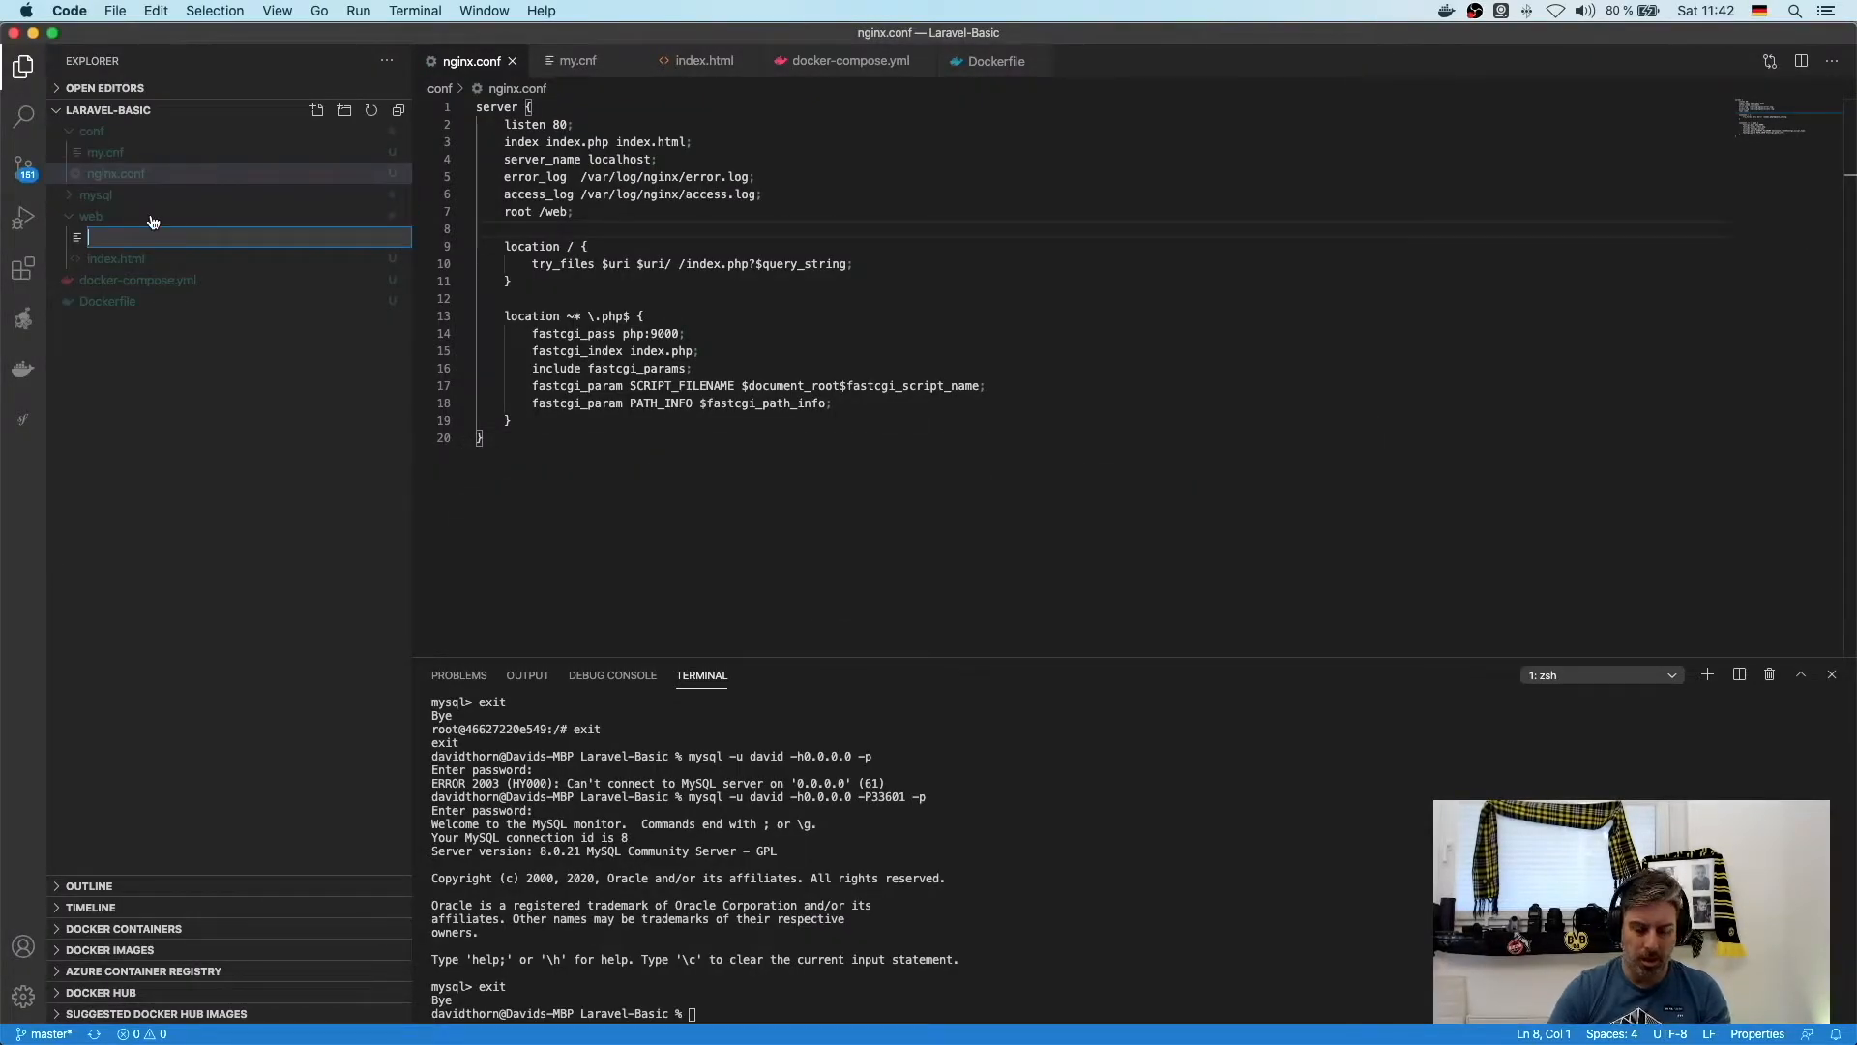
- Create web/info.php containing <?php phpinfo(); and load localhost:8080/info.php
type("info.pg")
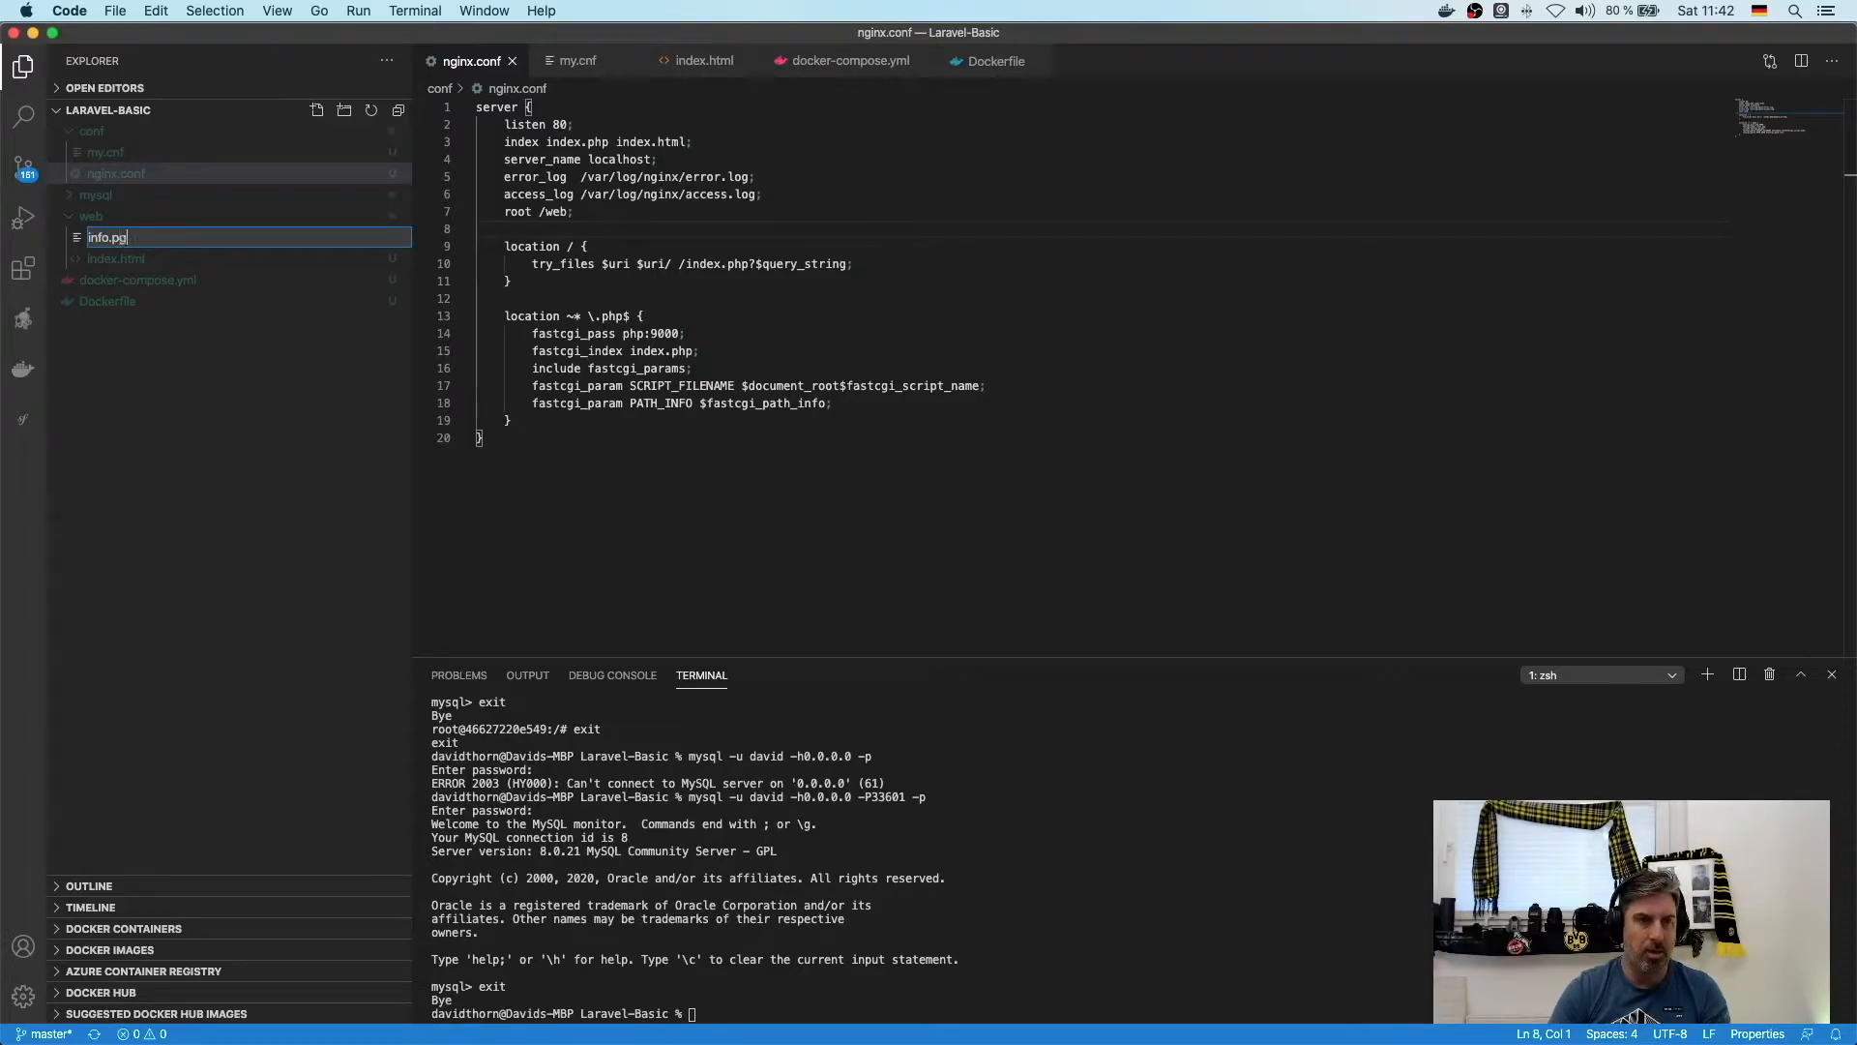
right_click(109, 257)
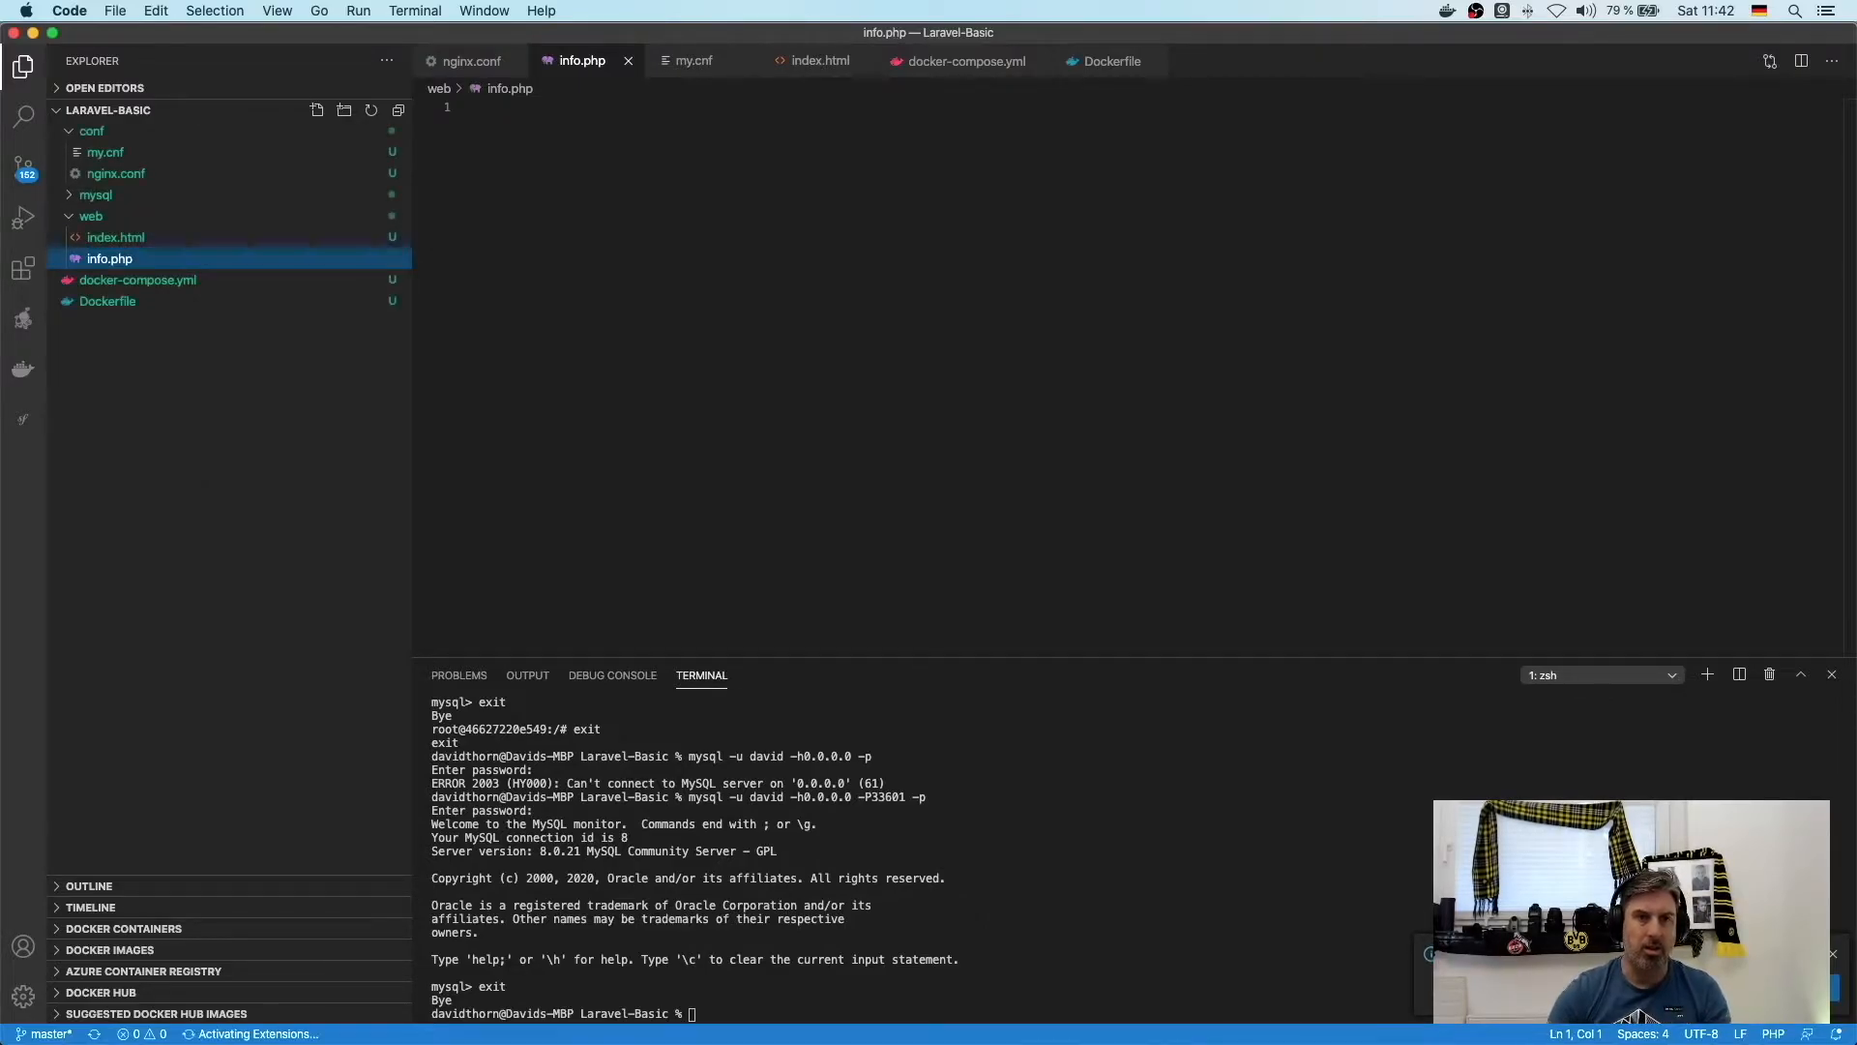
type("<?php")
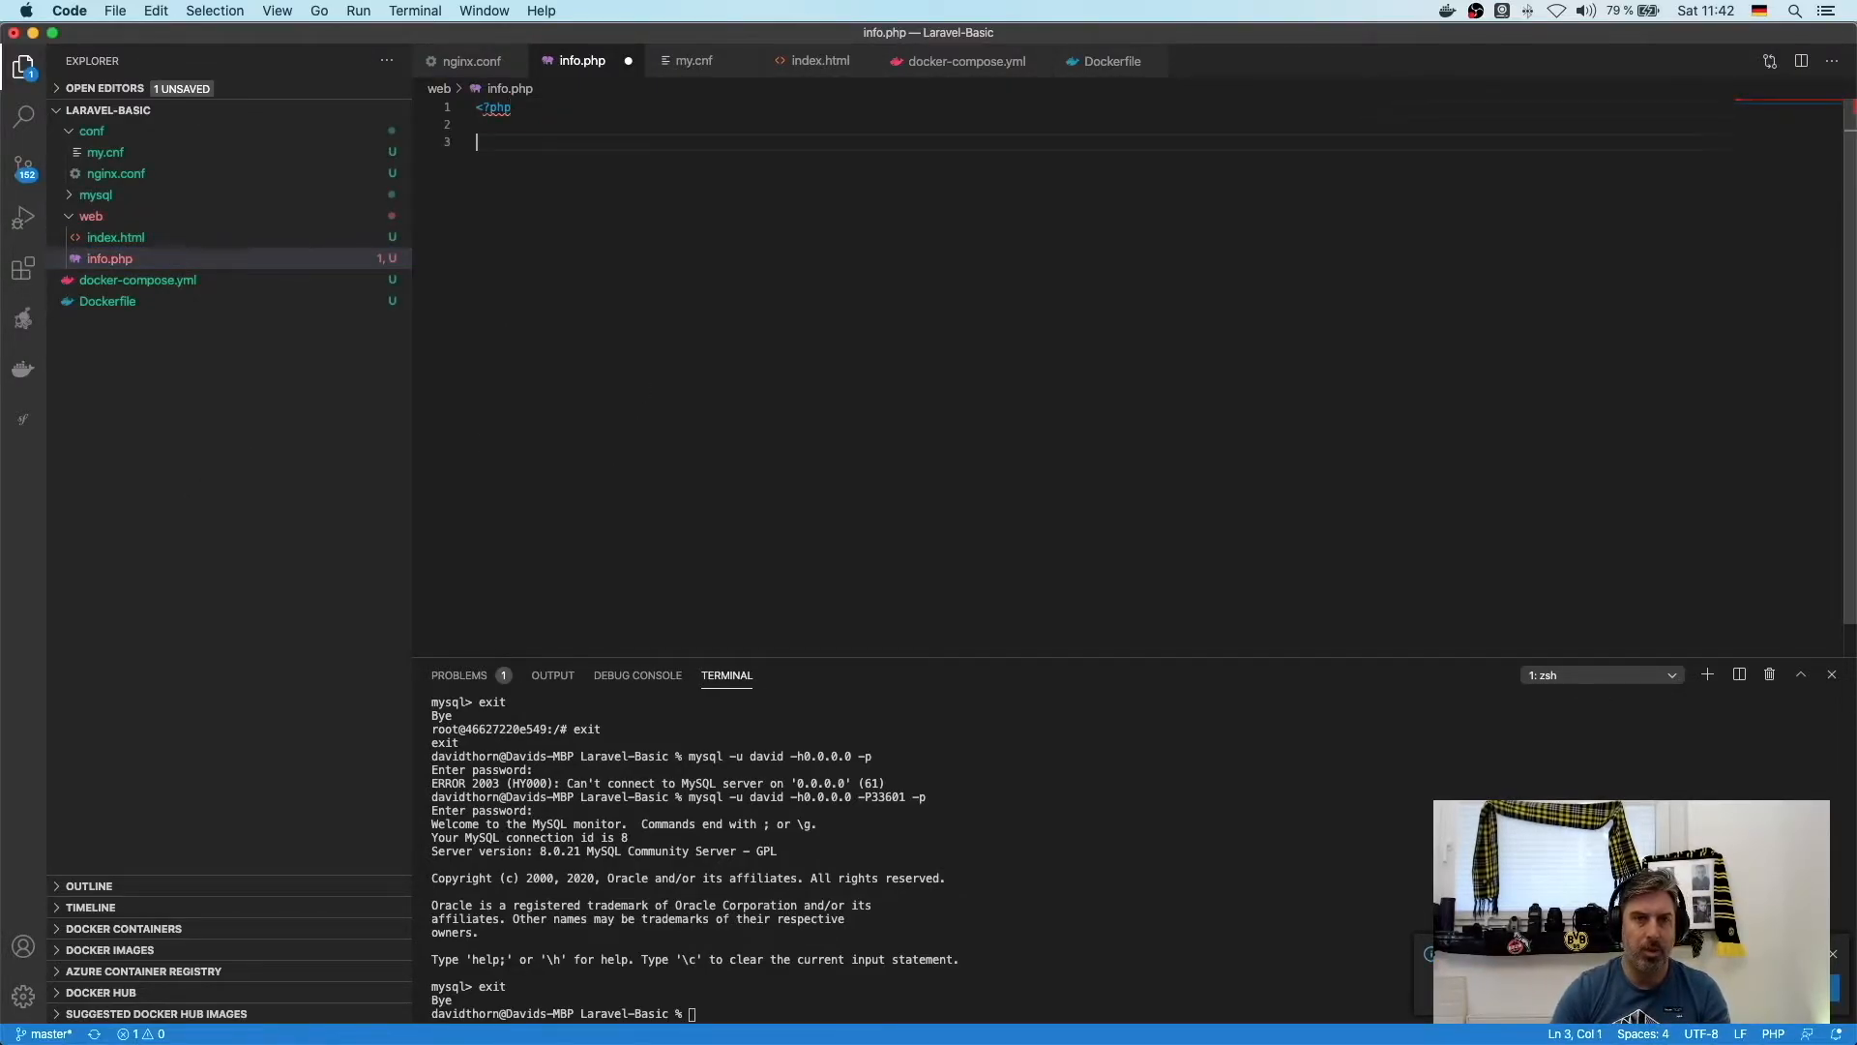
type("phpinfo()")
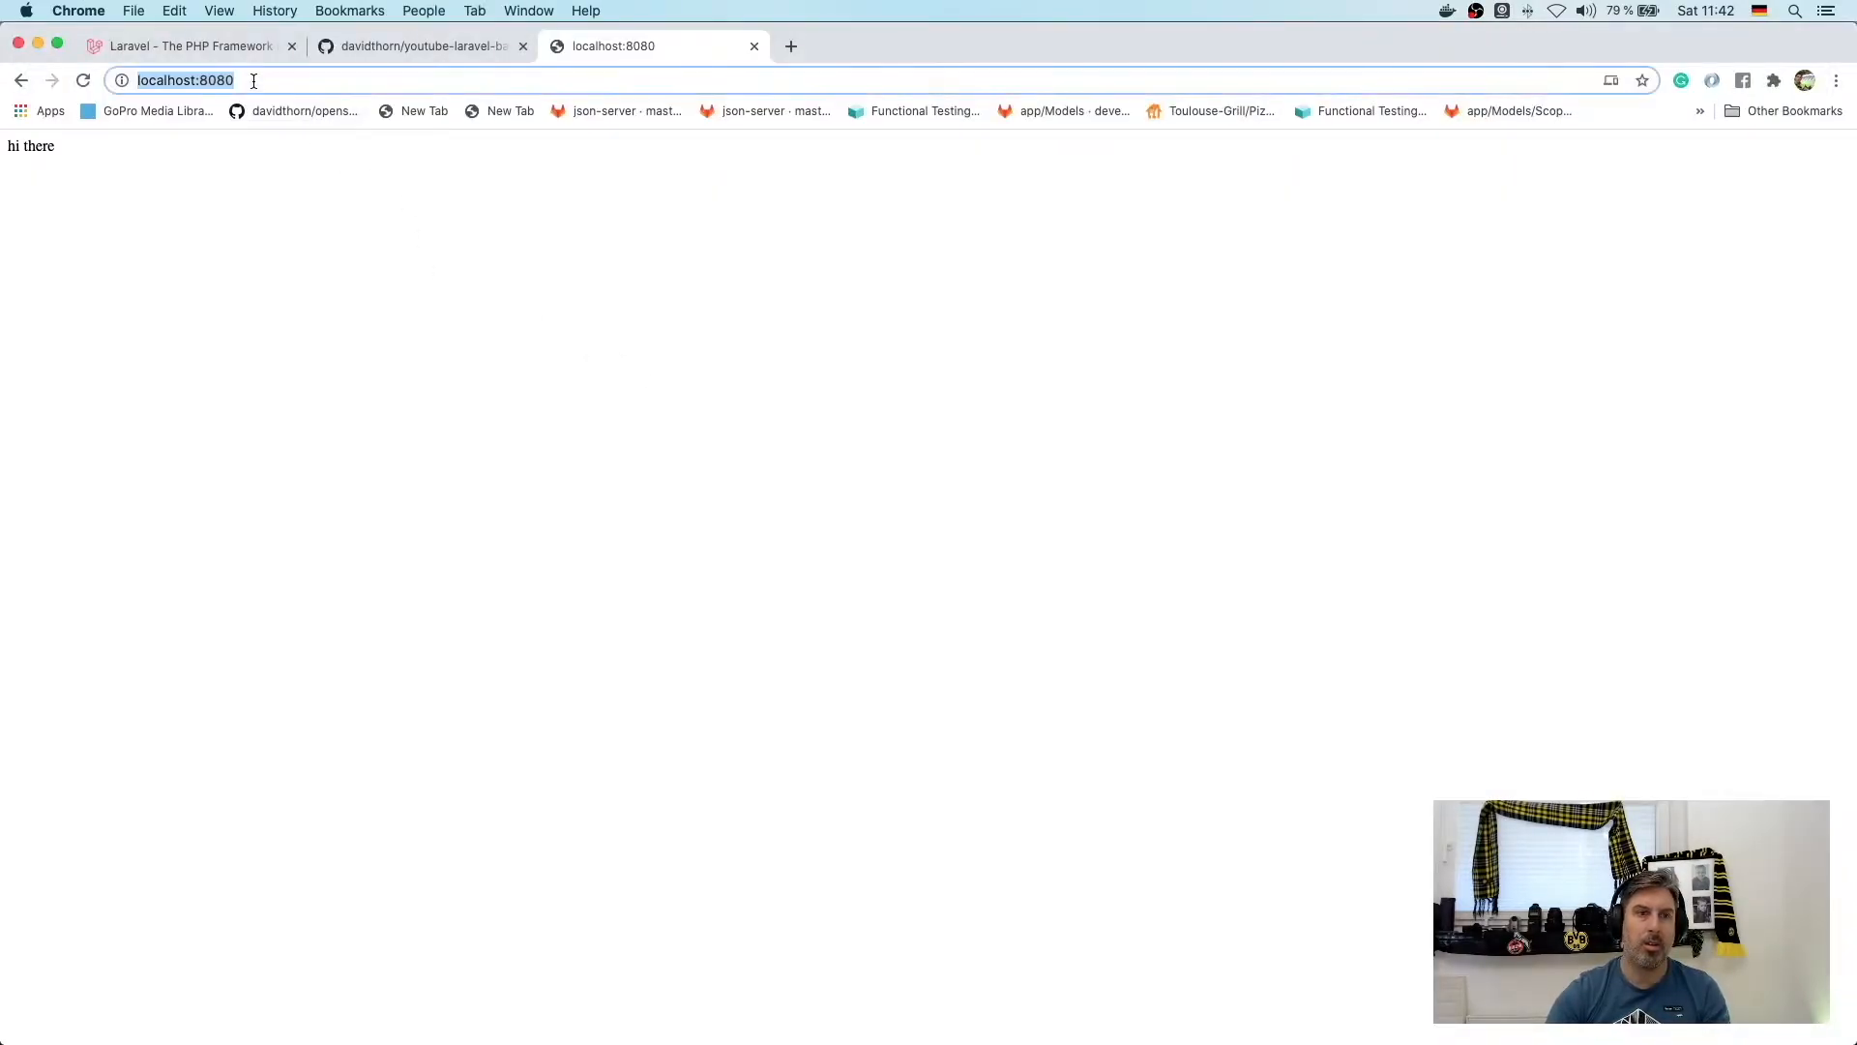
type("/info.pgp")
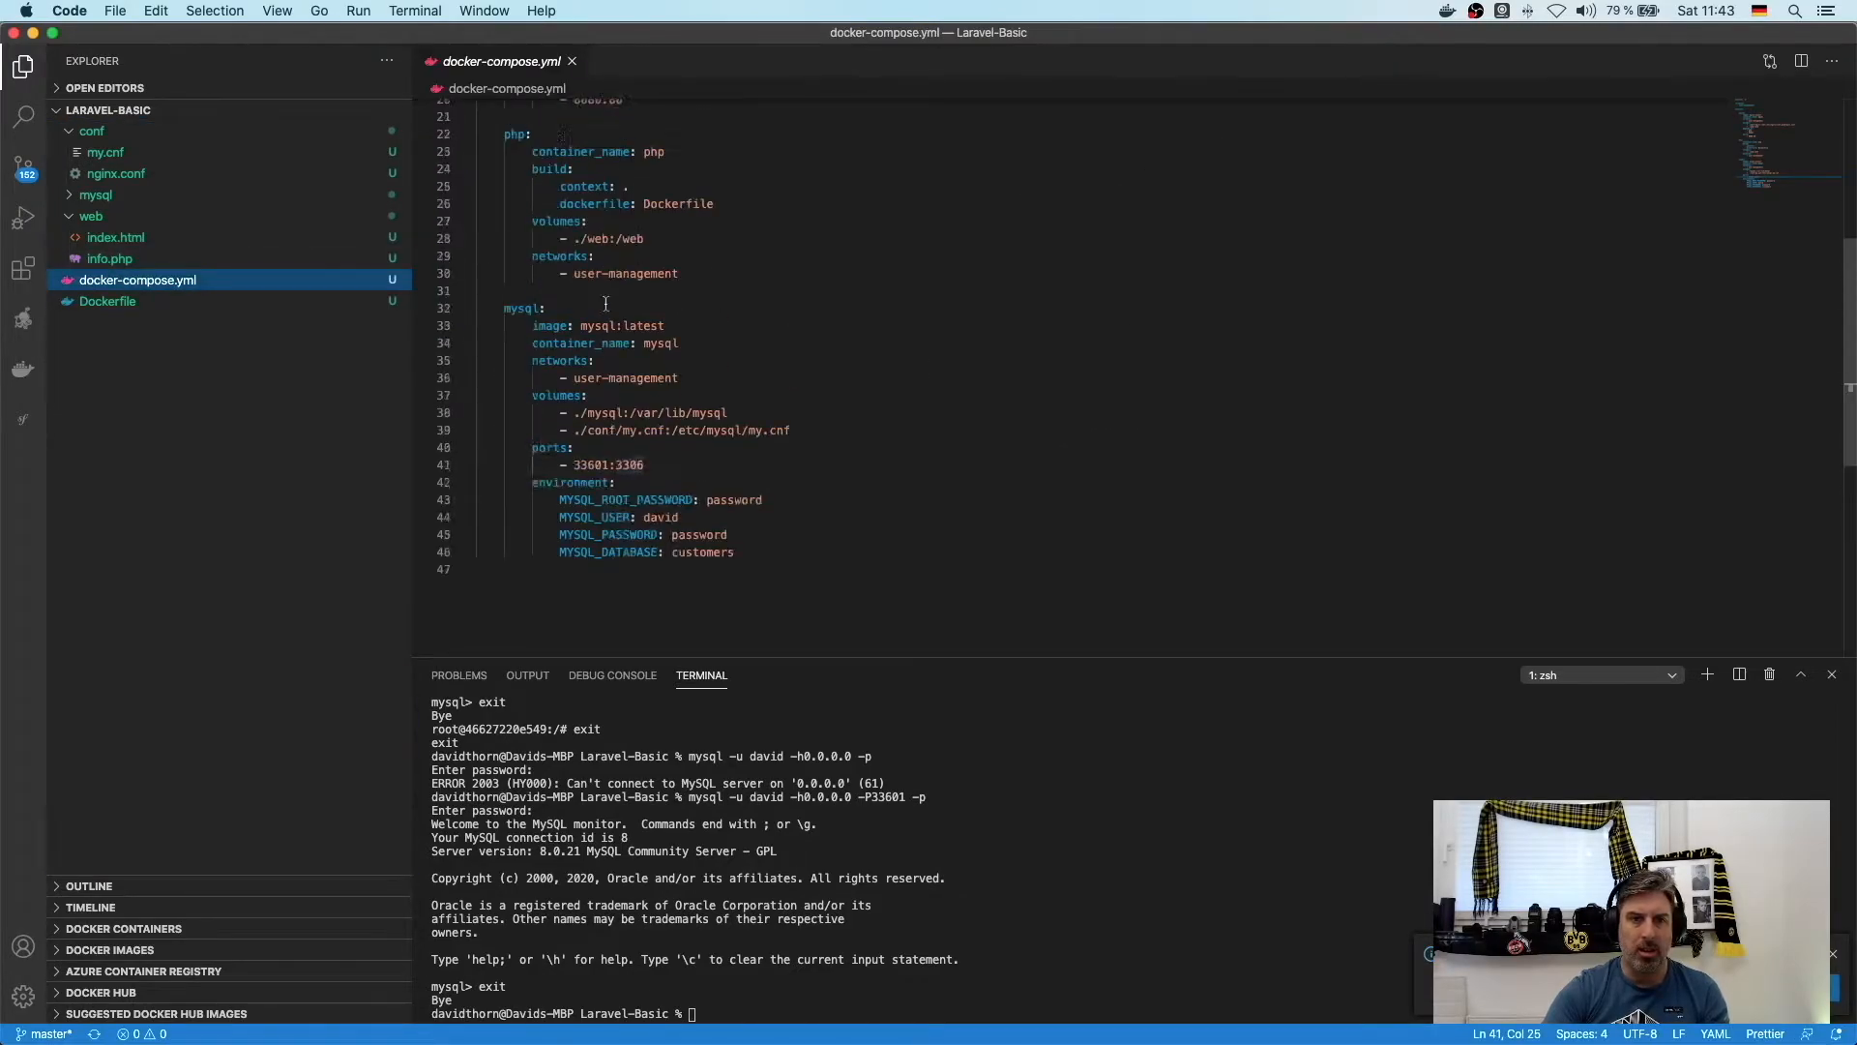
- Review Dockerfile, nginx.conf, my.cnf, info.php and docker-compose.yml, then start a commit message in Source Control
left_click(108, 301)
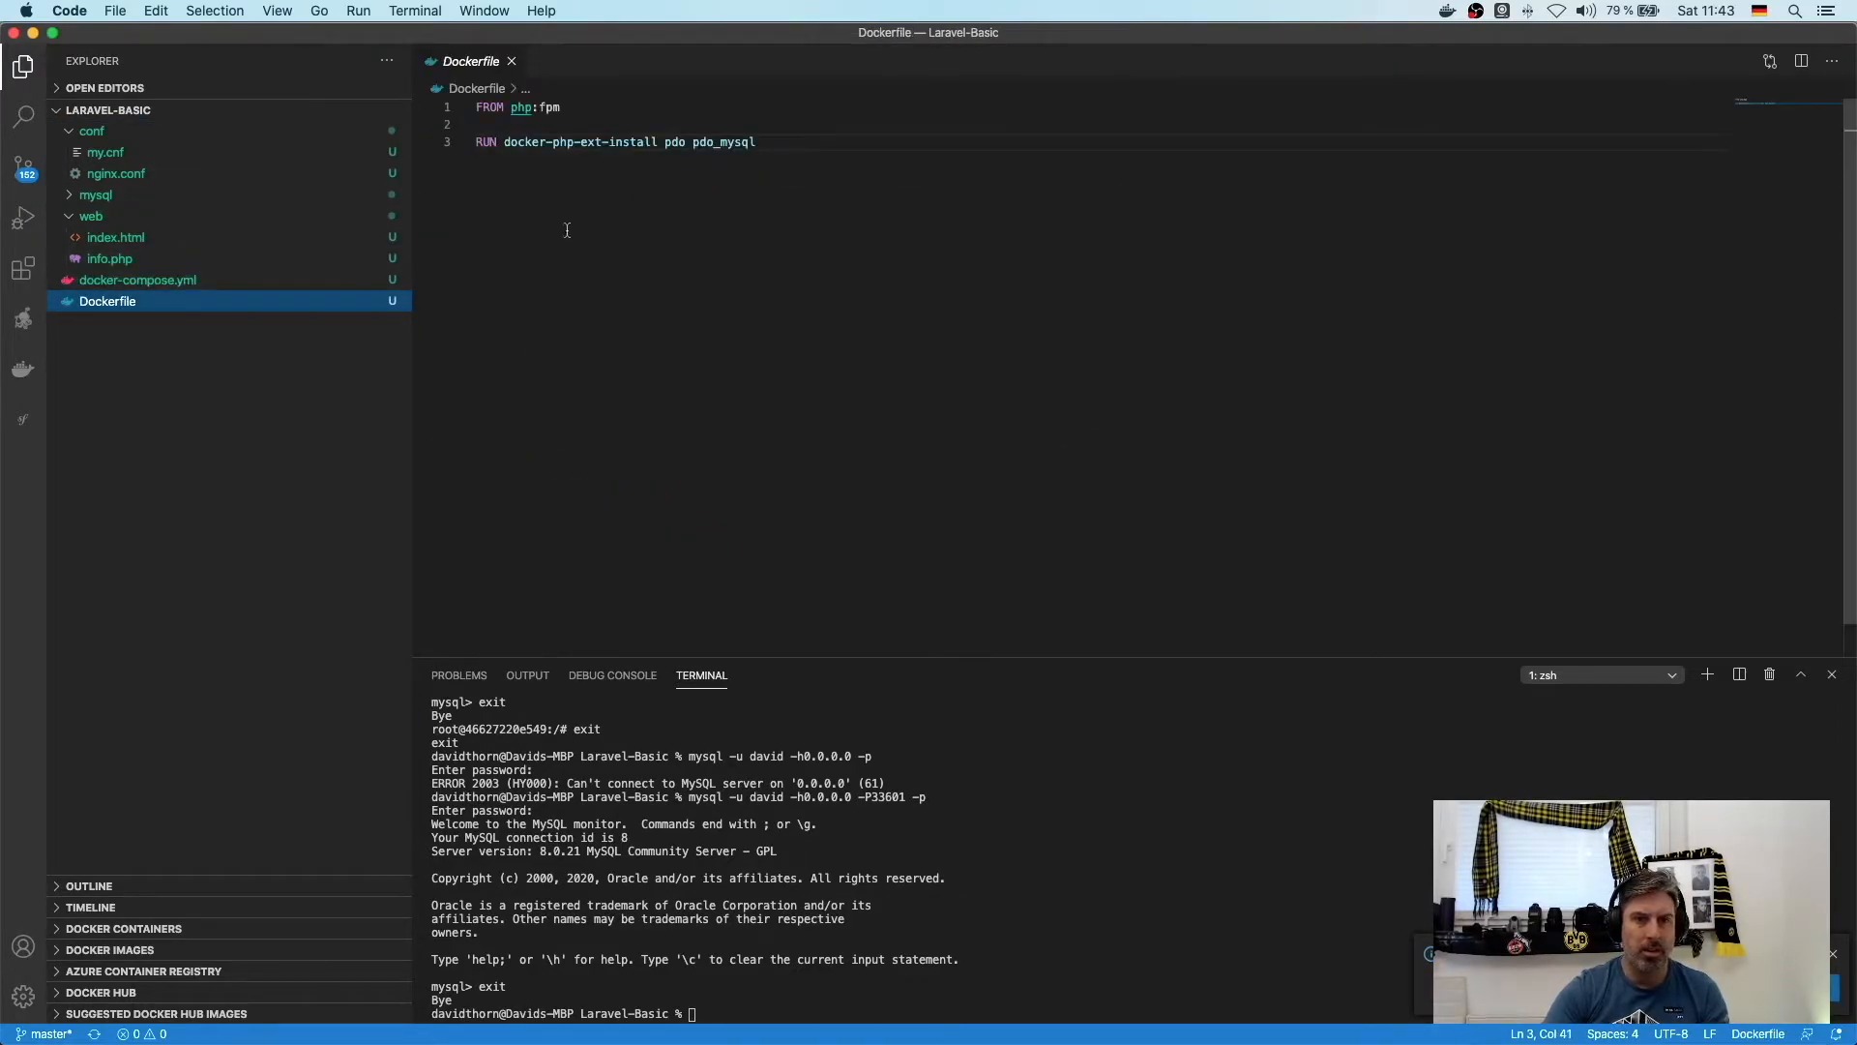
left_click(116, 173)
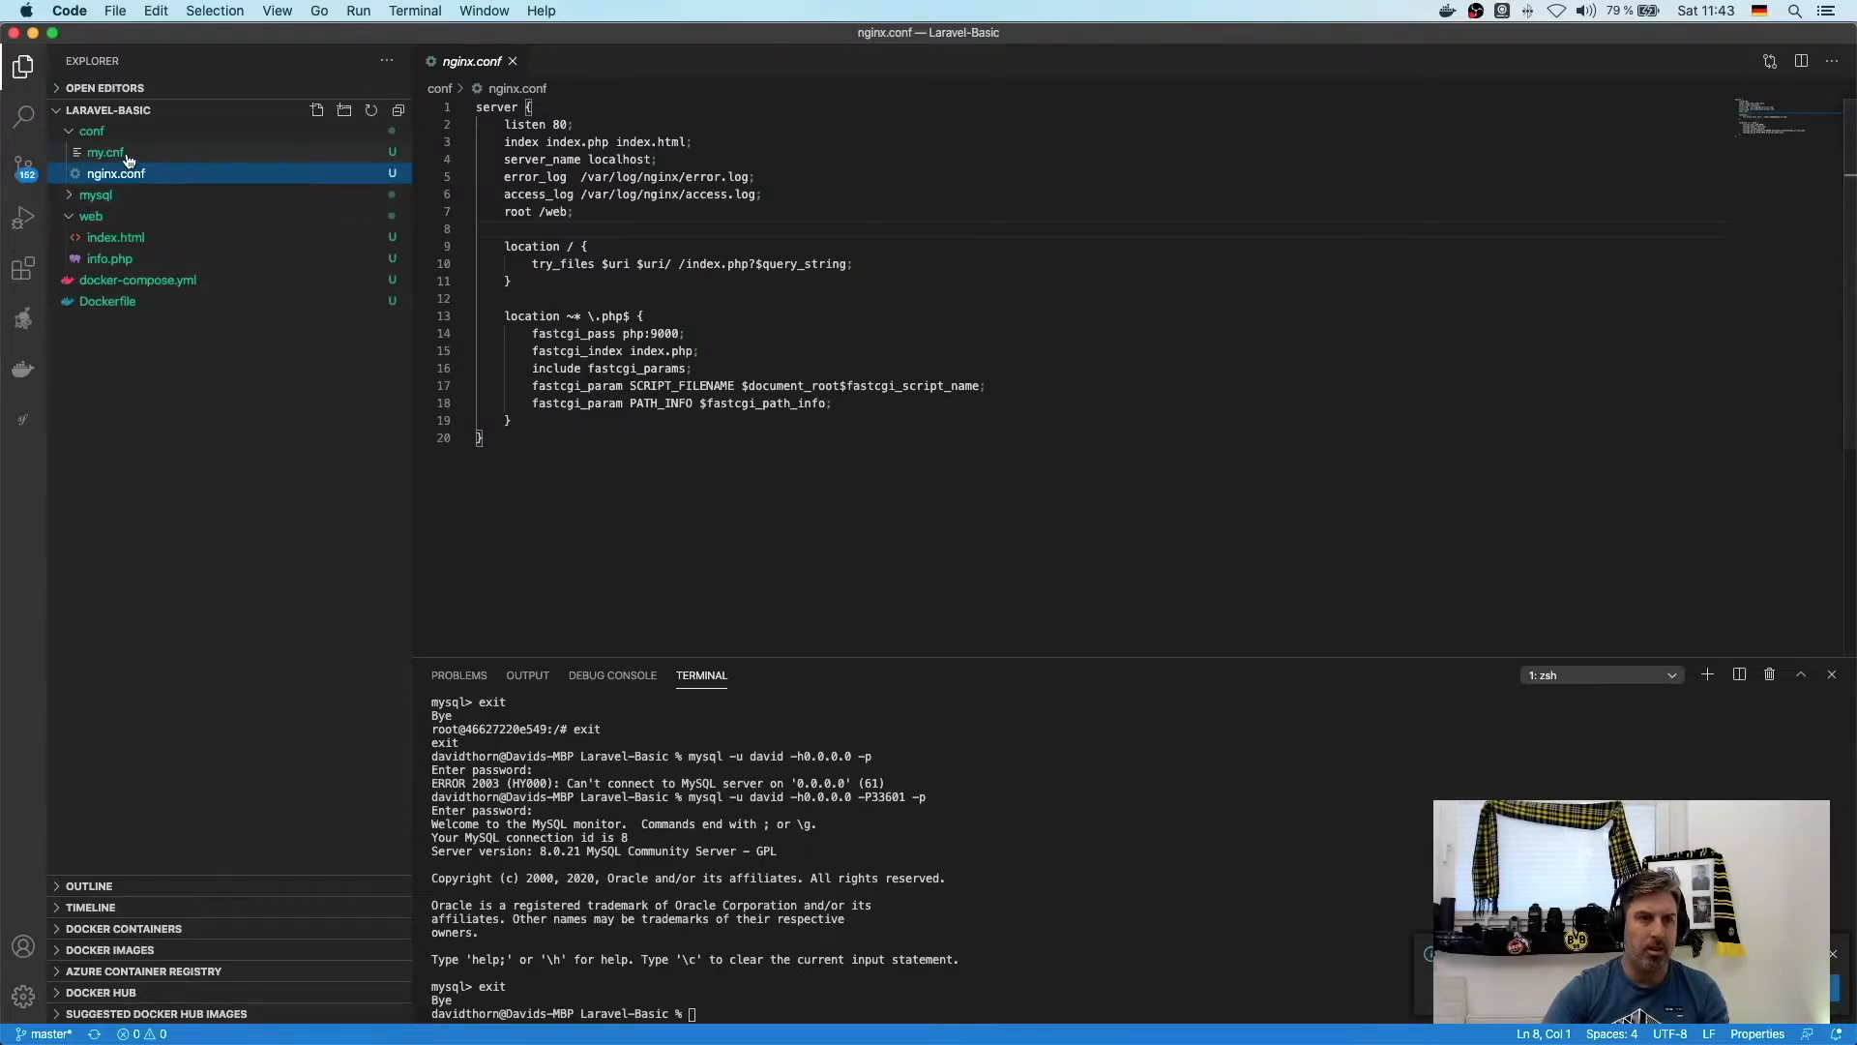
left_click(105, 151)
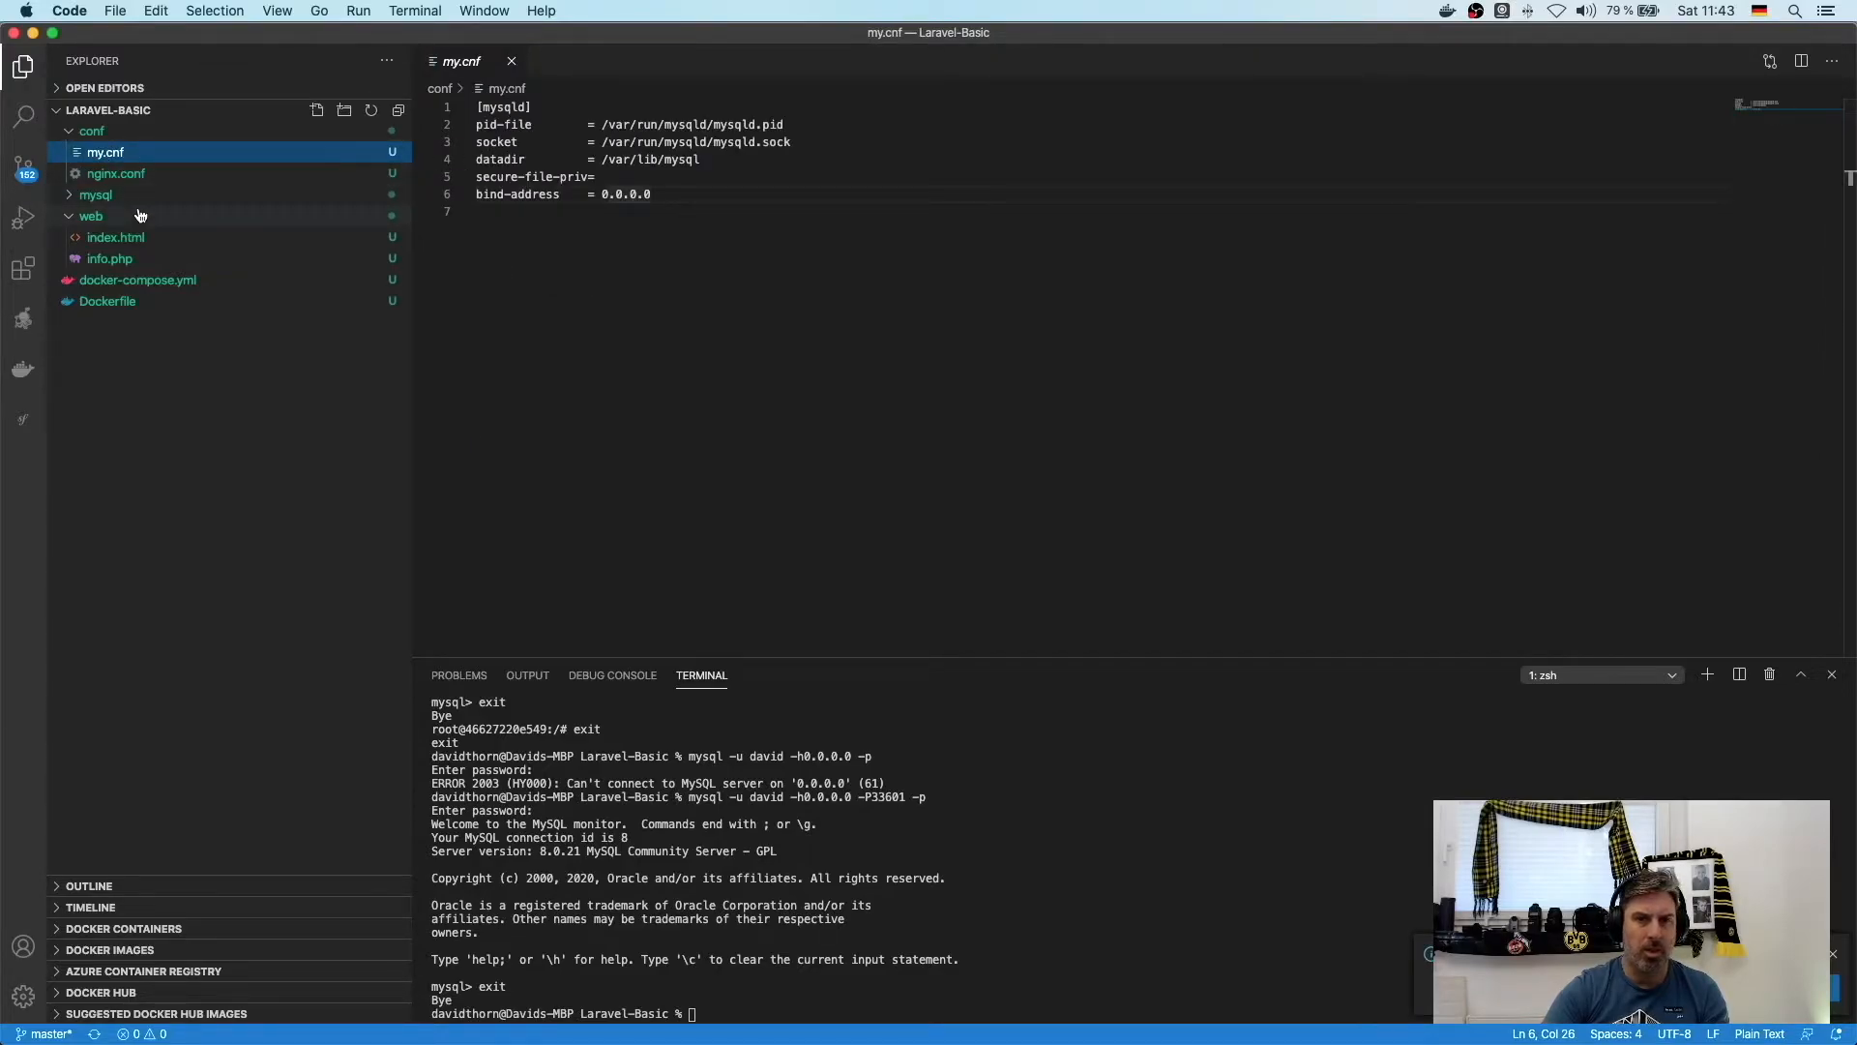
left_click(109, 257)
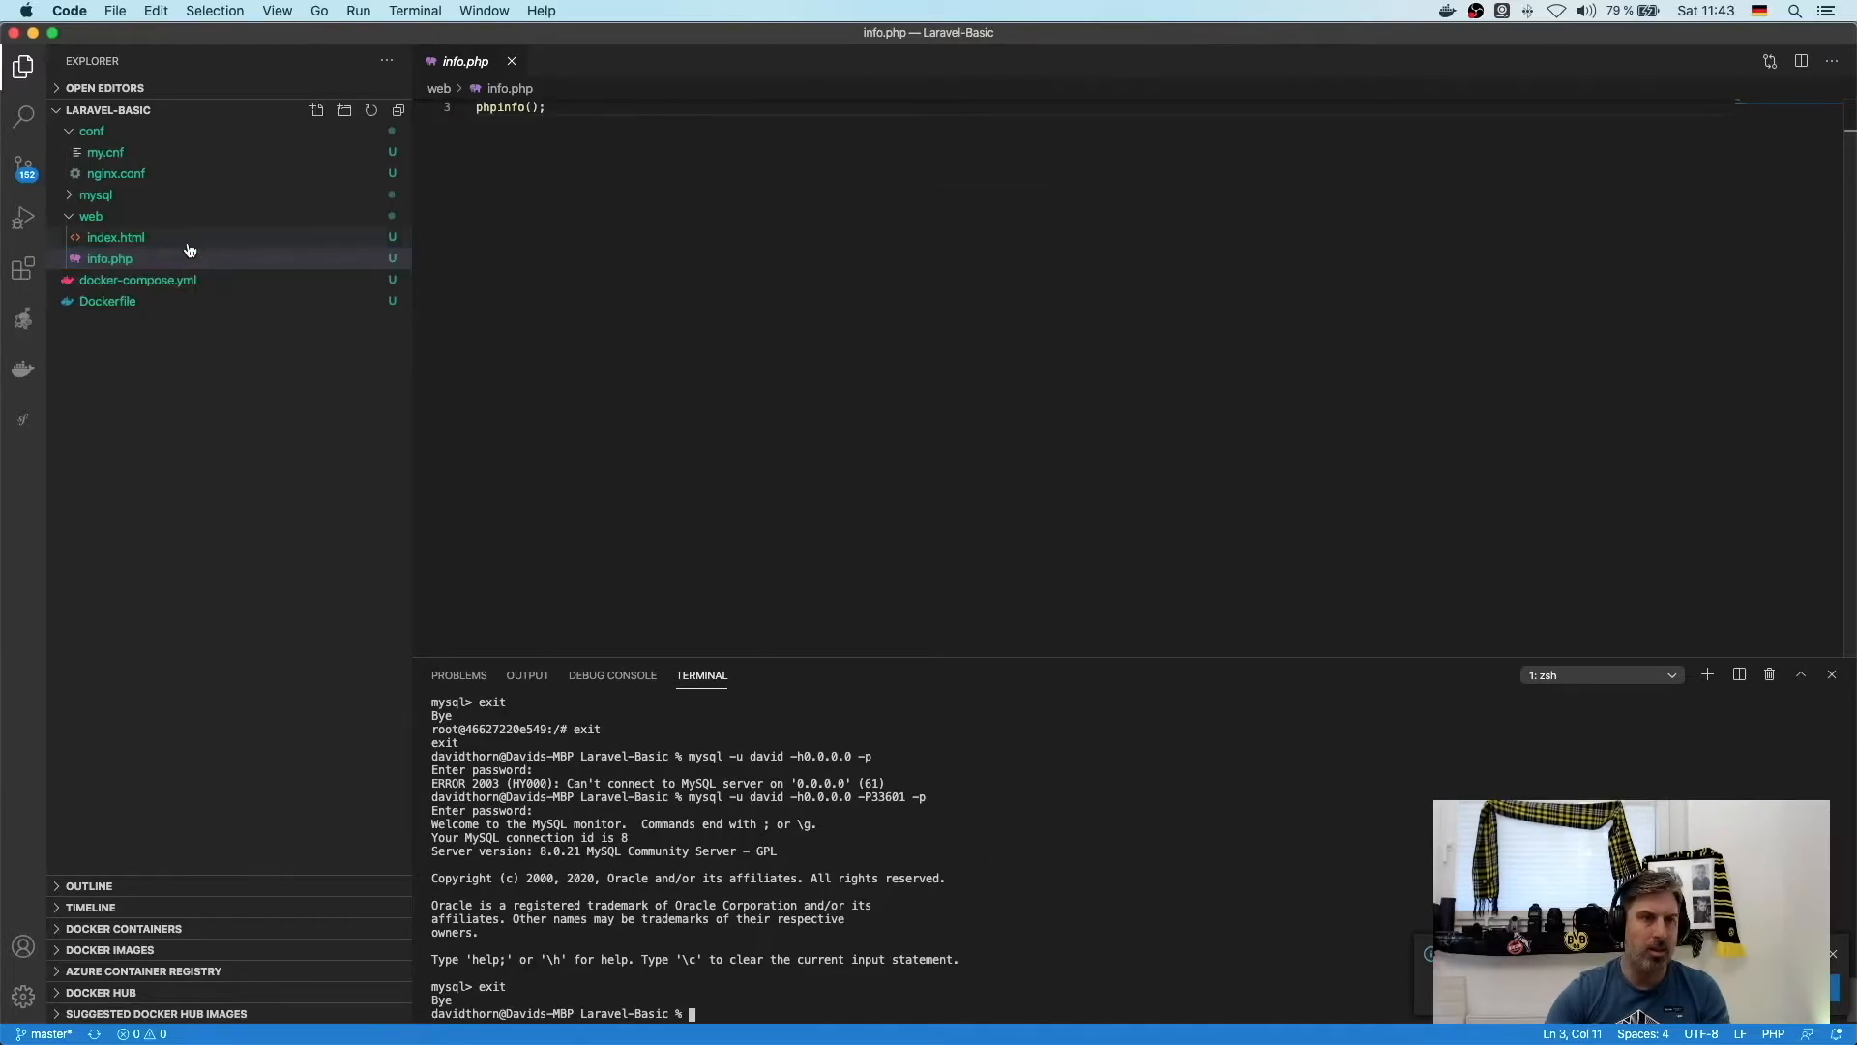
left_click(23, 167)
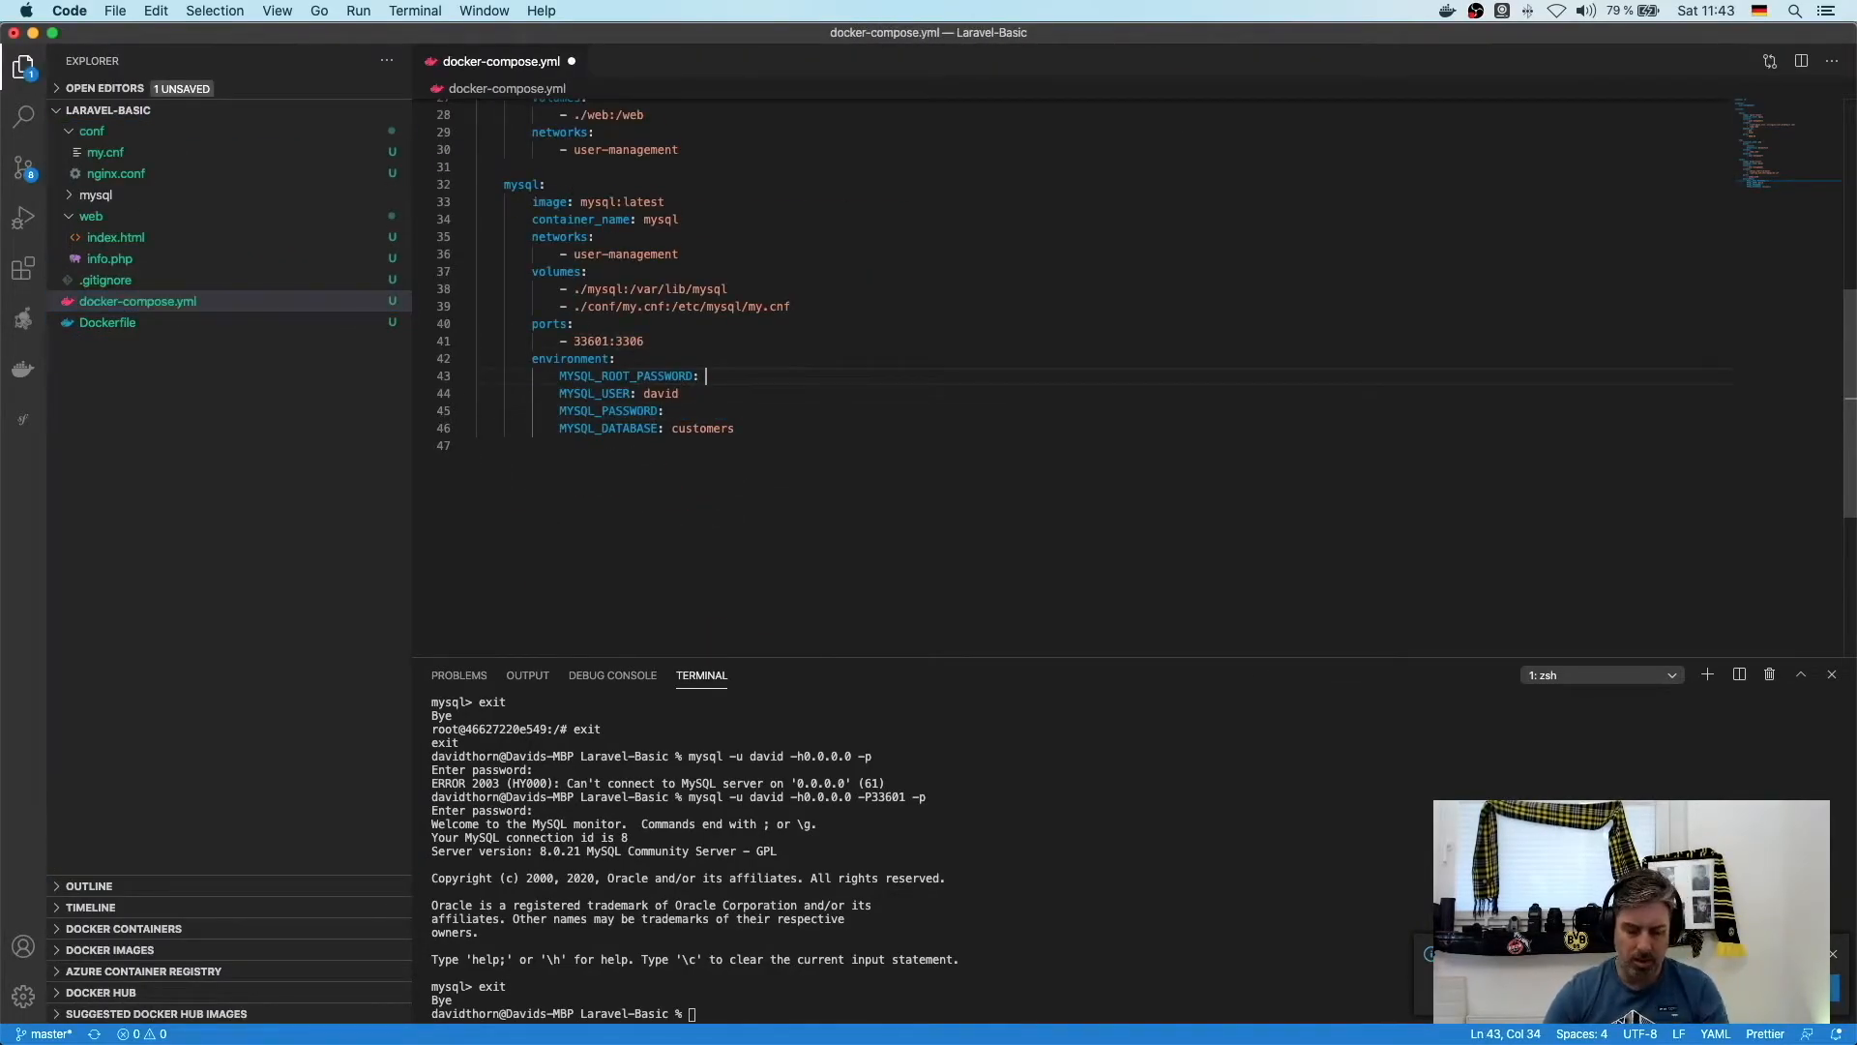
left_click(23, 167)
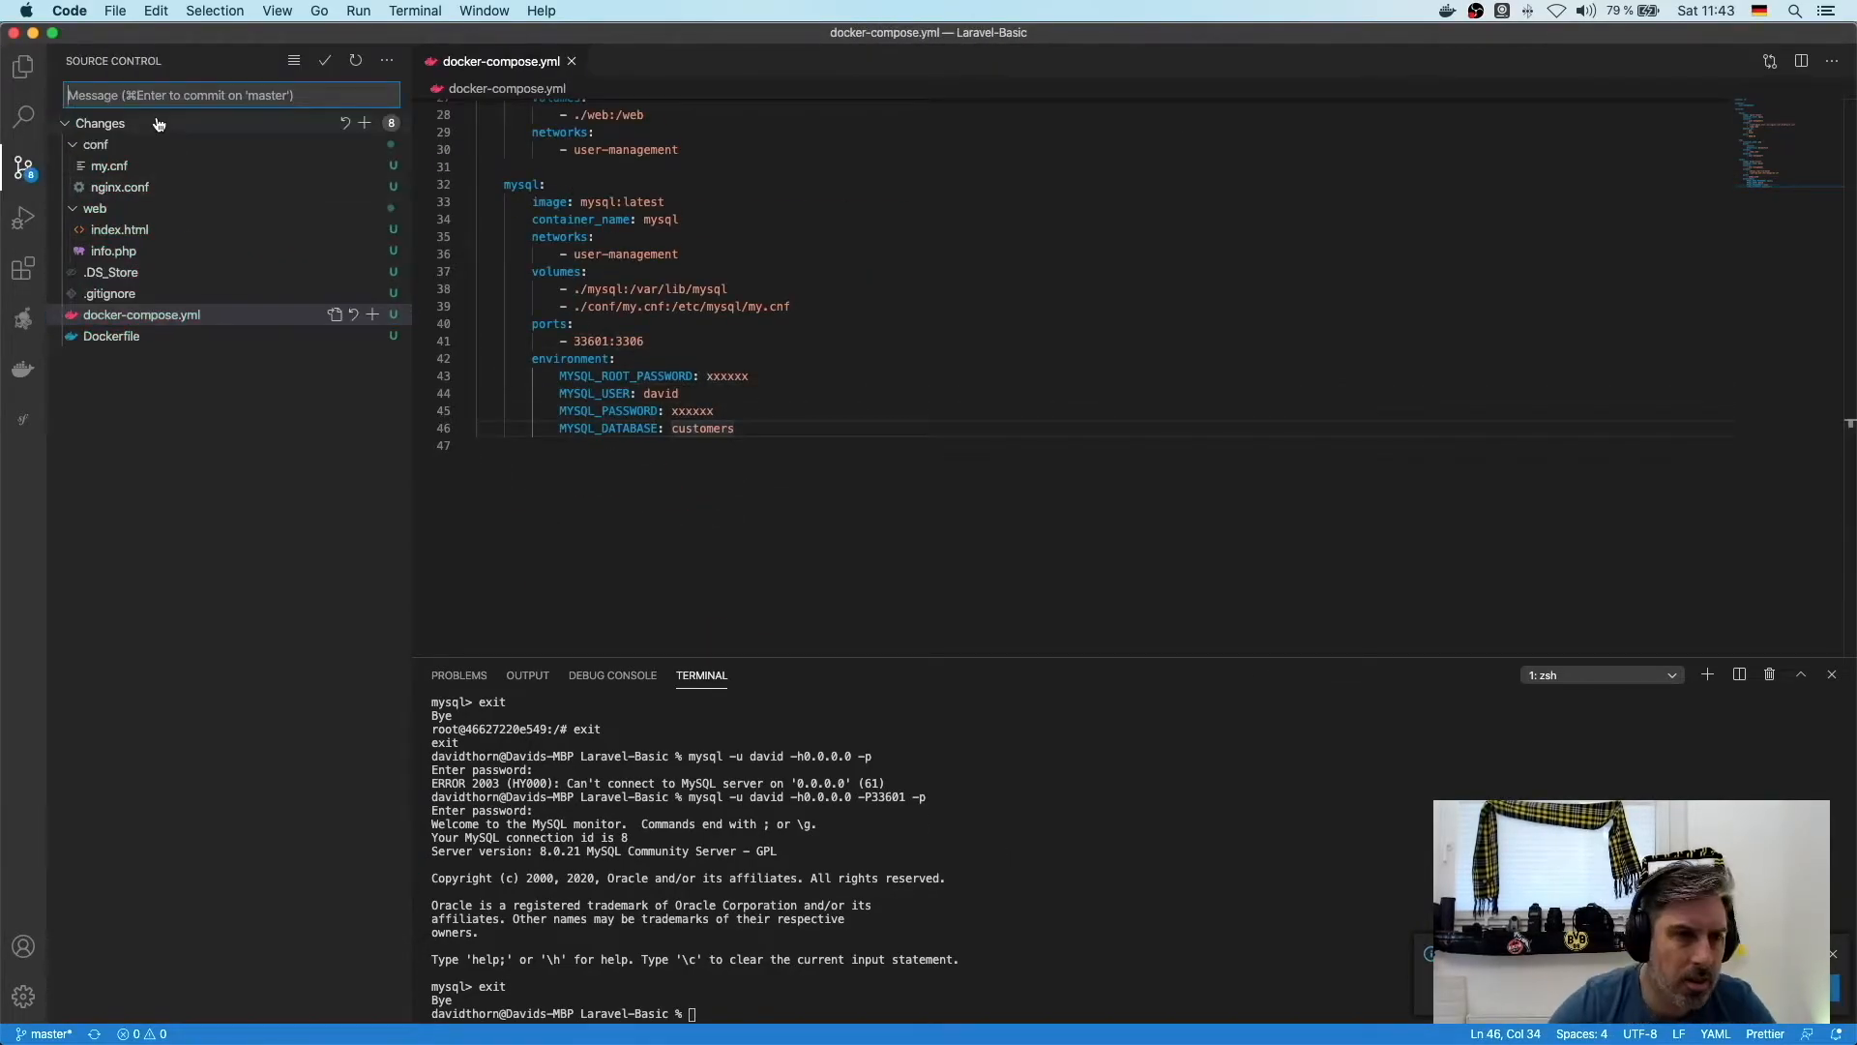
left_click(363, 124)
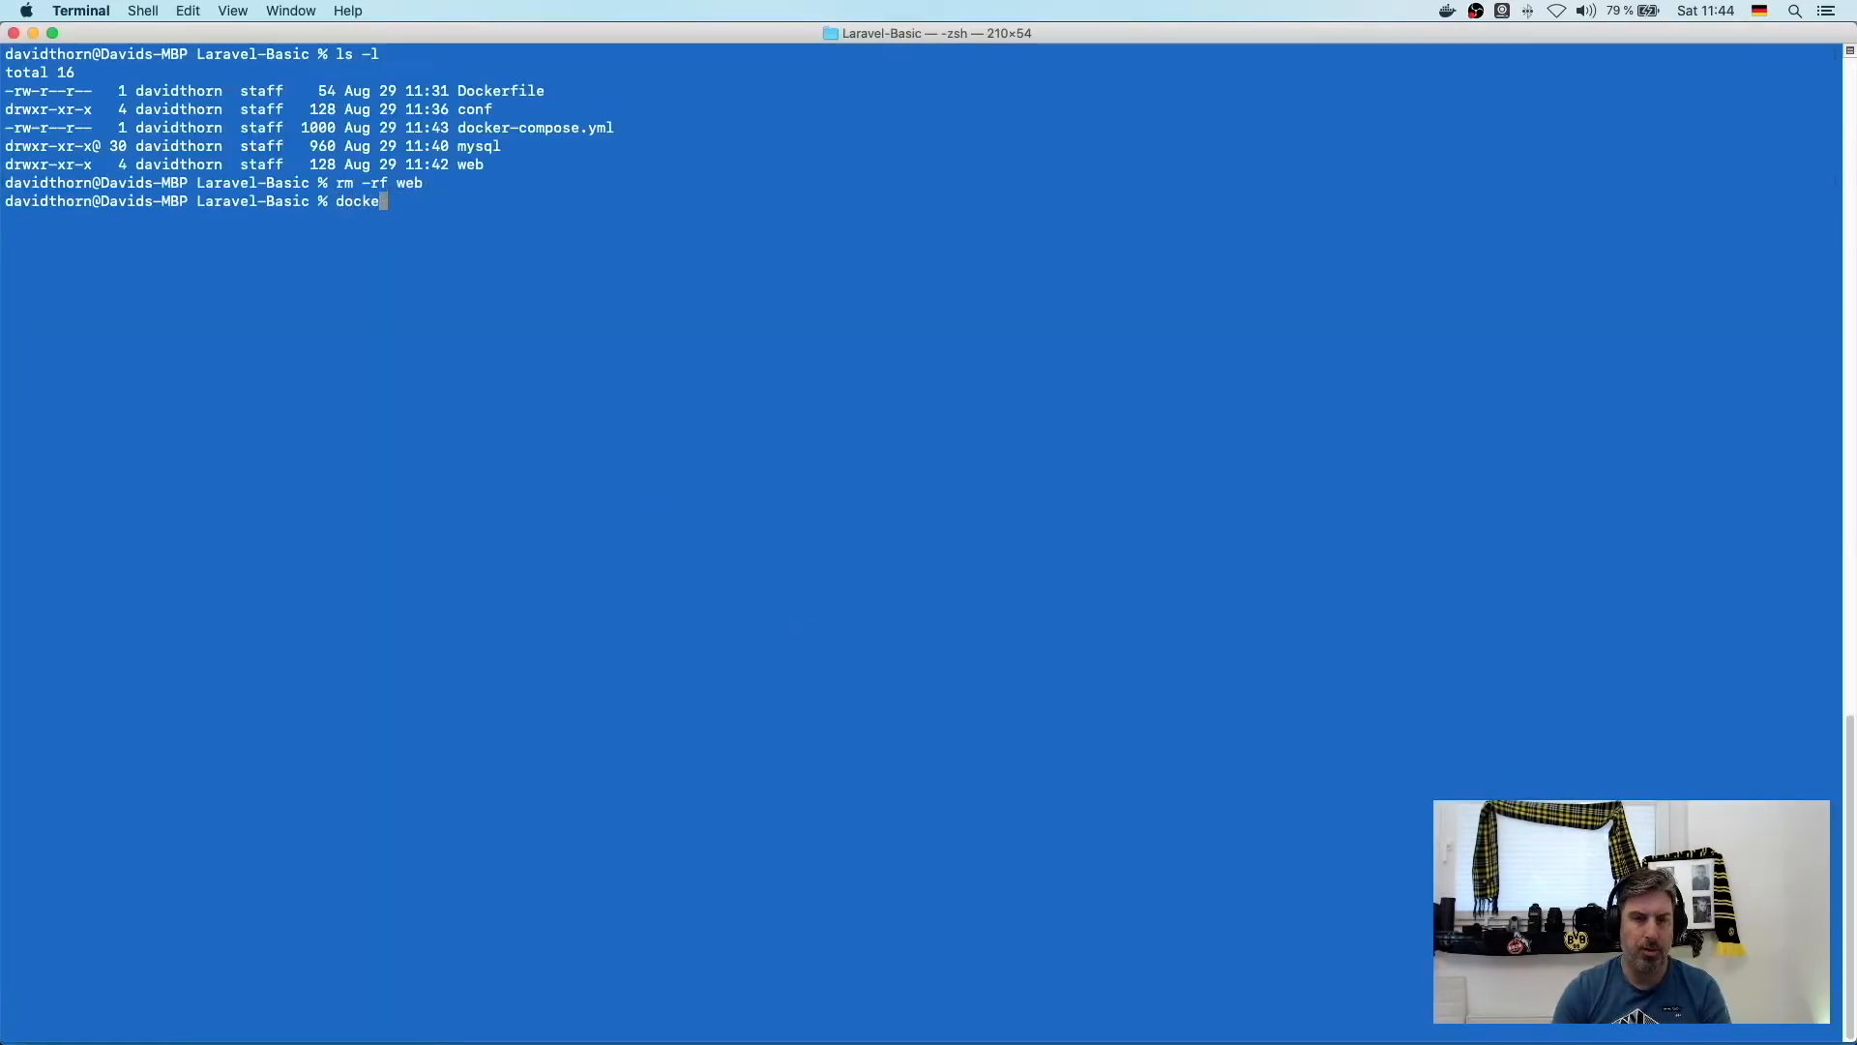
- Run composer create-project laravel/laravel web to recreate the web folder as a Laravel project
type("composer create-project larabel")
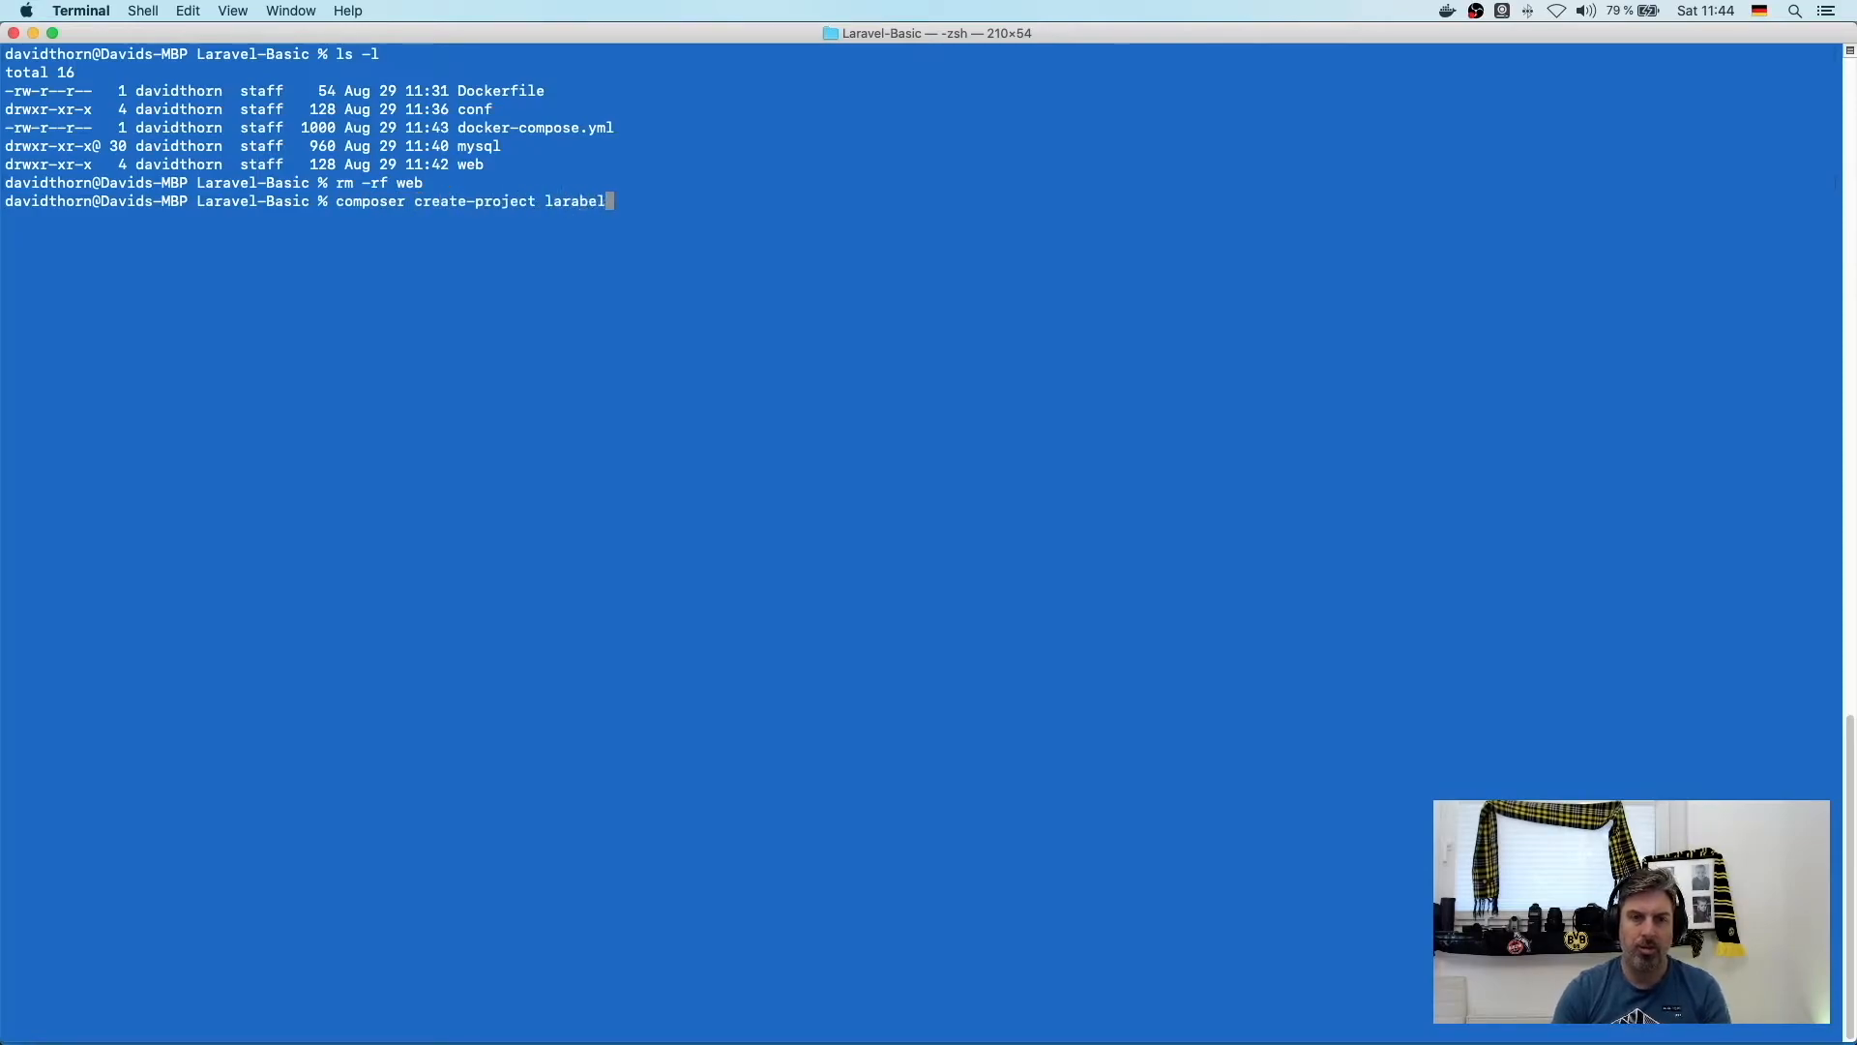
key("Return")
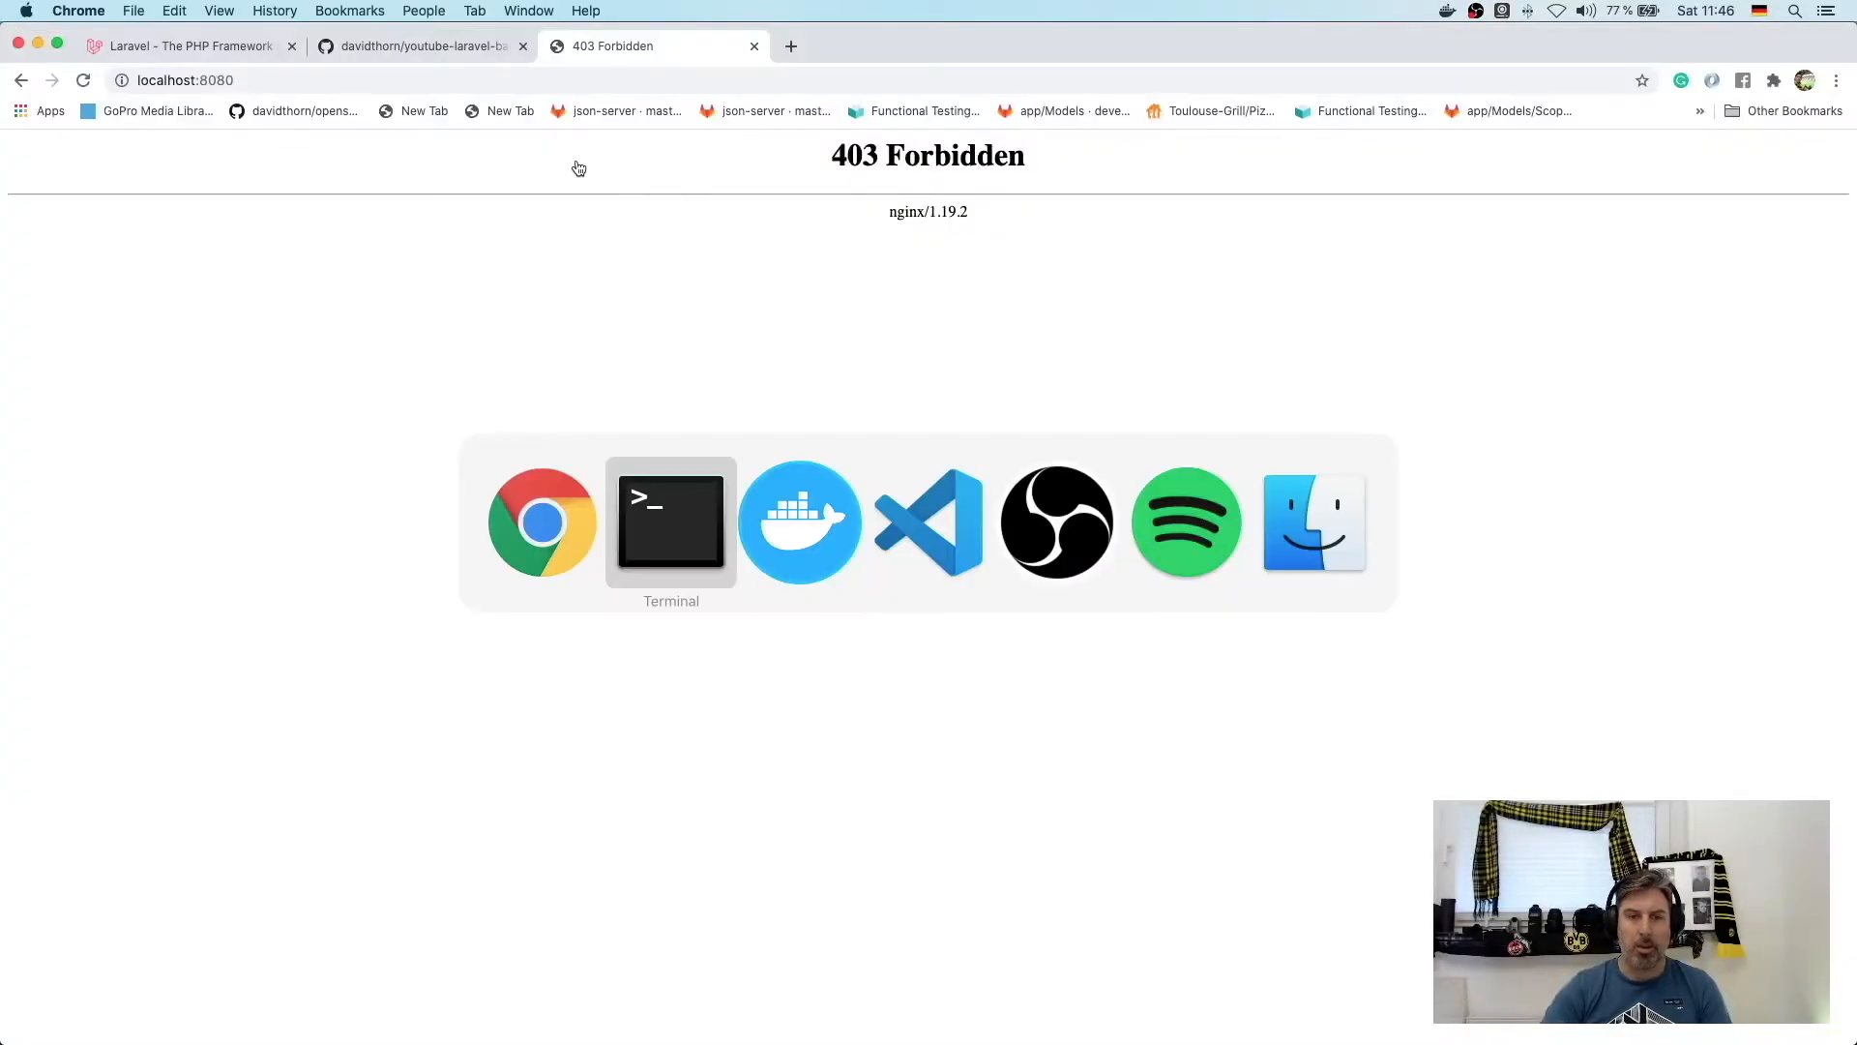
- Return to the project in the editor and show the Explorer file tree for editing nginx.conf
left_click(927, 521)
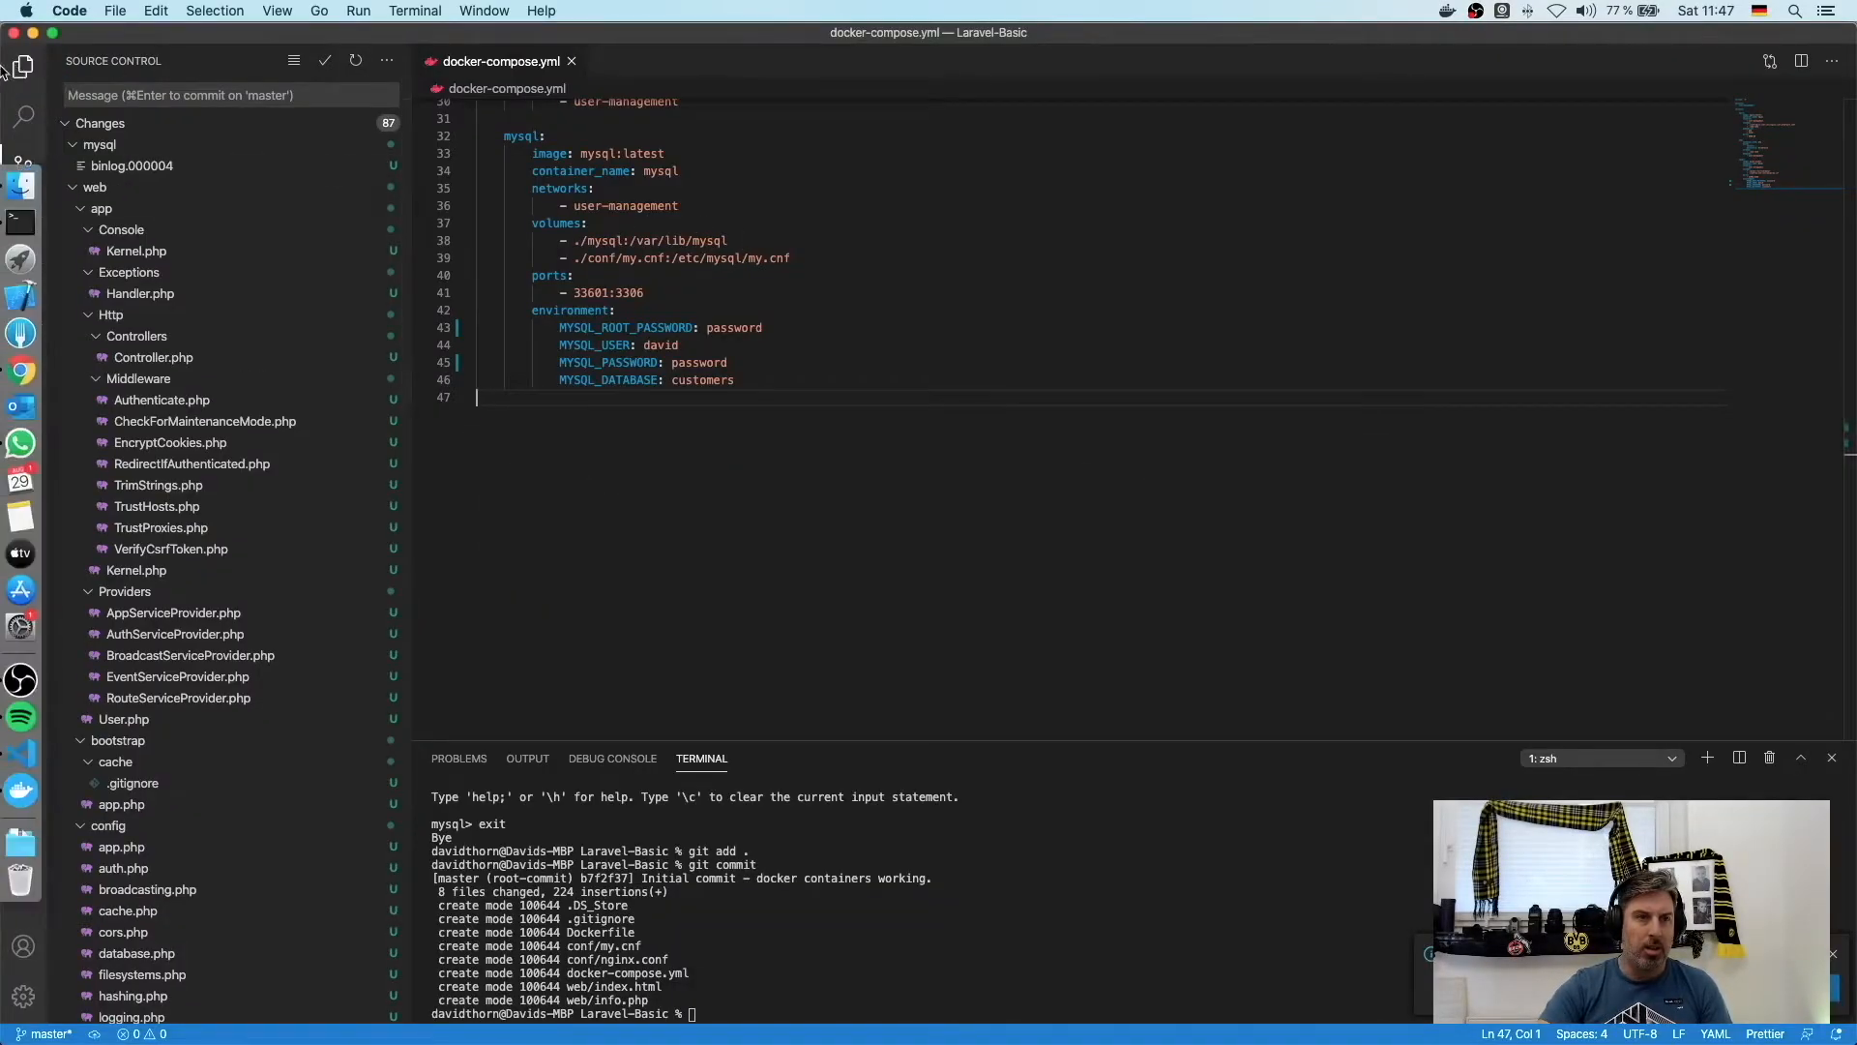
left_click(23, 68)
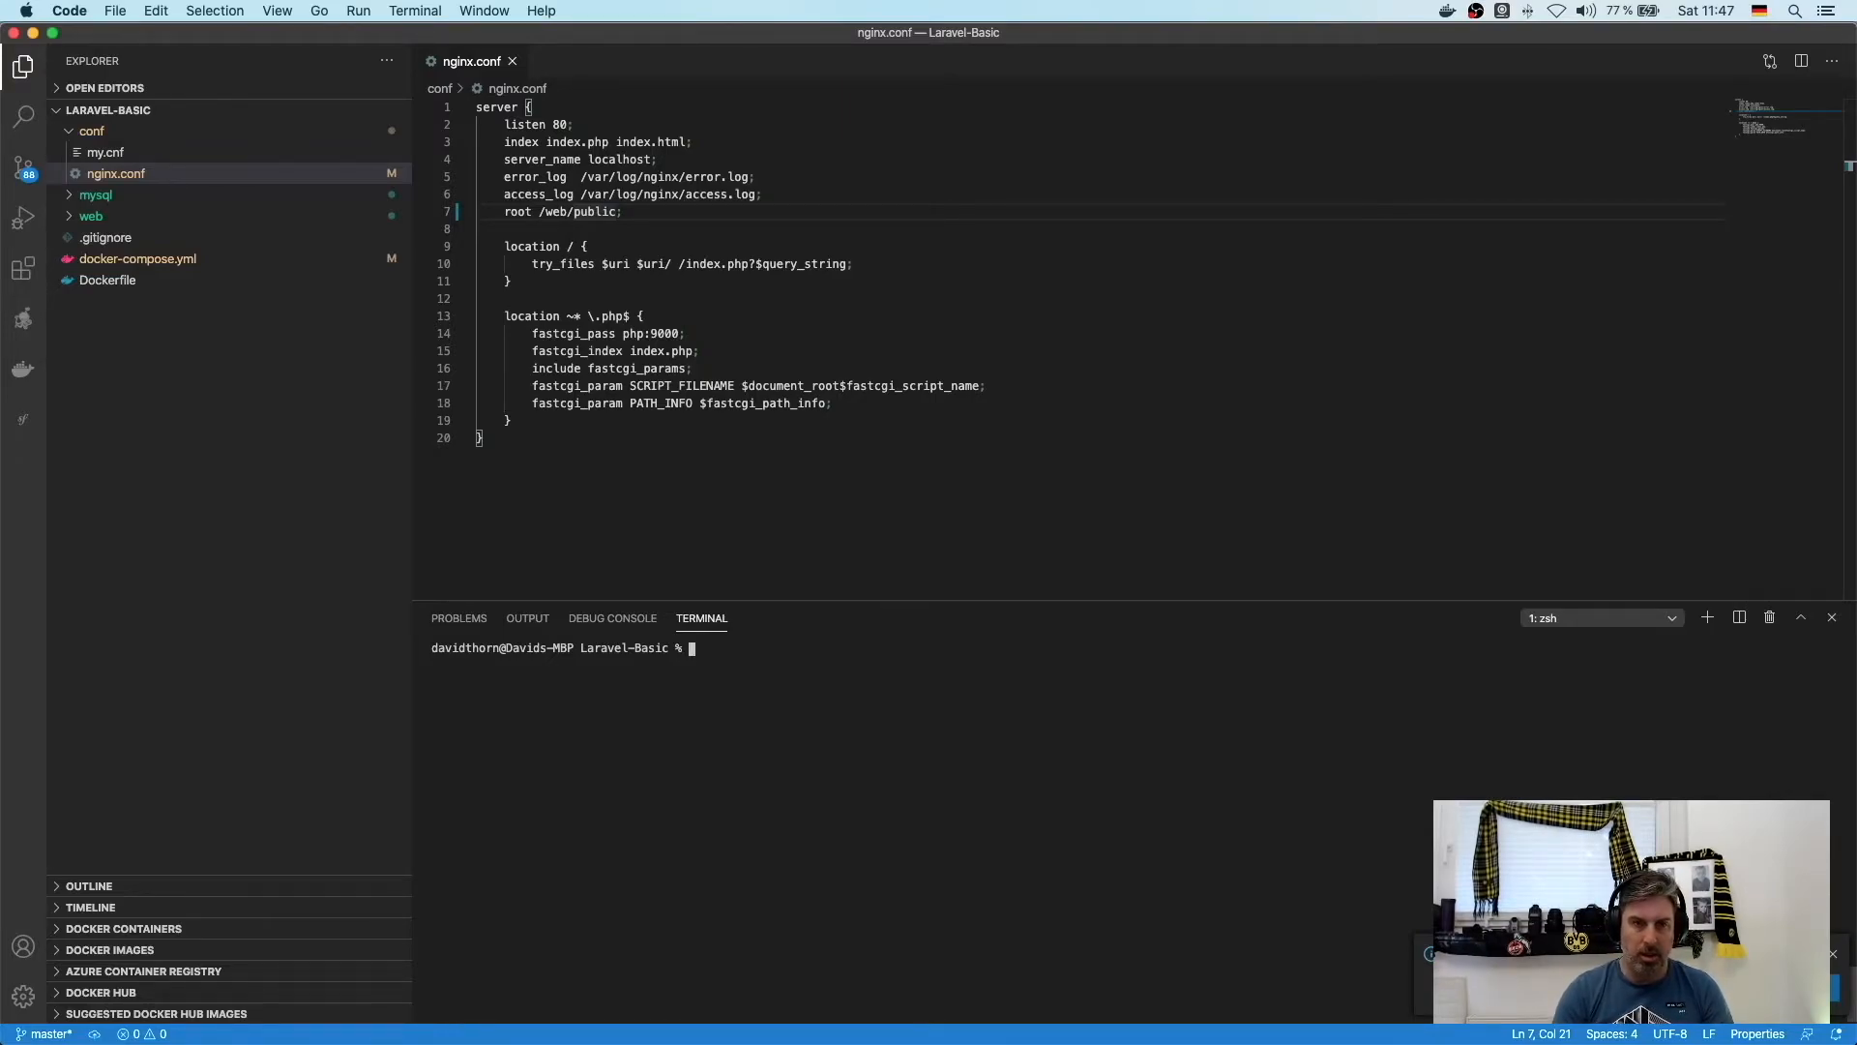
- Enter the php container with docker exec -it and query App\User in artisan tinker
type("docker exec -it")
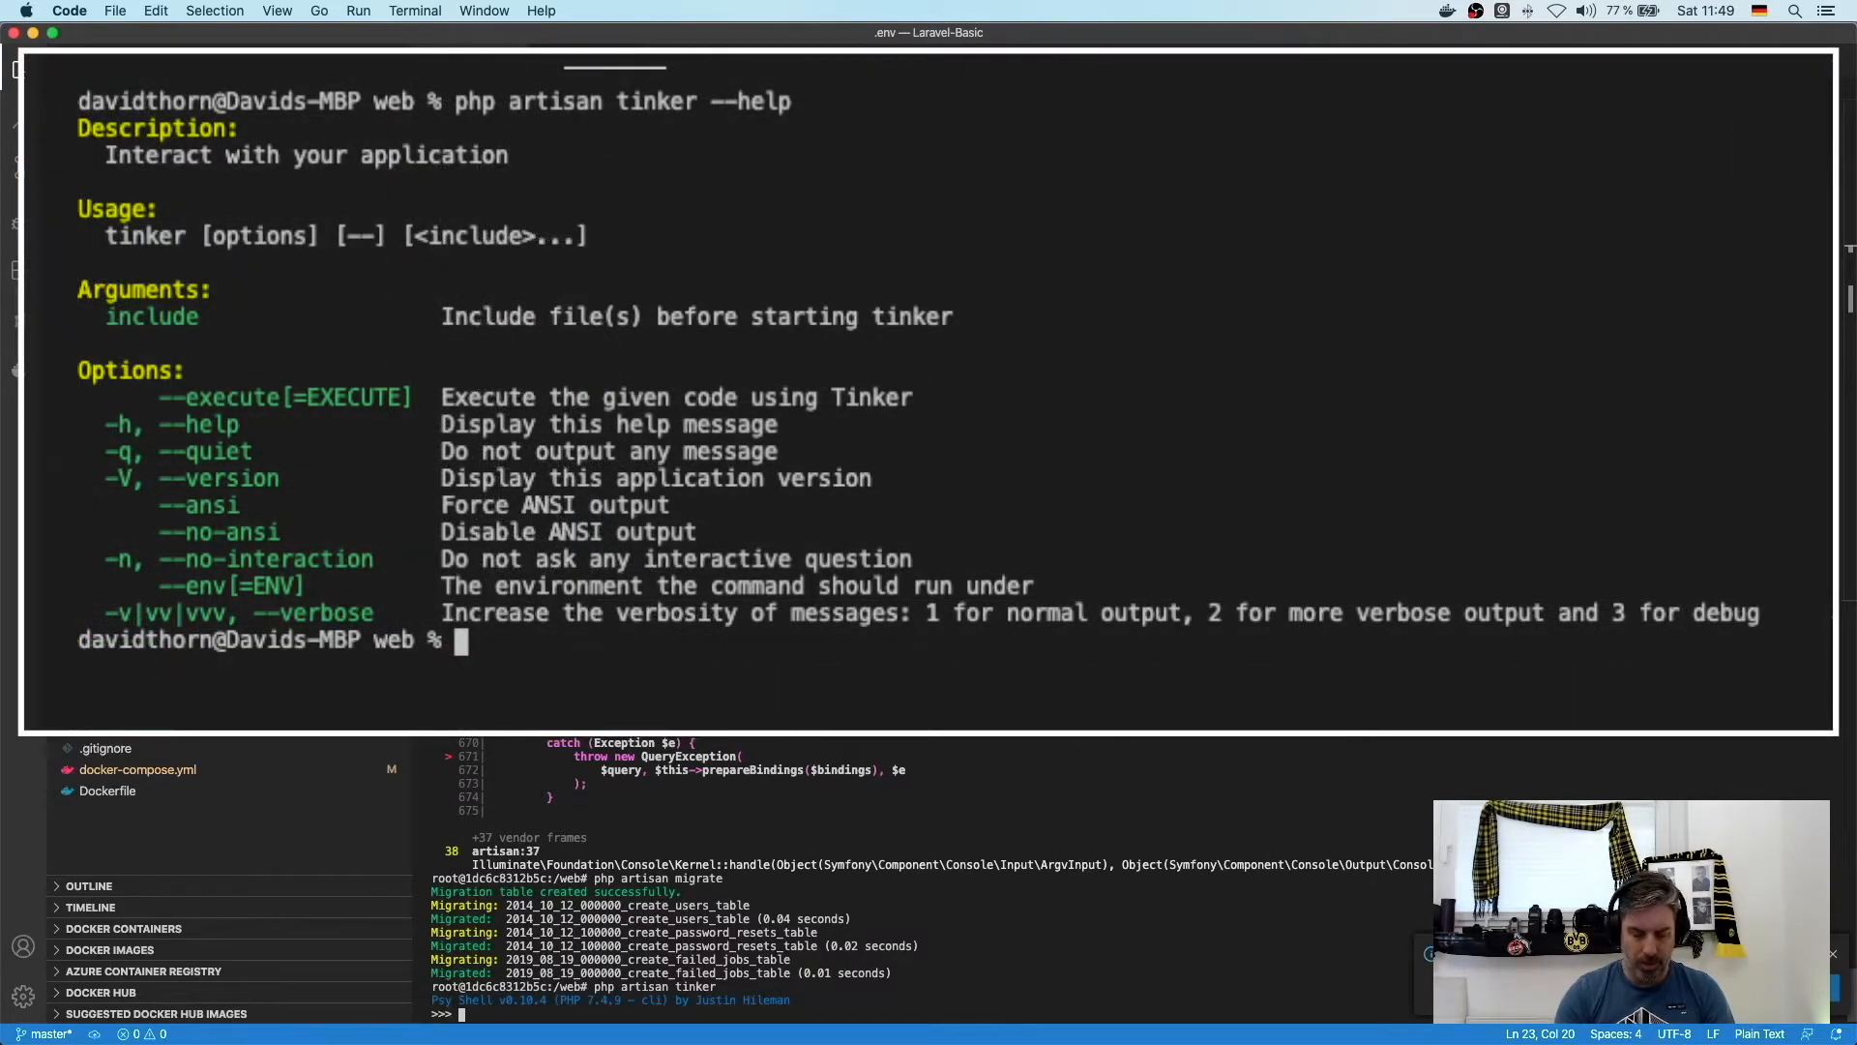
type("%use")
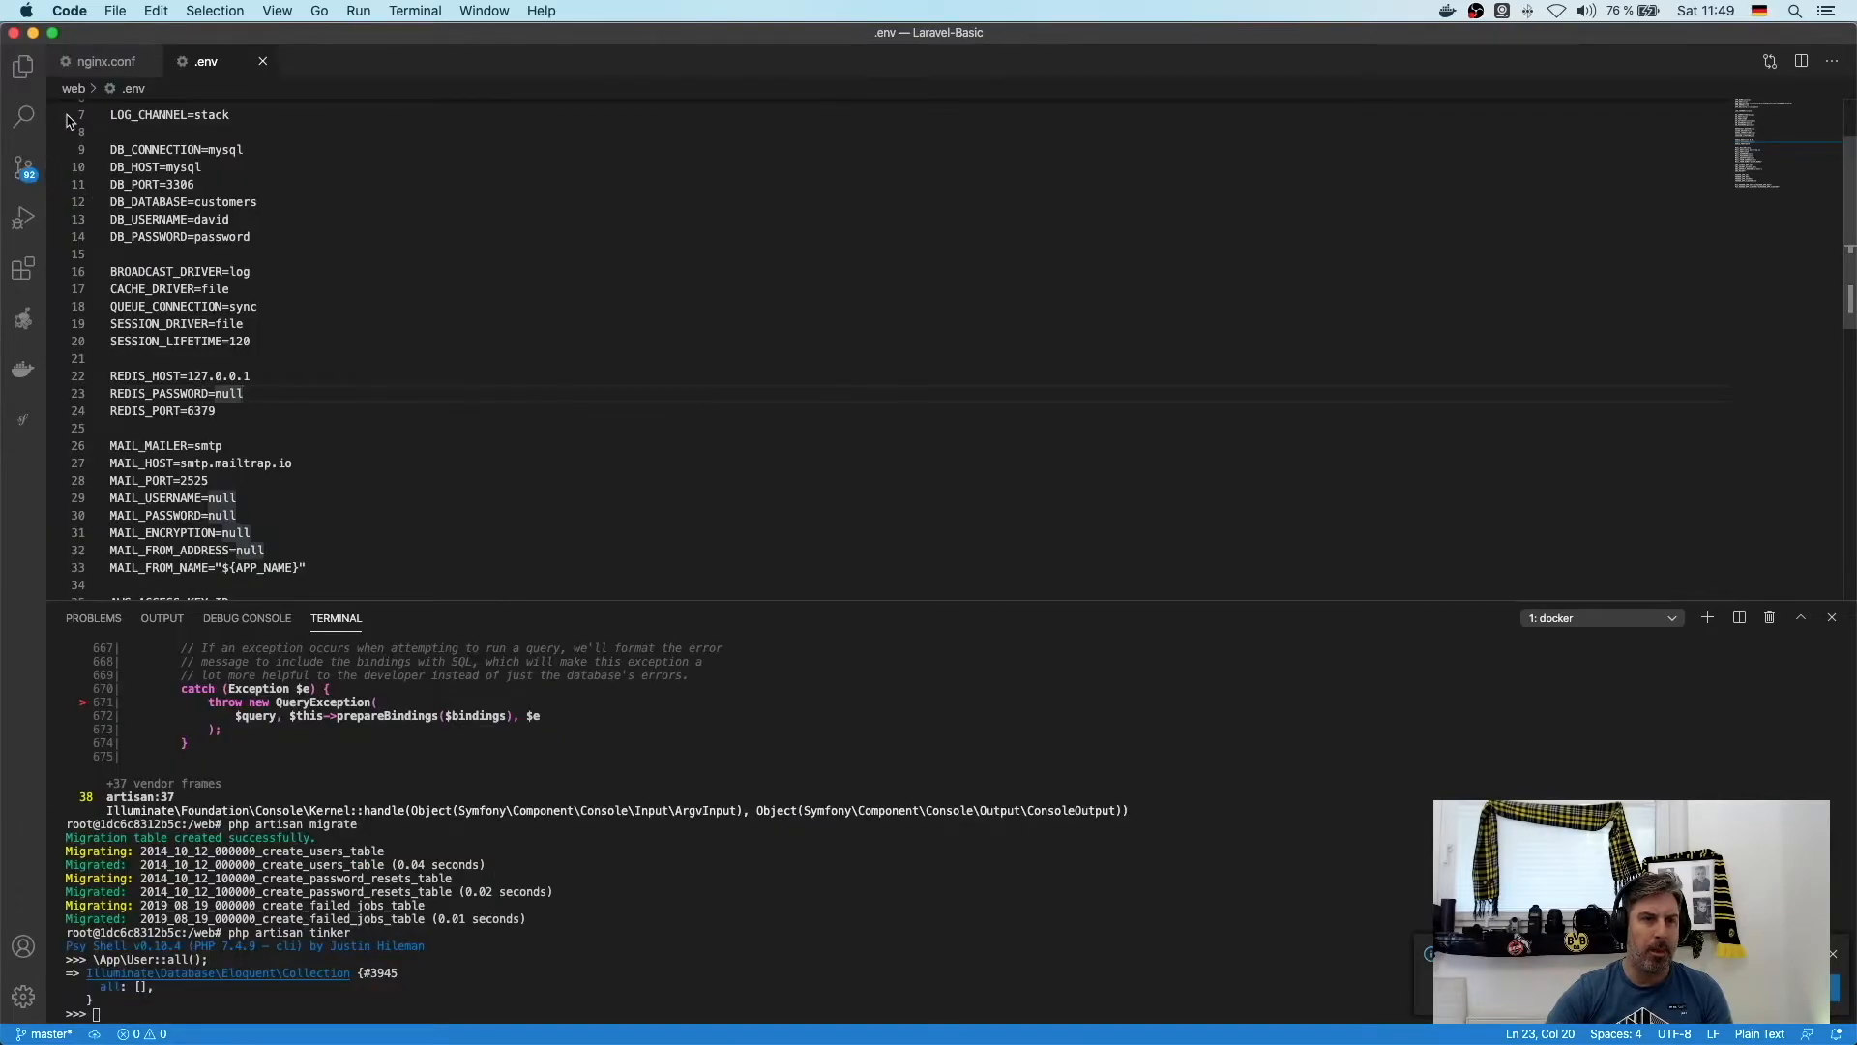
- Review pending git changes, browse the committed Laravel web files, and close all open editors
left_click(23, 164)
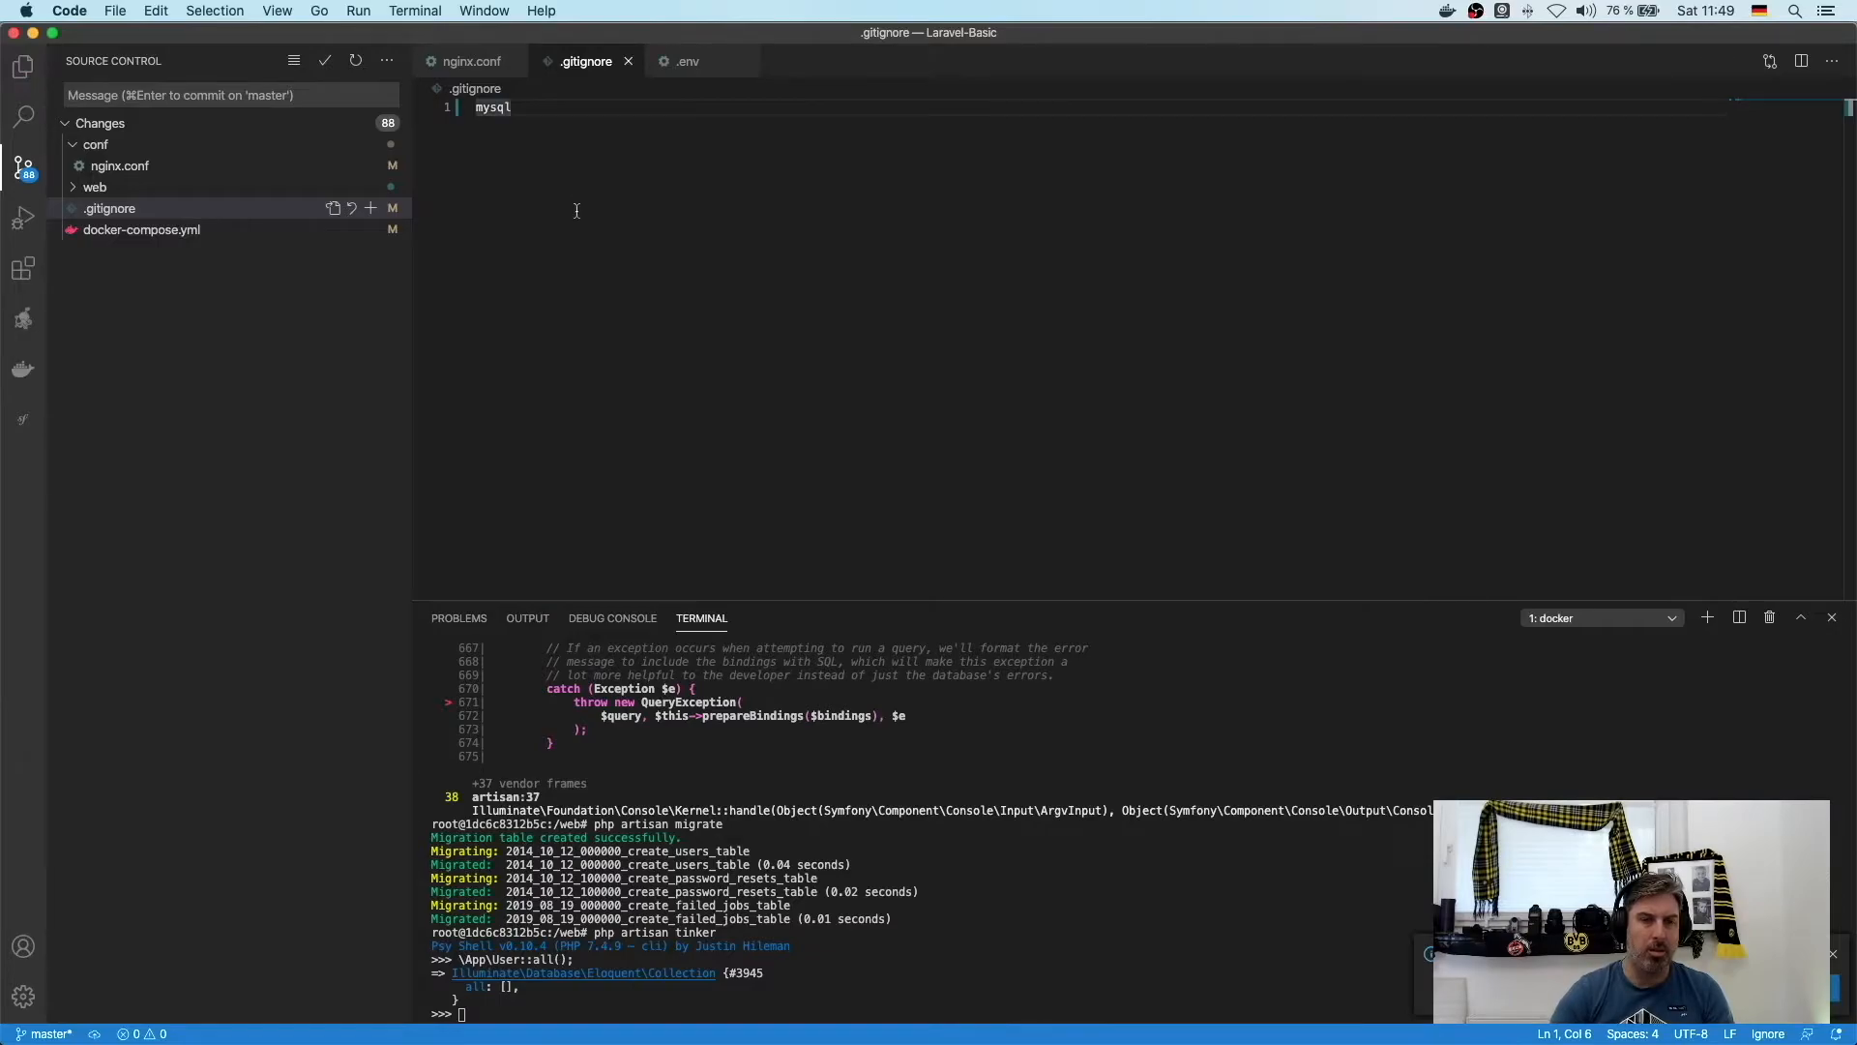
left_click(687, 60)
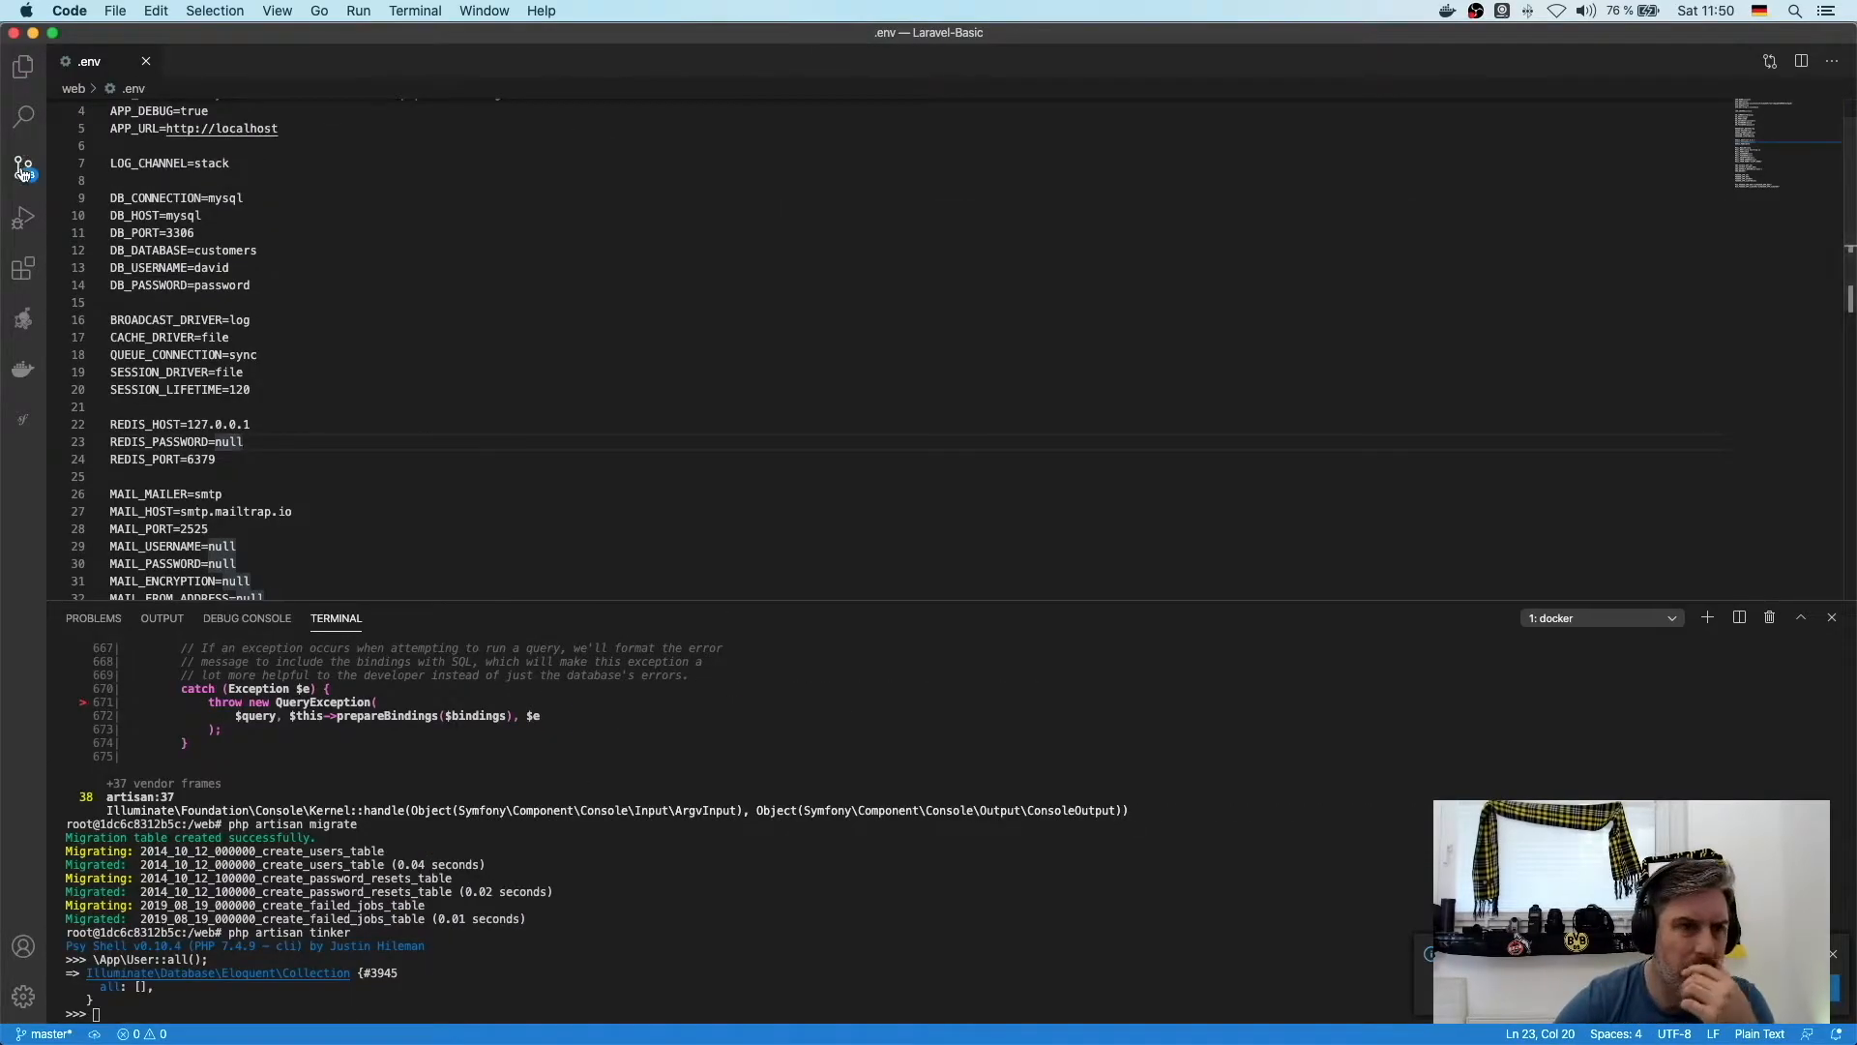
left_click(23, 167)
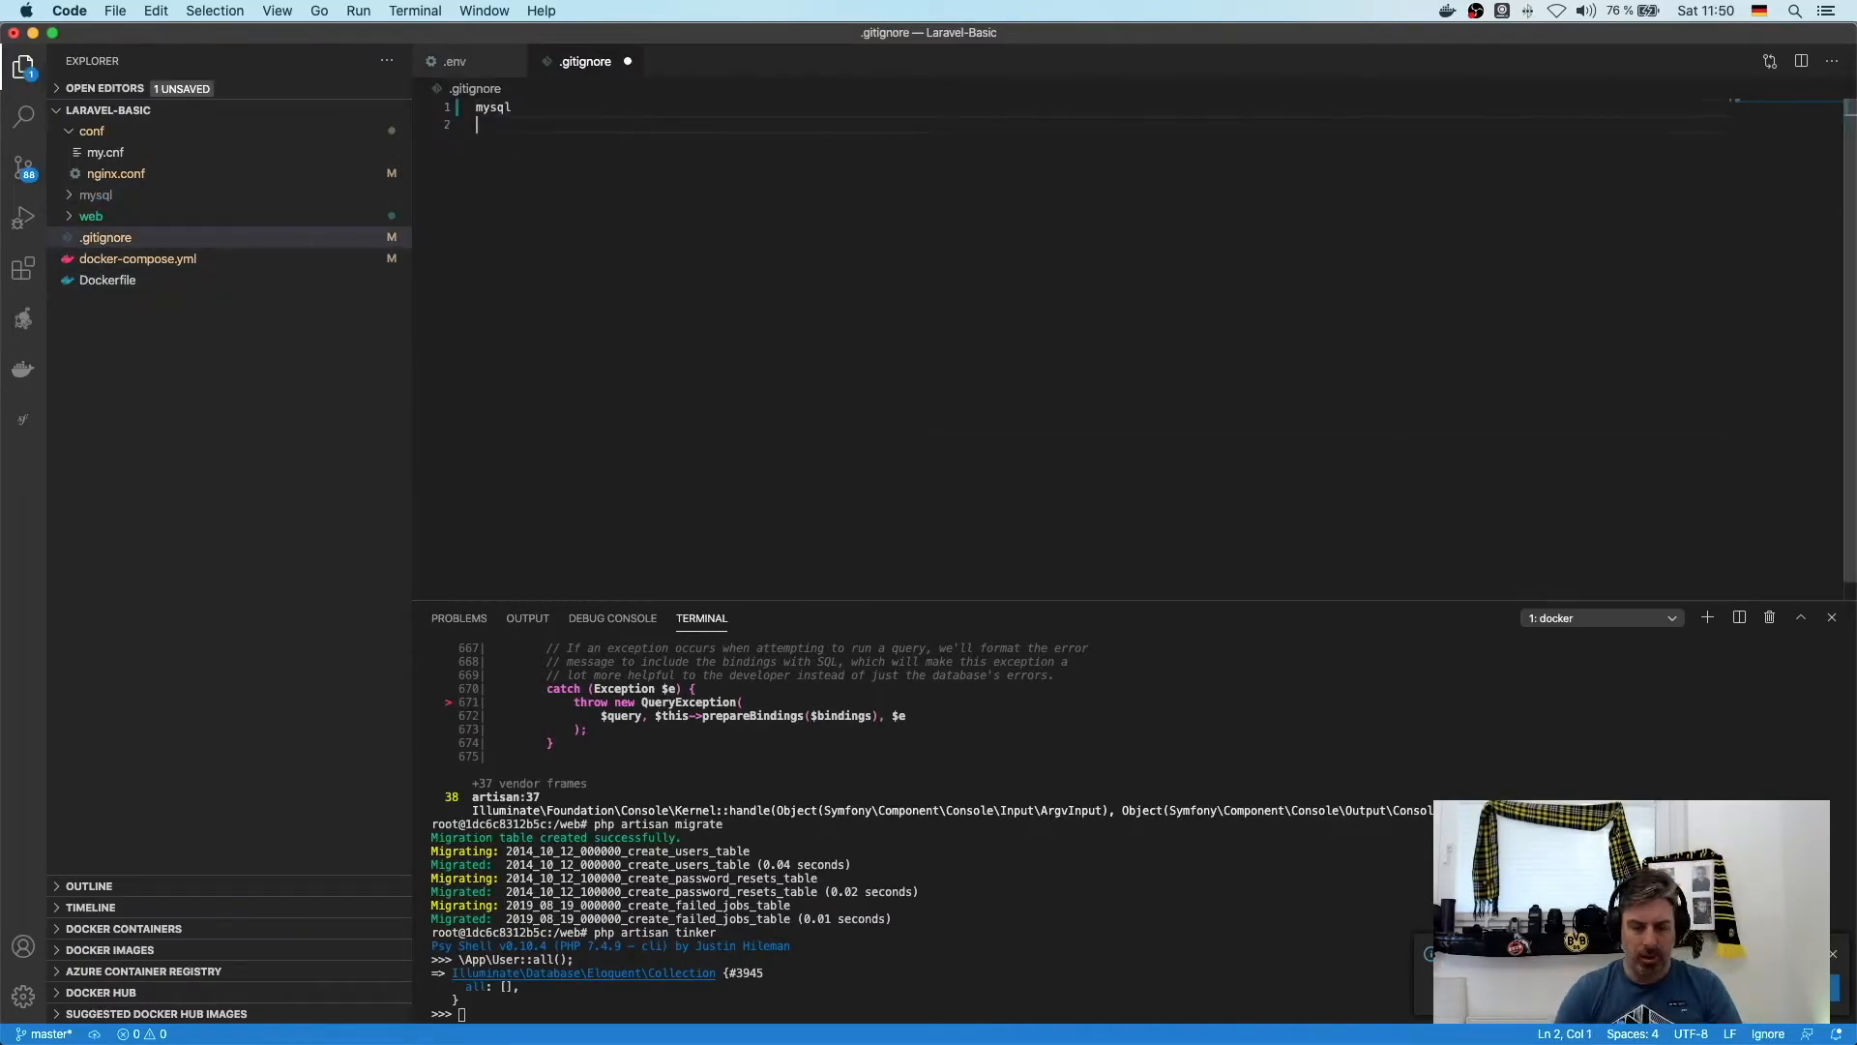
left_click(23, 167)
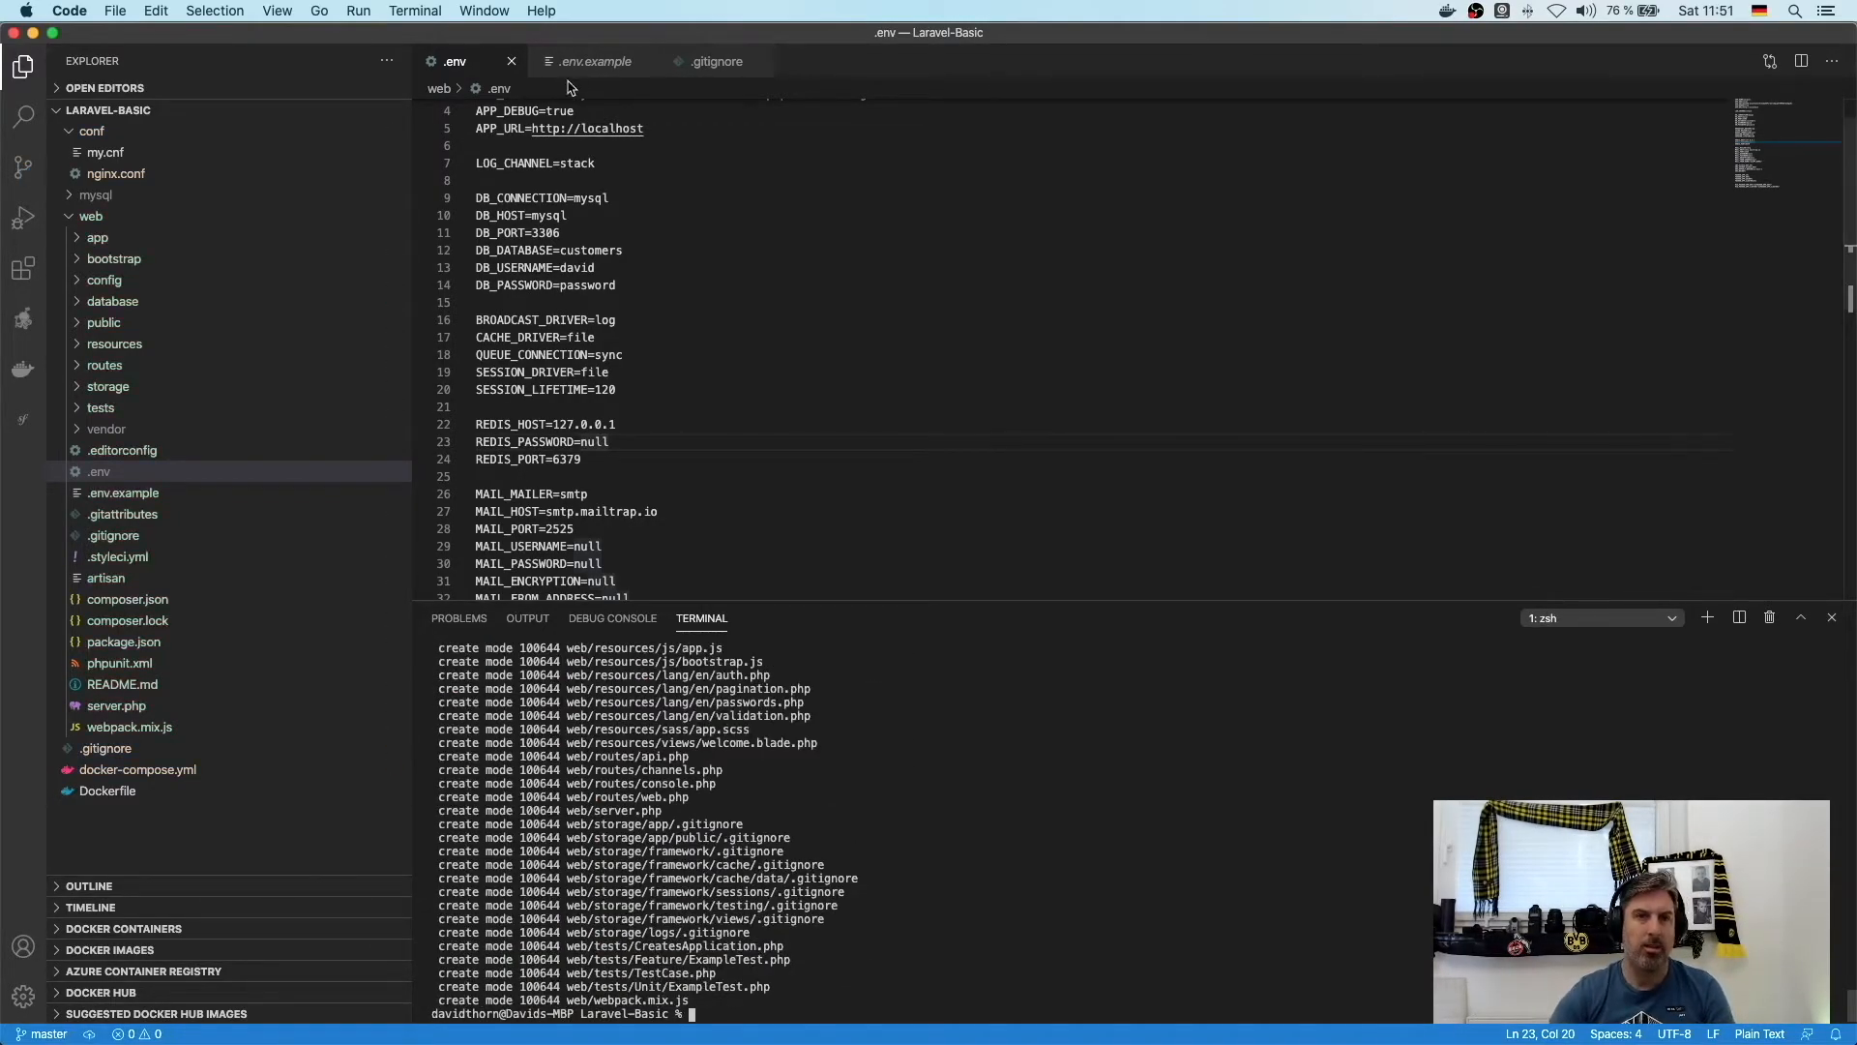
left_click(511, 59)
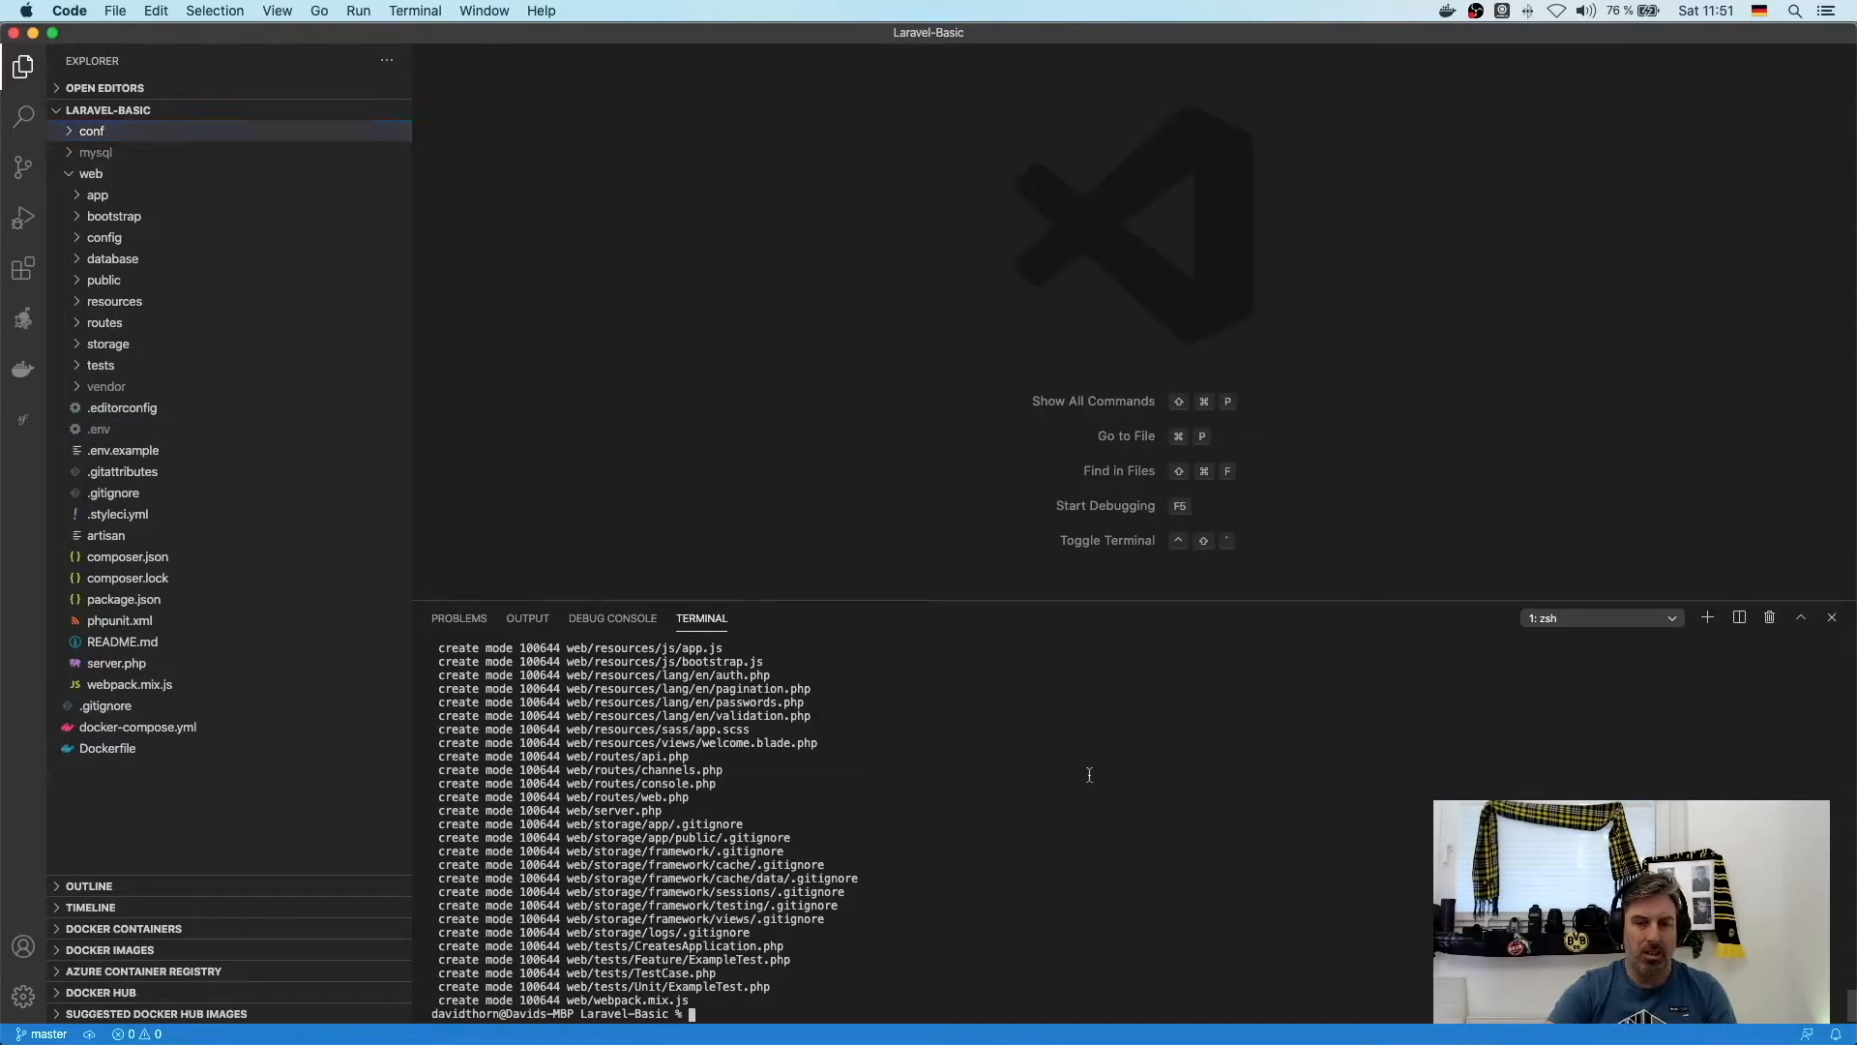